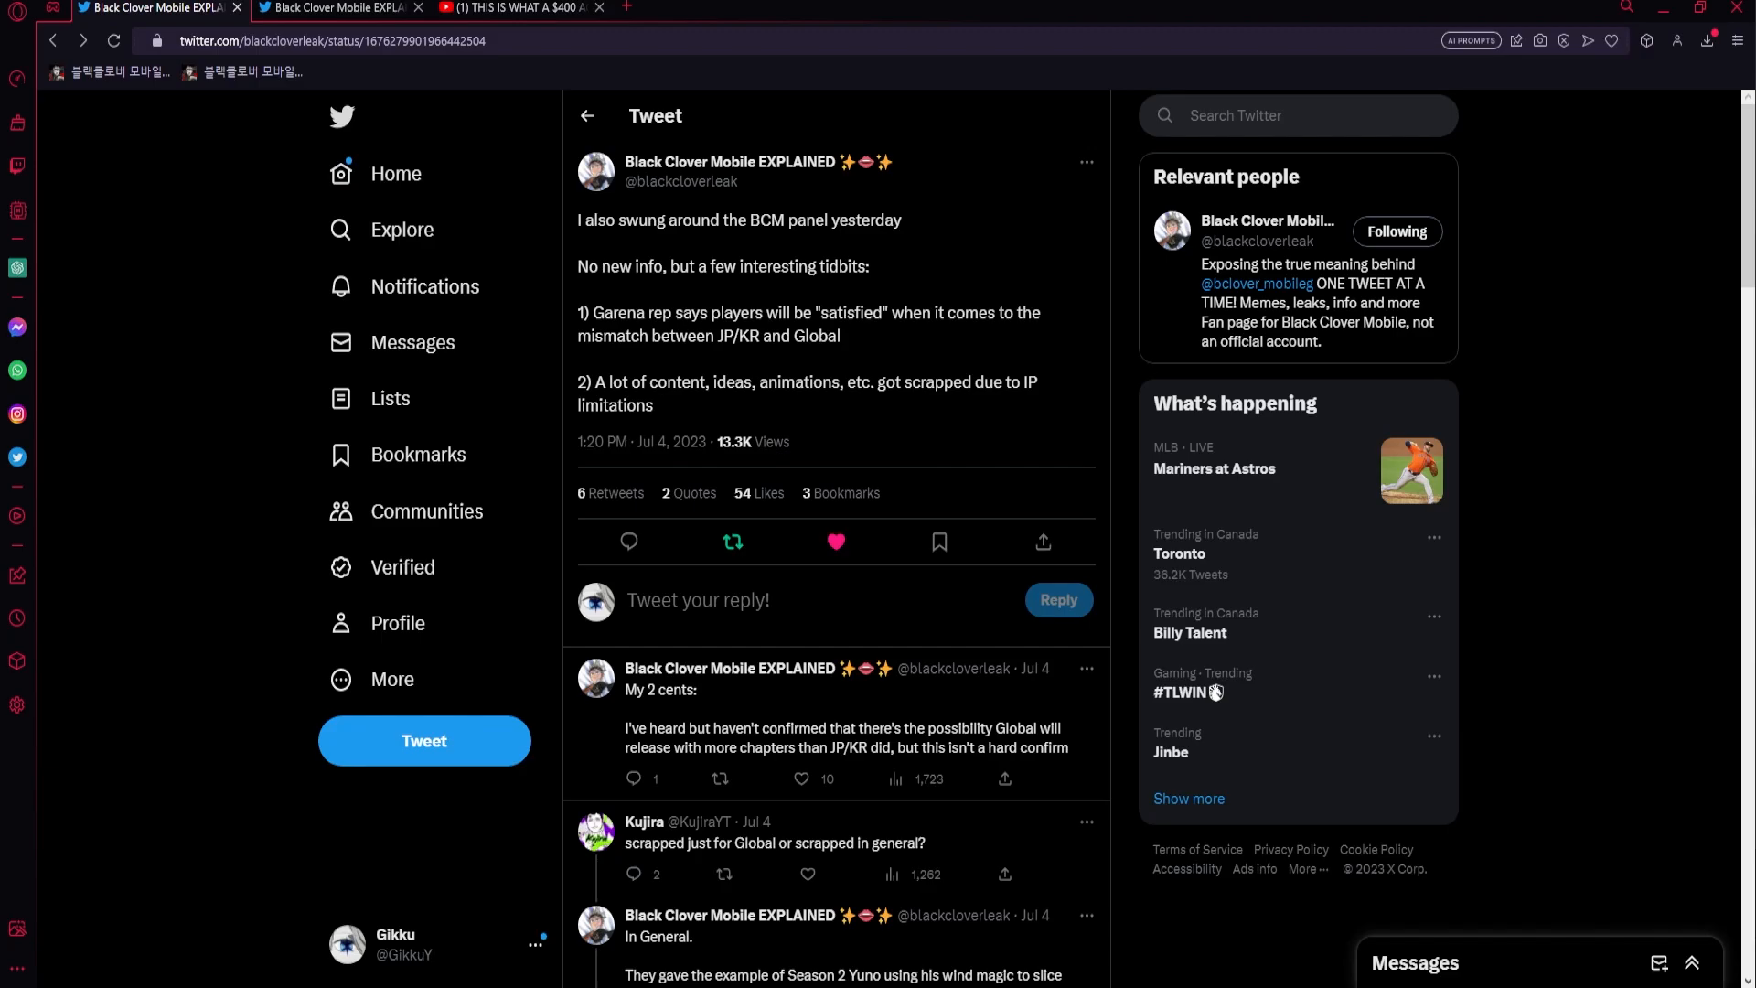
pyautogui.moveTo(1014, 355)
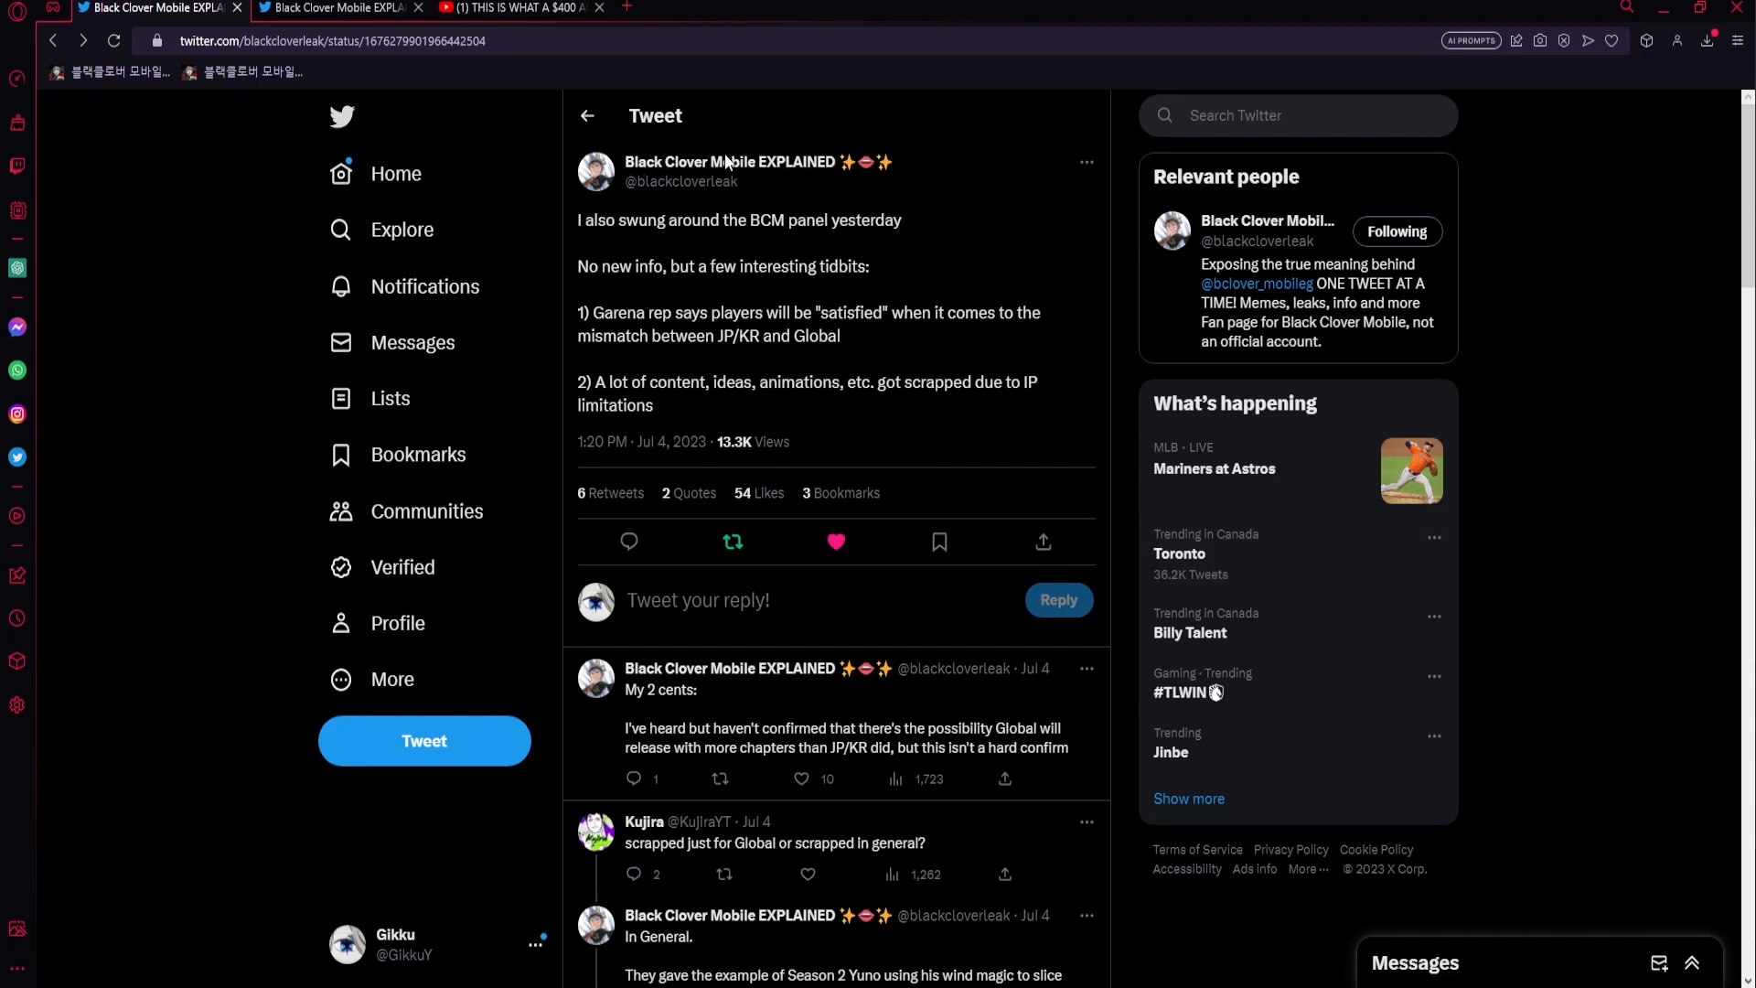
pyautogui.moveTo(929, 218)
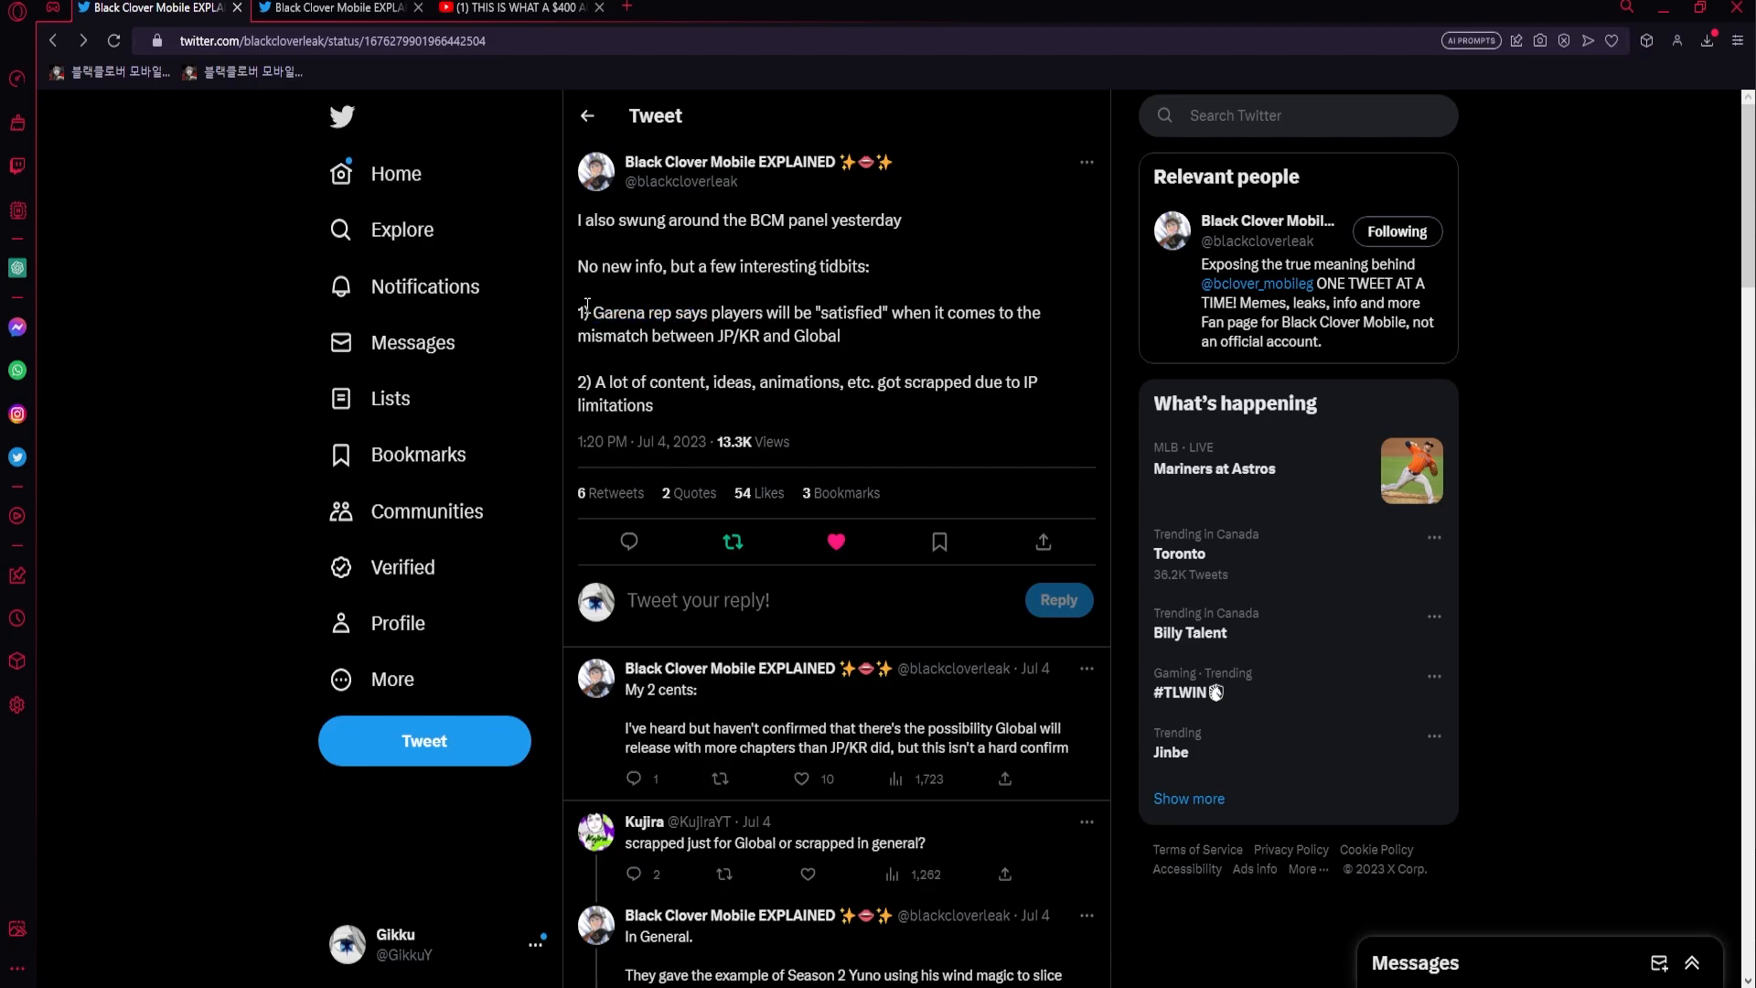
# - Highlight the phrases about players being satisfied and JP/KR versus Global while reading the tweet
pyautogui.moveTo(701, 313); pyautogui.dragTo(883, 313)
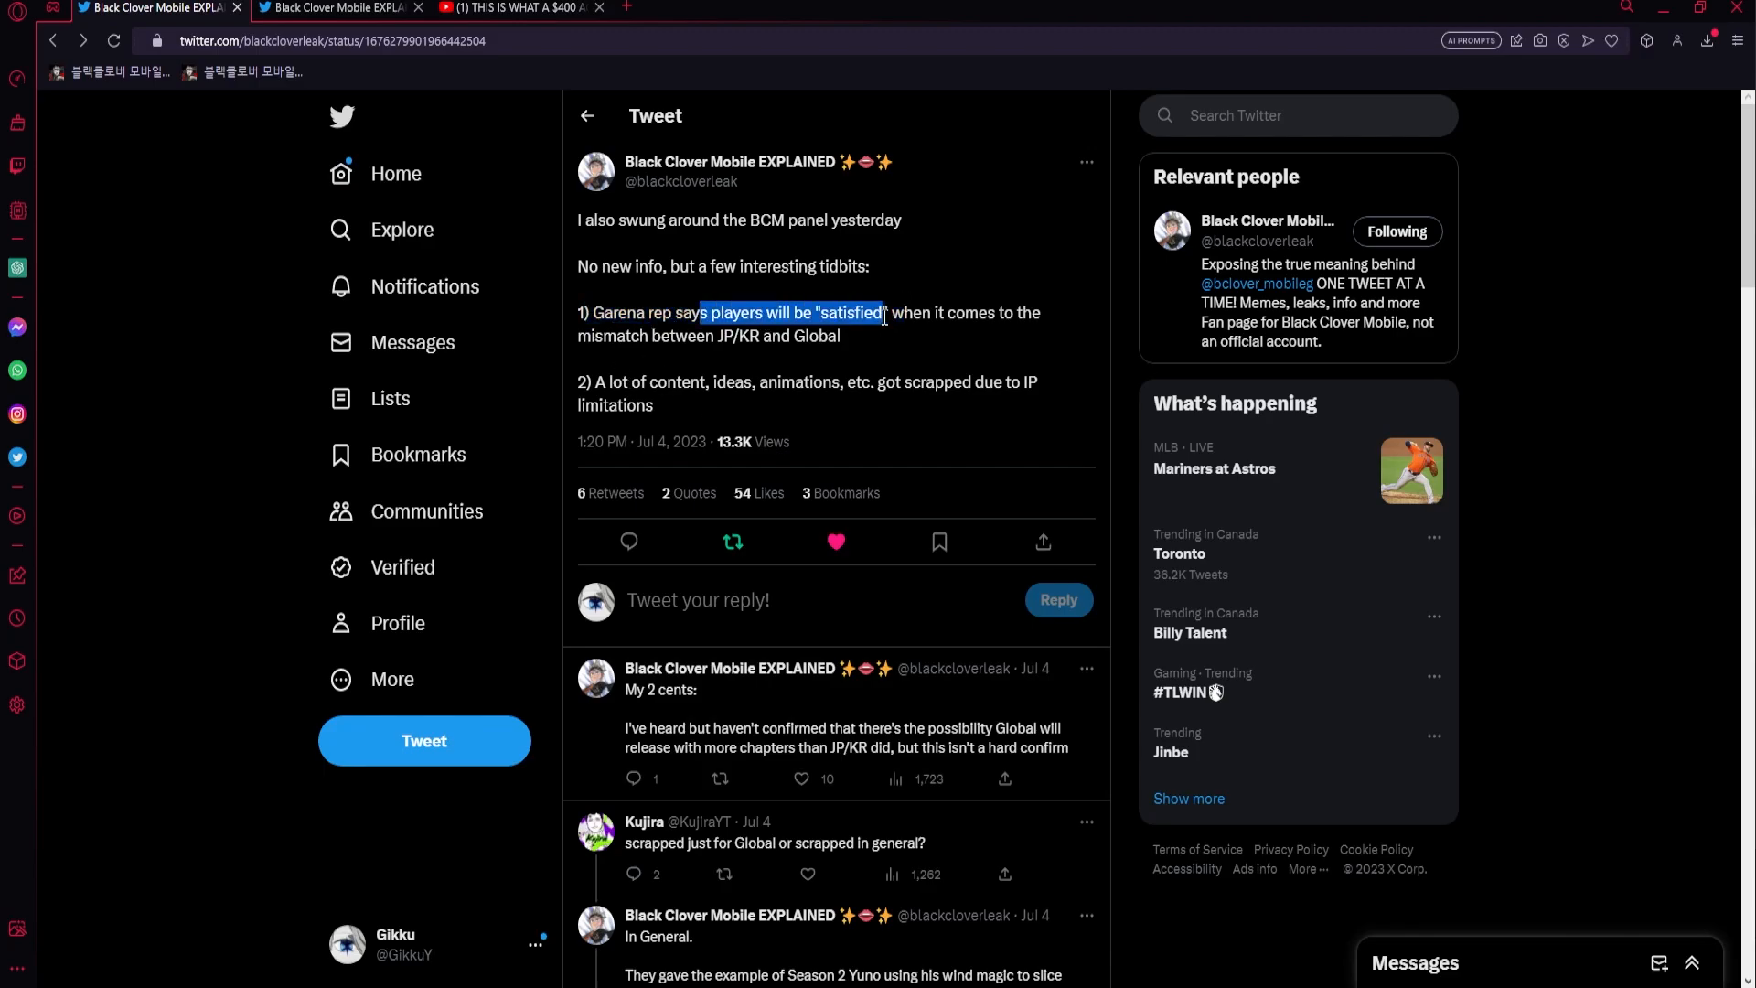
pyautogui.click(927, 344)
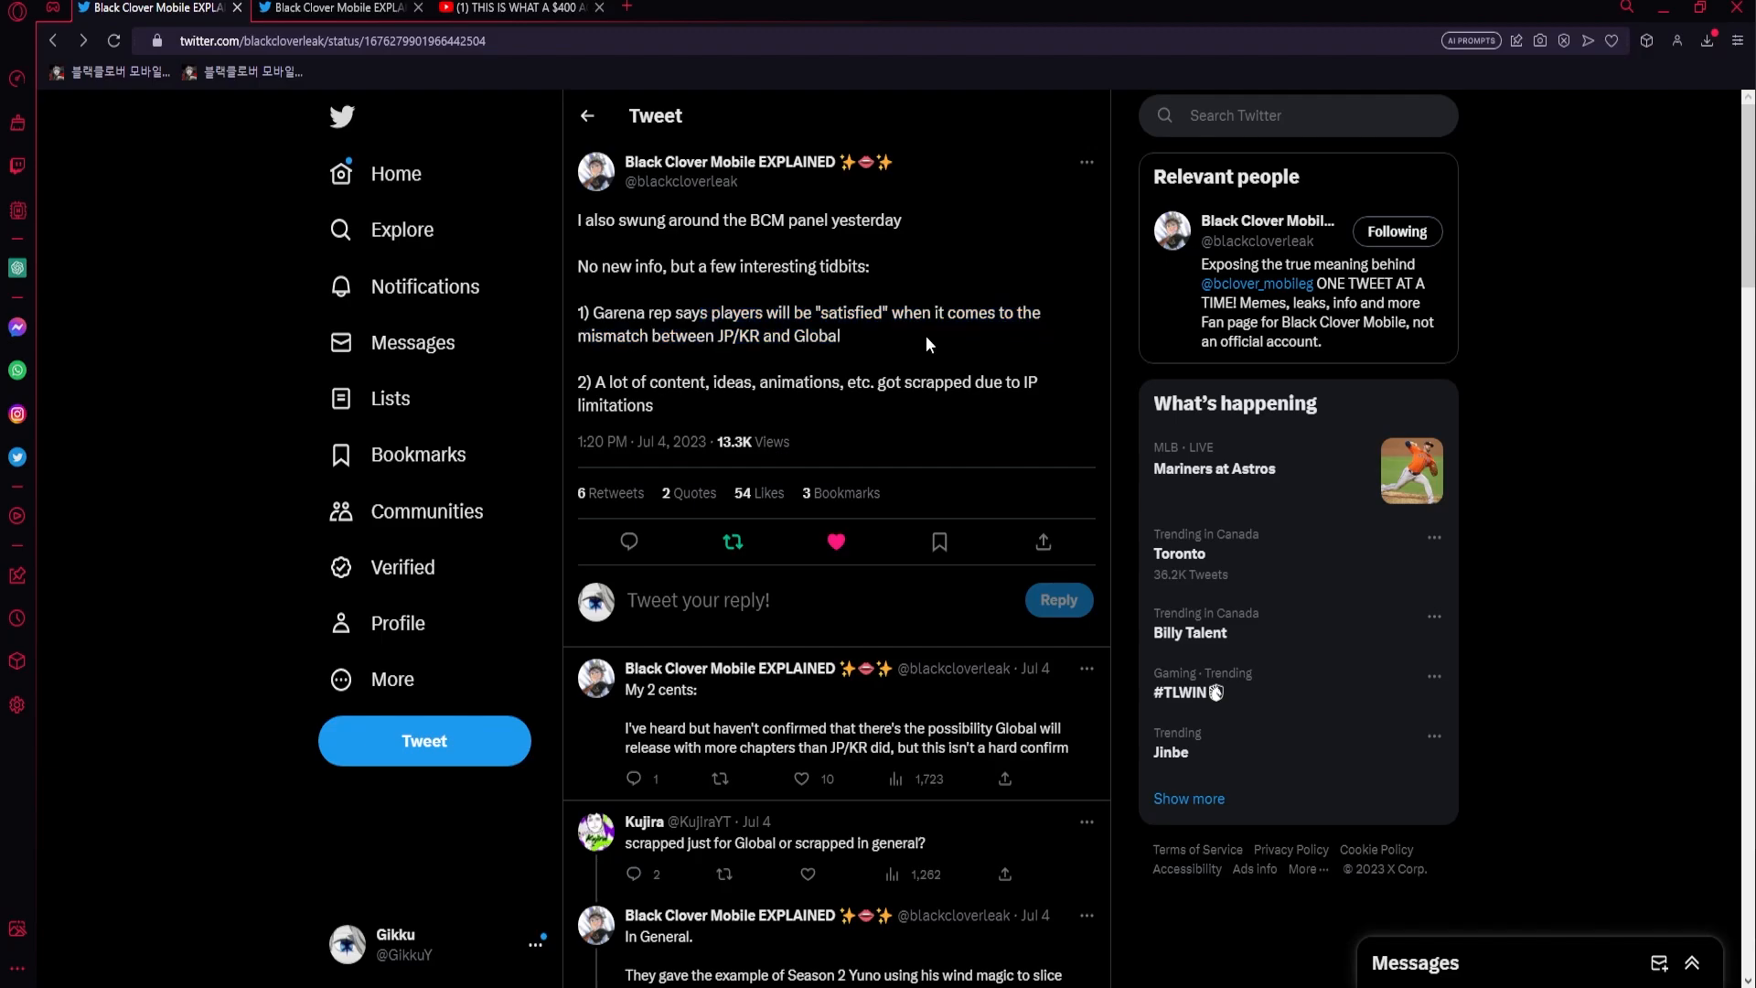
pyautogui.moveTo(719, 335); pyautogui.dragTo(848, 335)
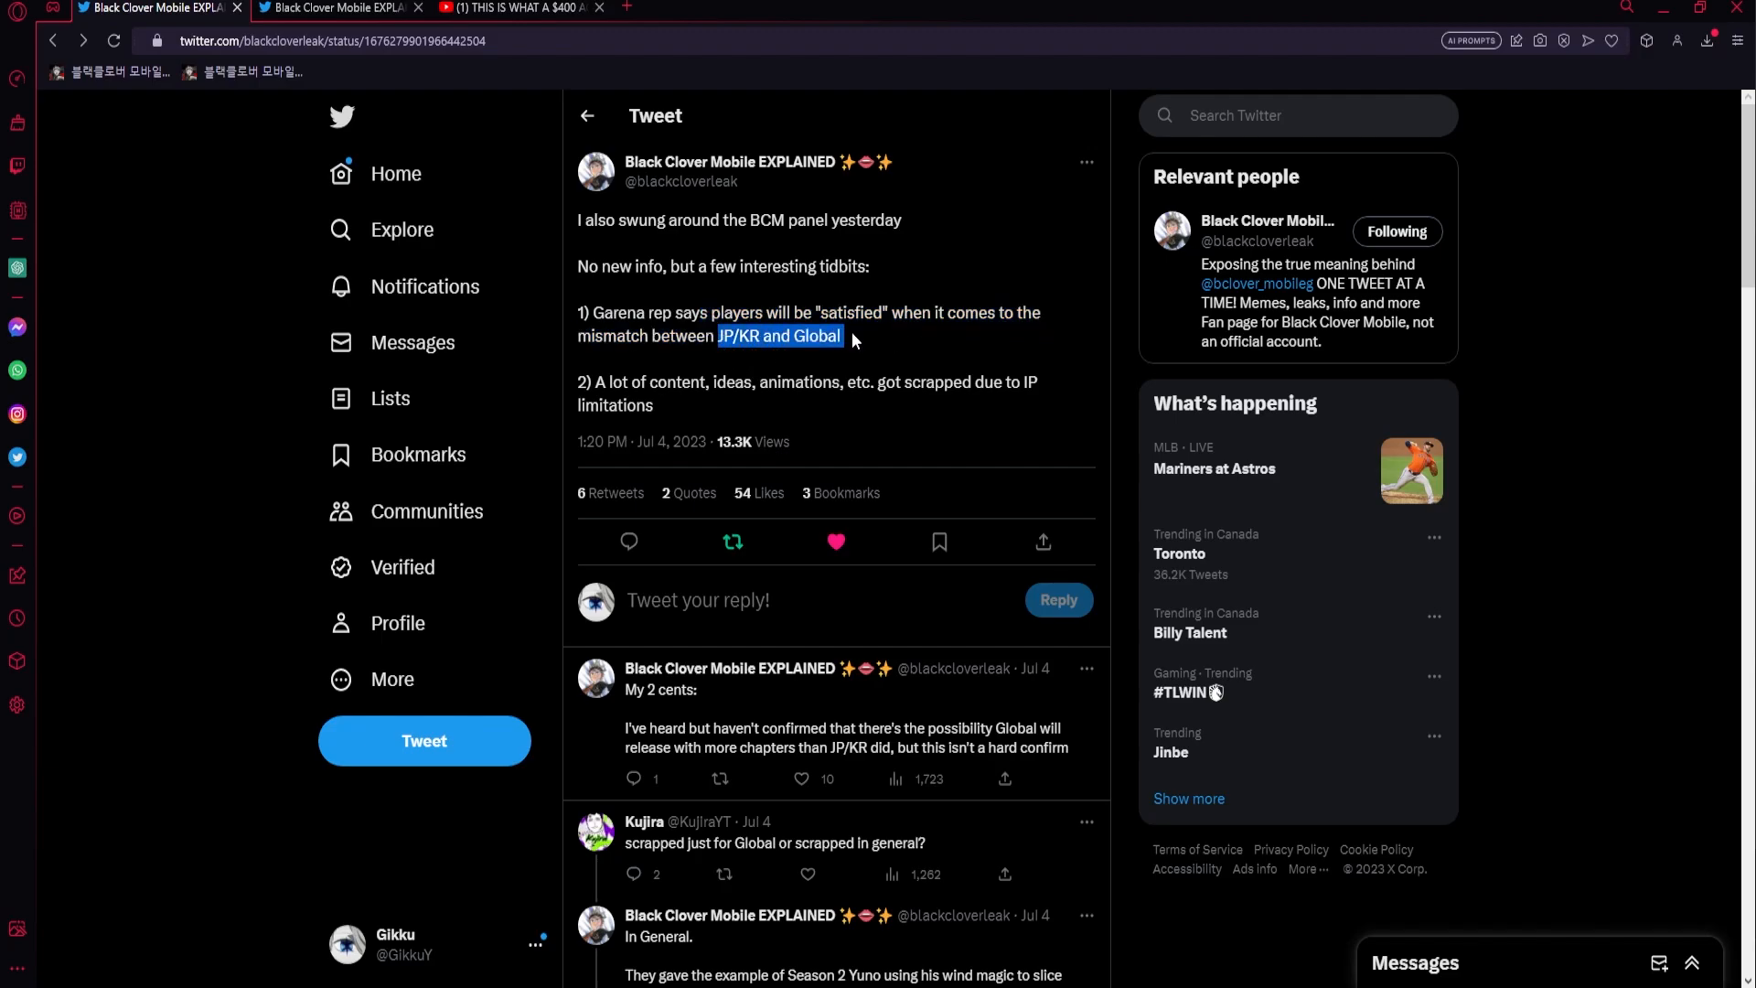
pyautogui.click(917, 344)
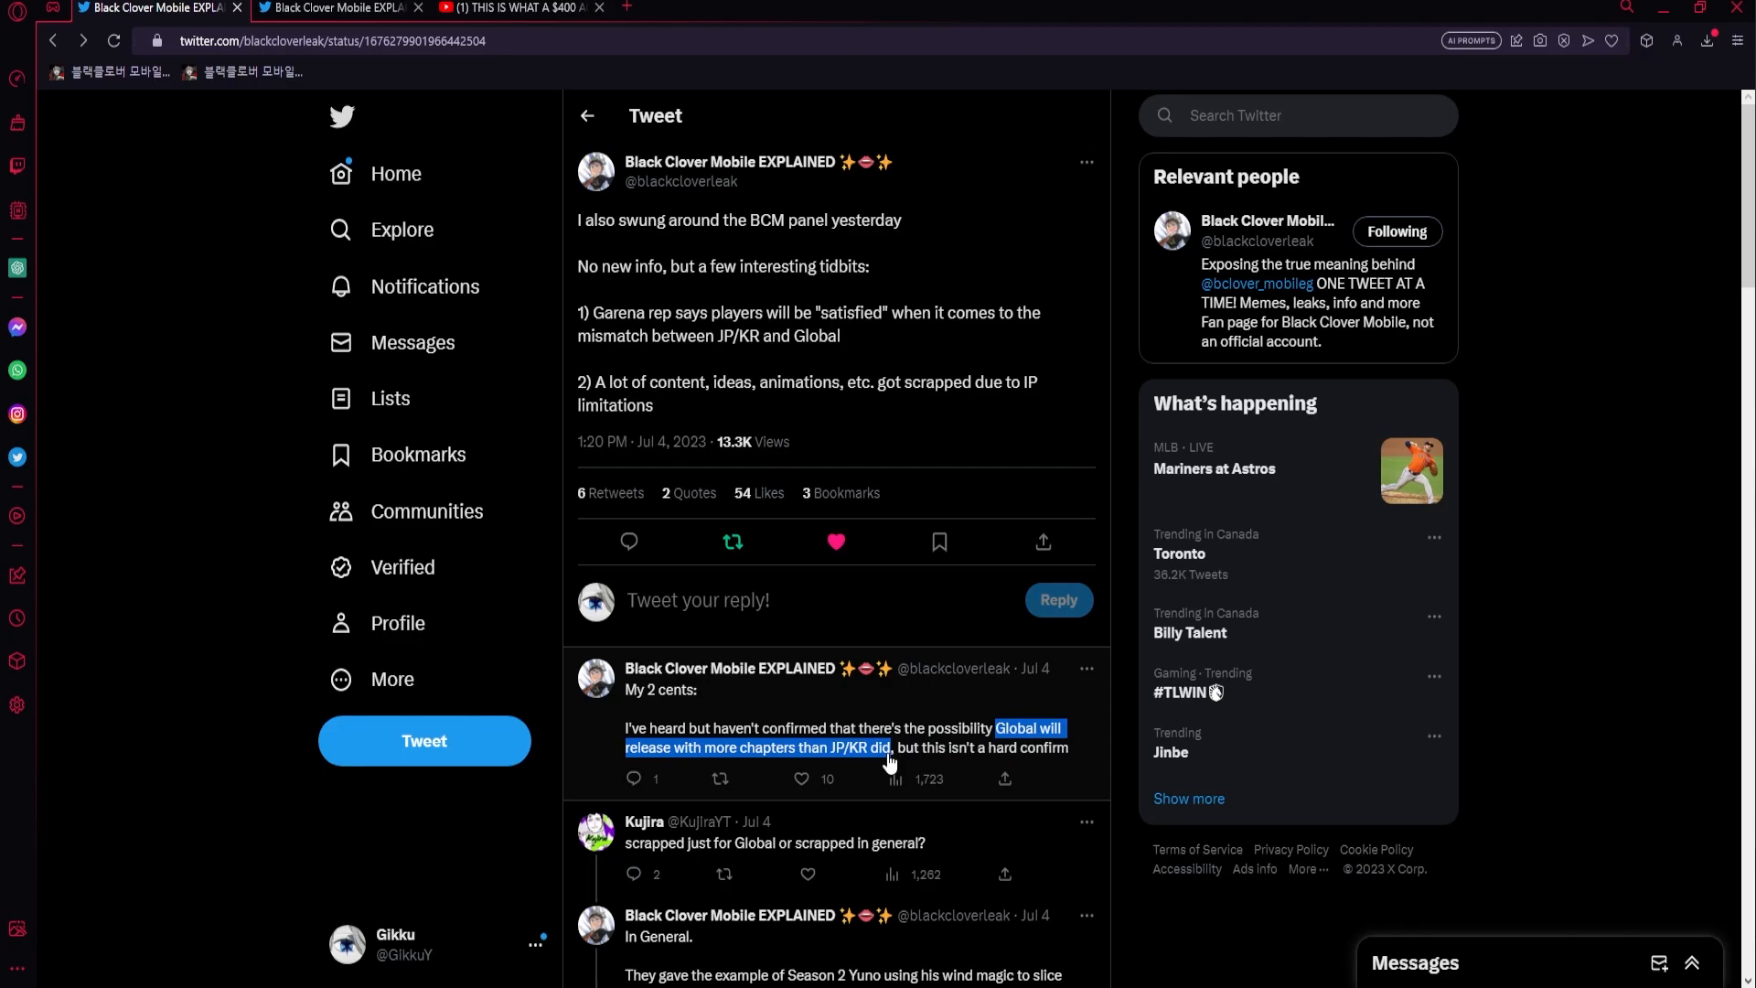
pyautogui.click(886, 750)
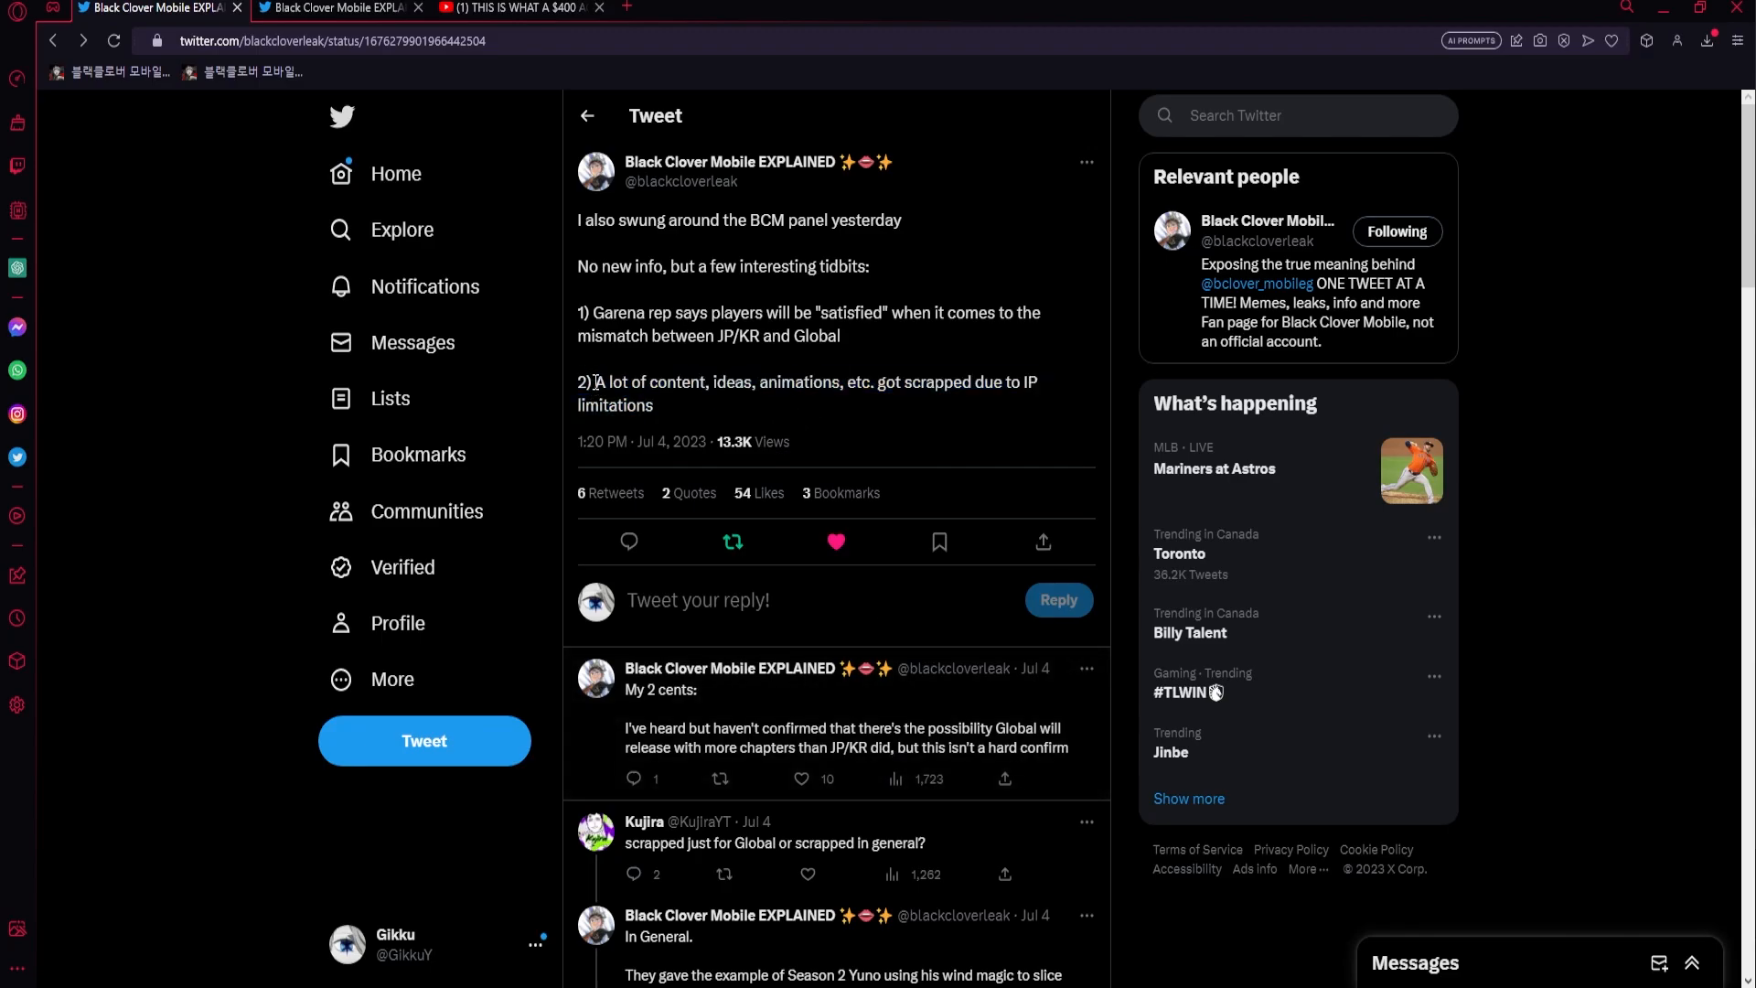
pyautogui.moveTo(704, 417)
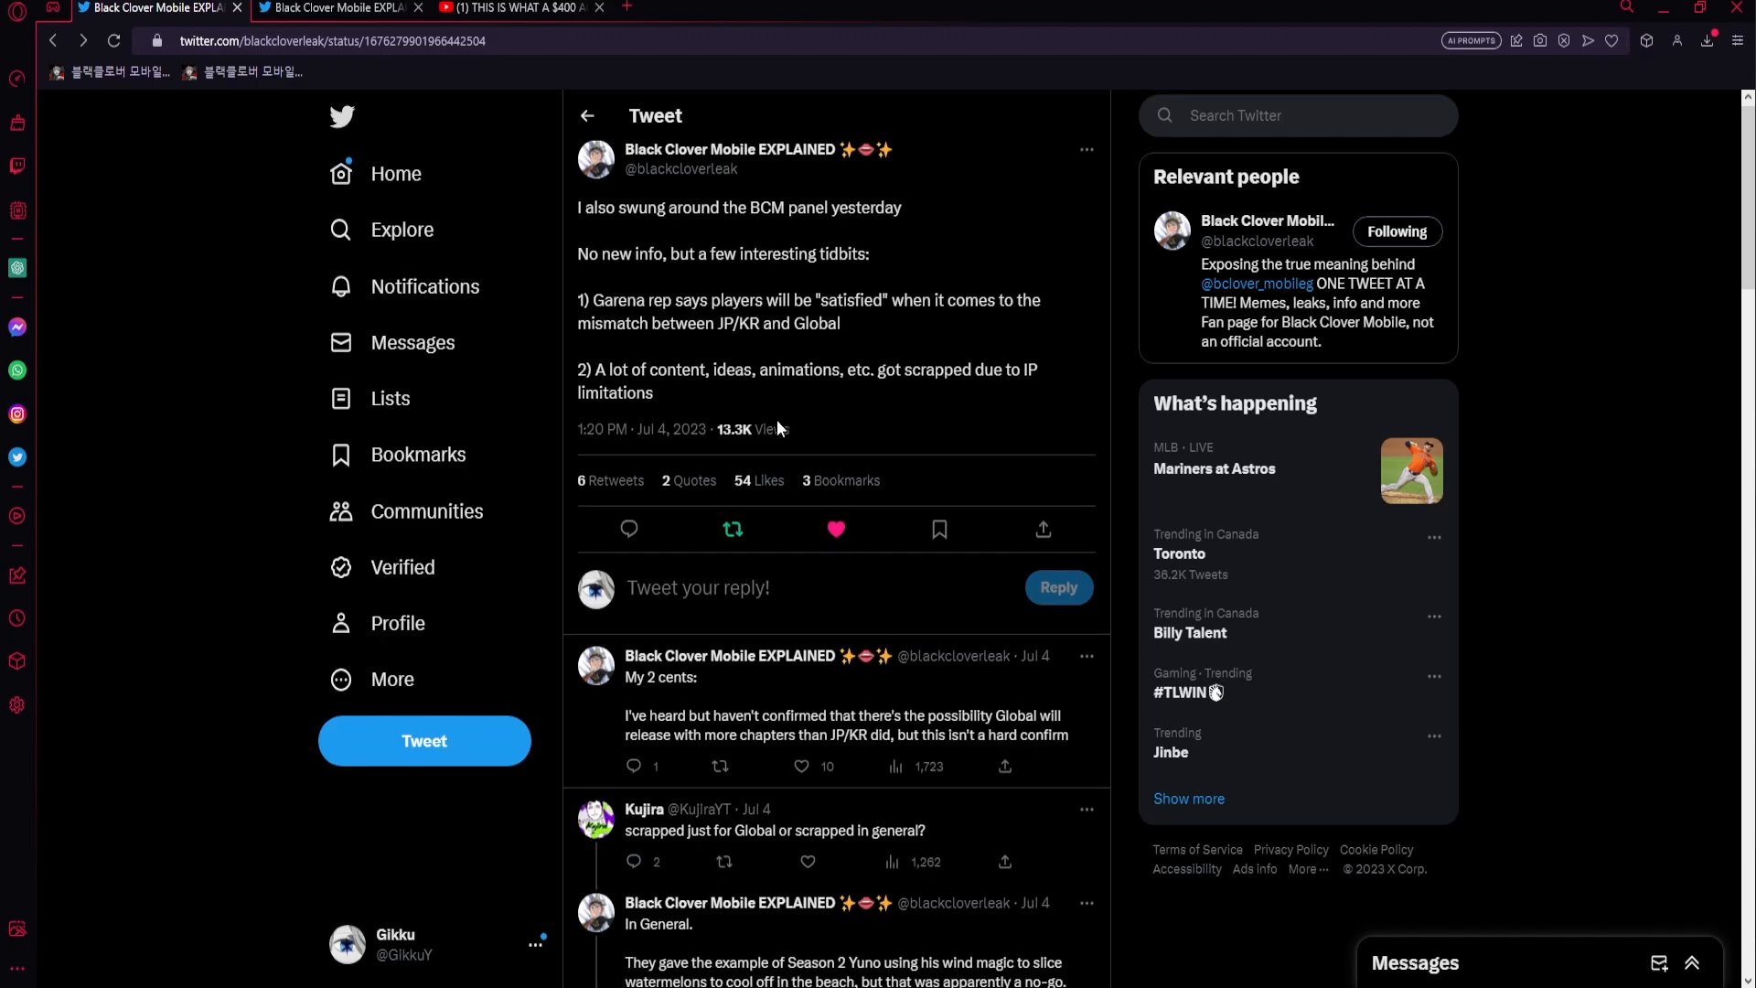
pyautogui.scroll(-3)
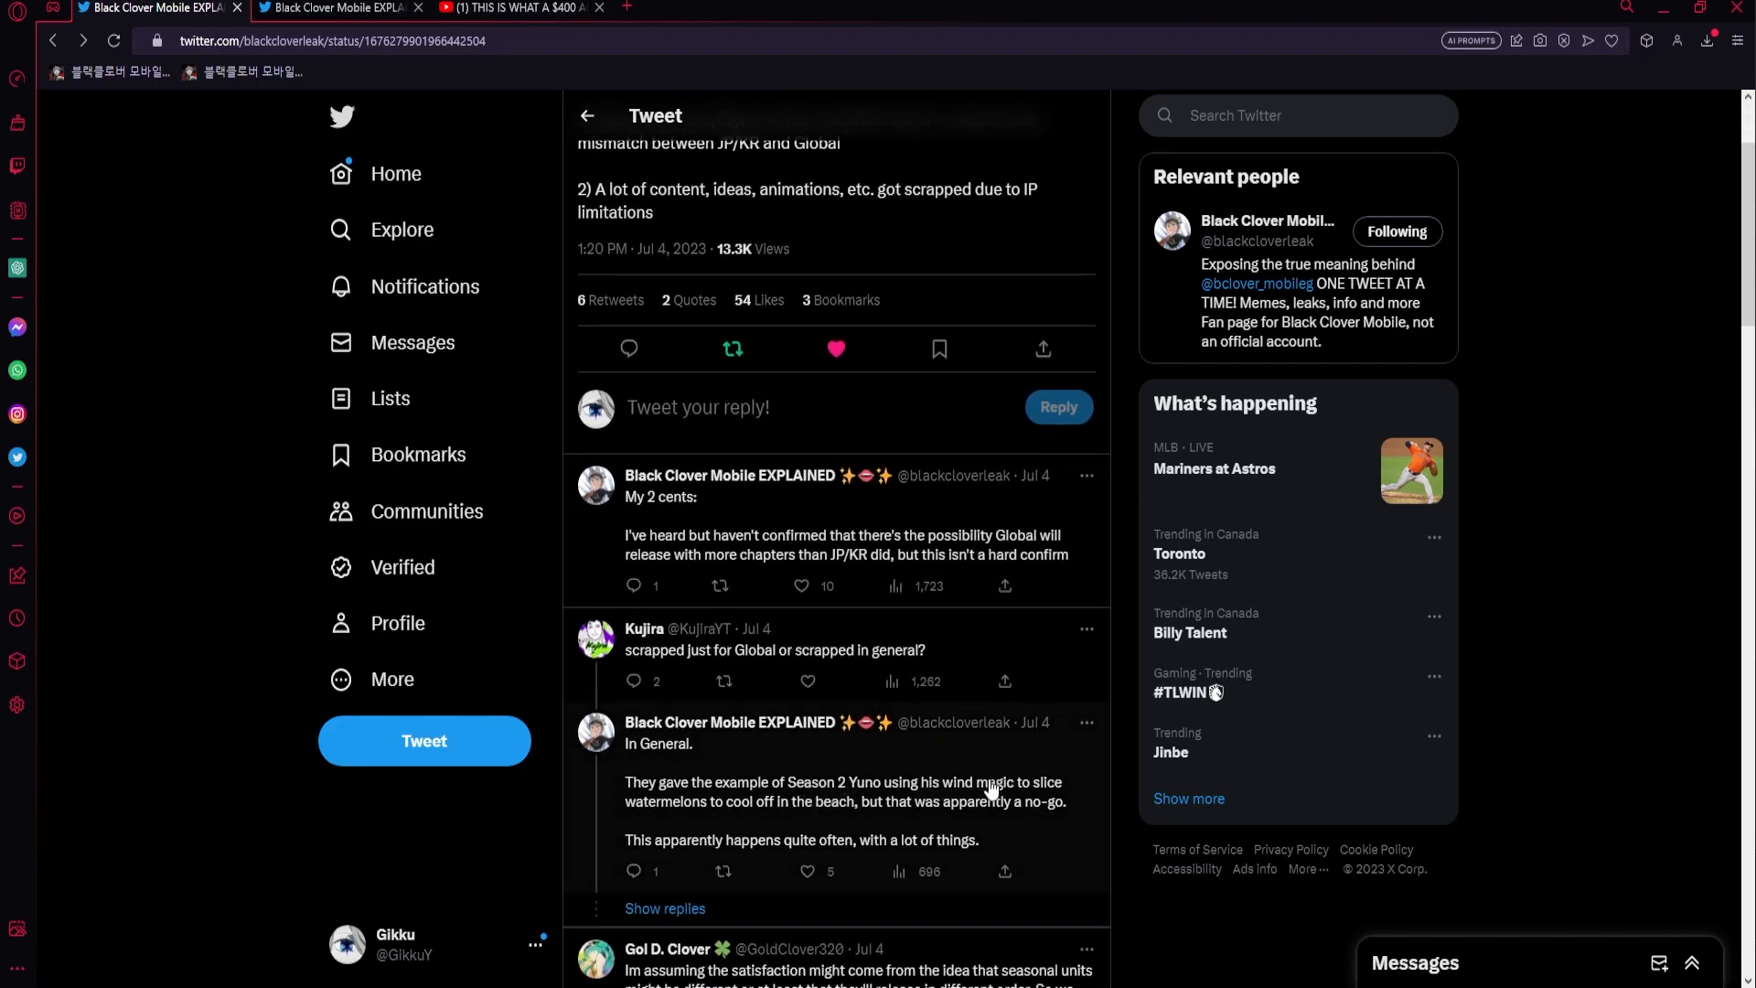
pyautogui.moveTo(1057, 809)
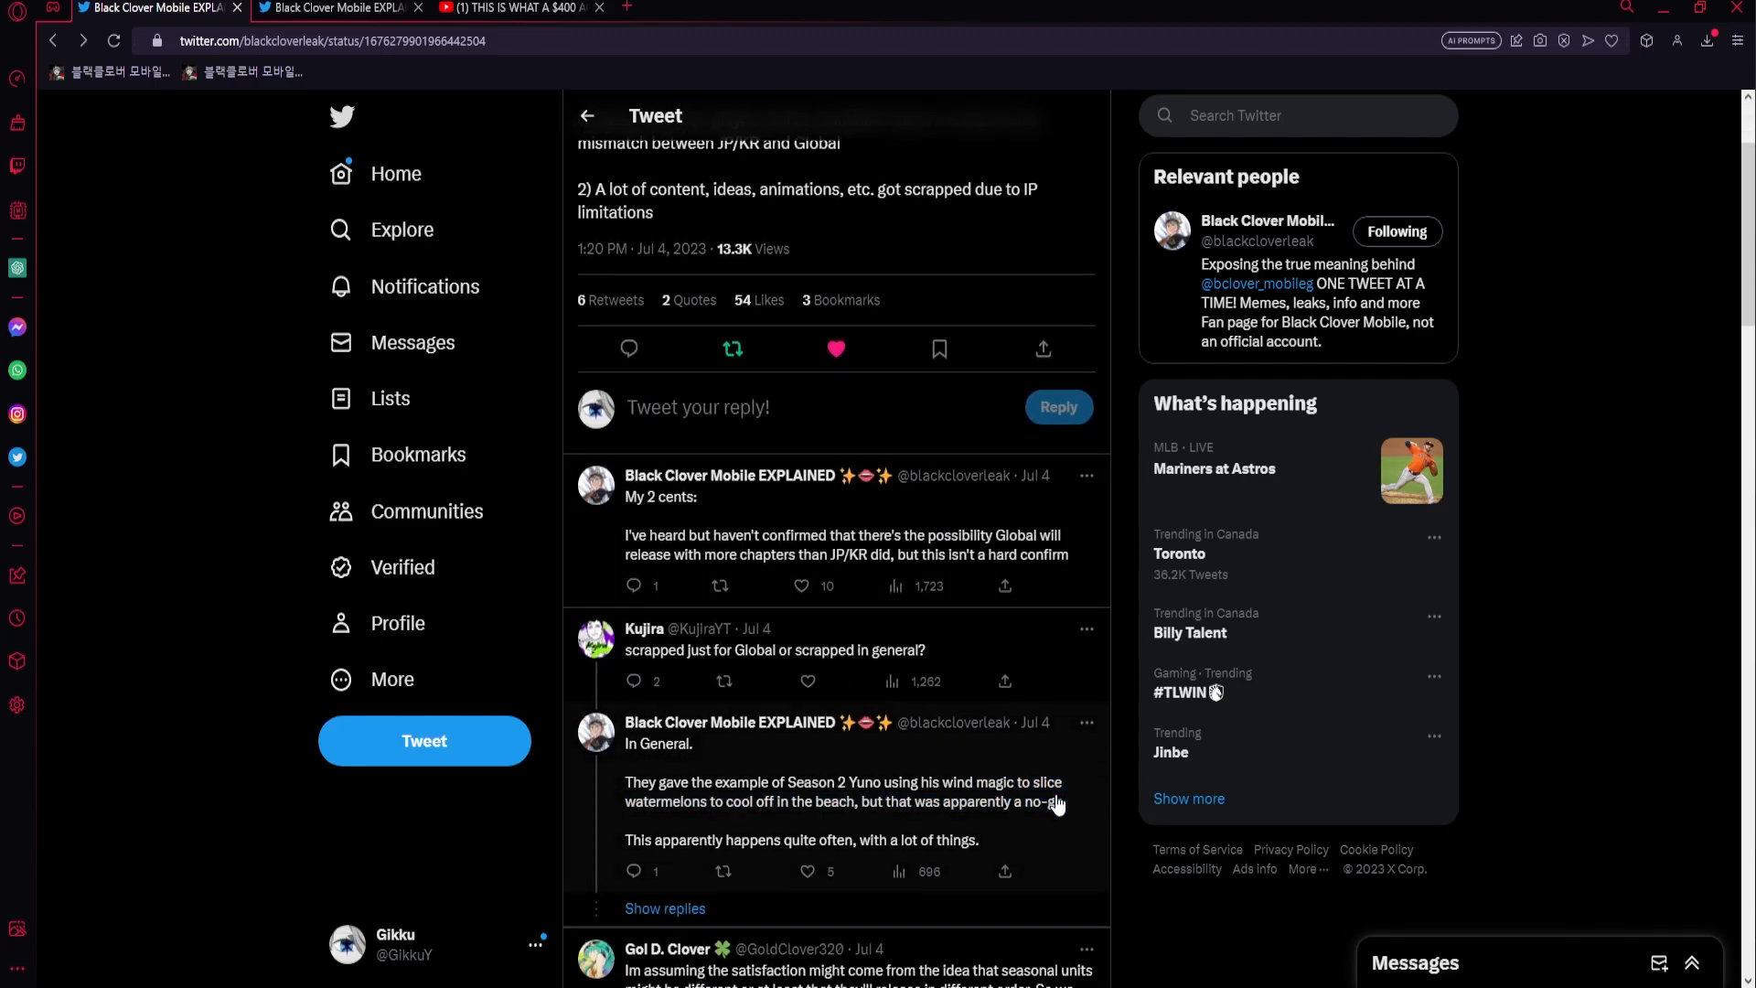
pyautogui.scroll(3)
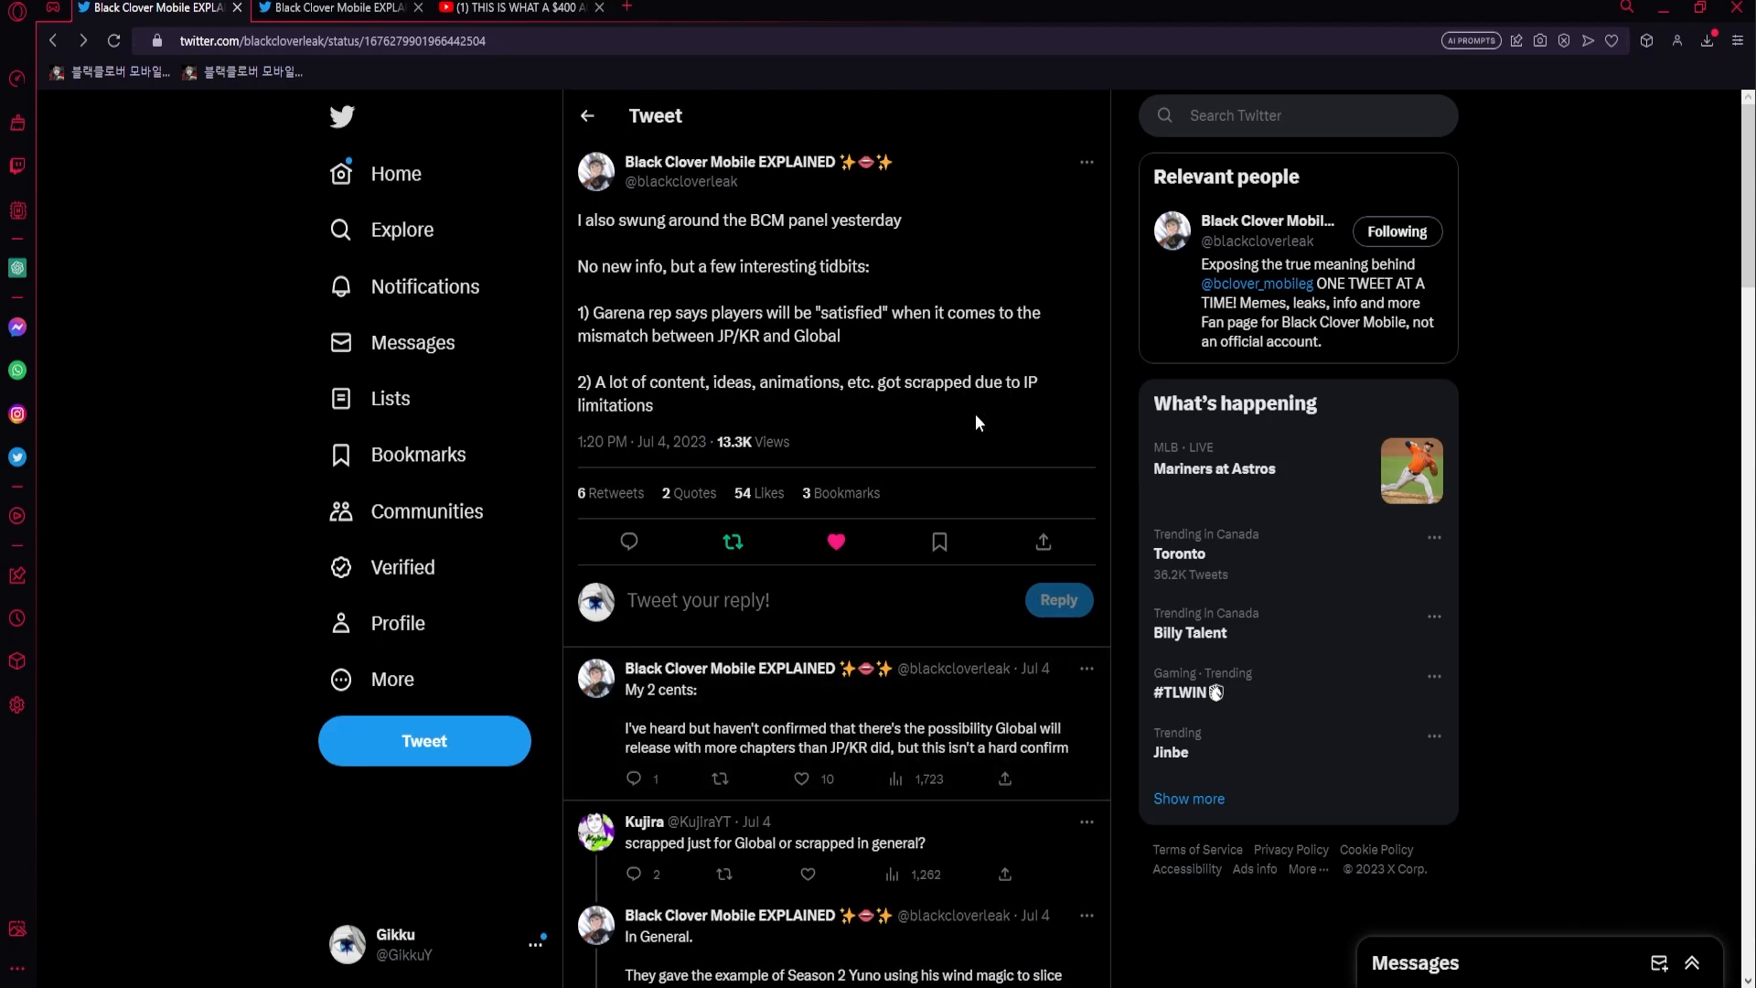
pyautogui.moveTo(968, 444)
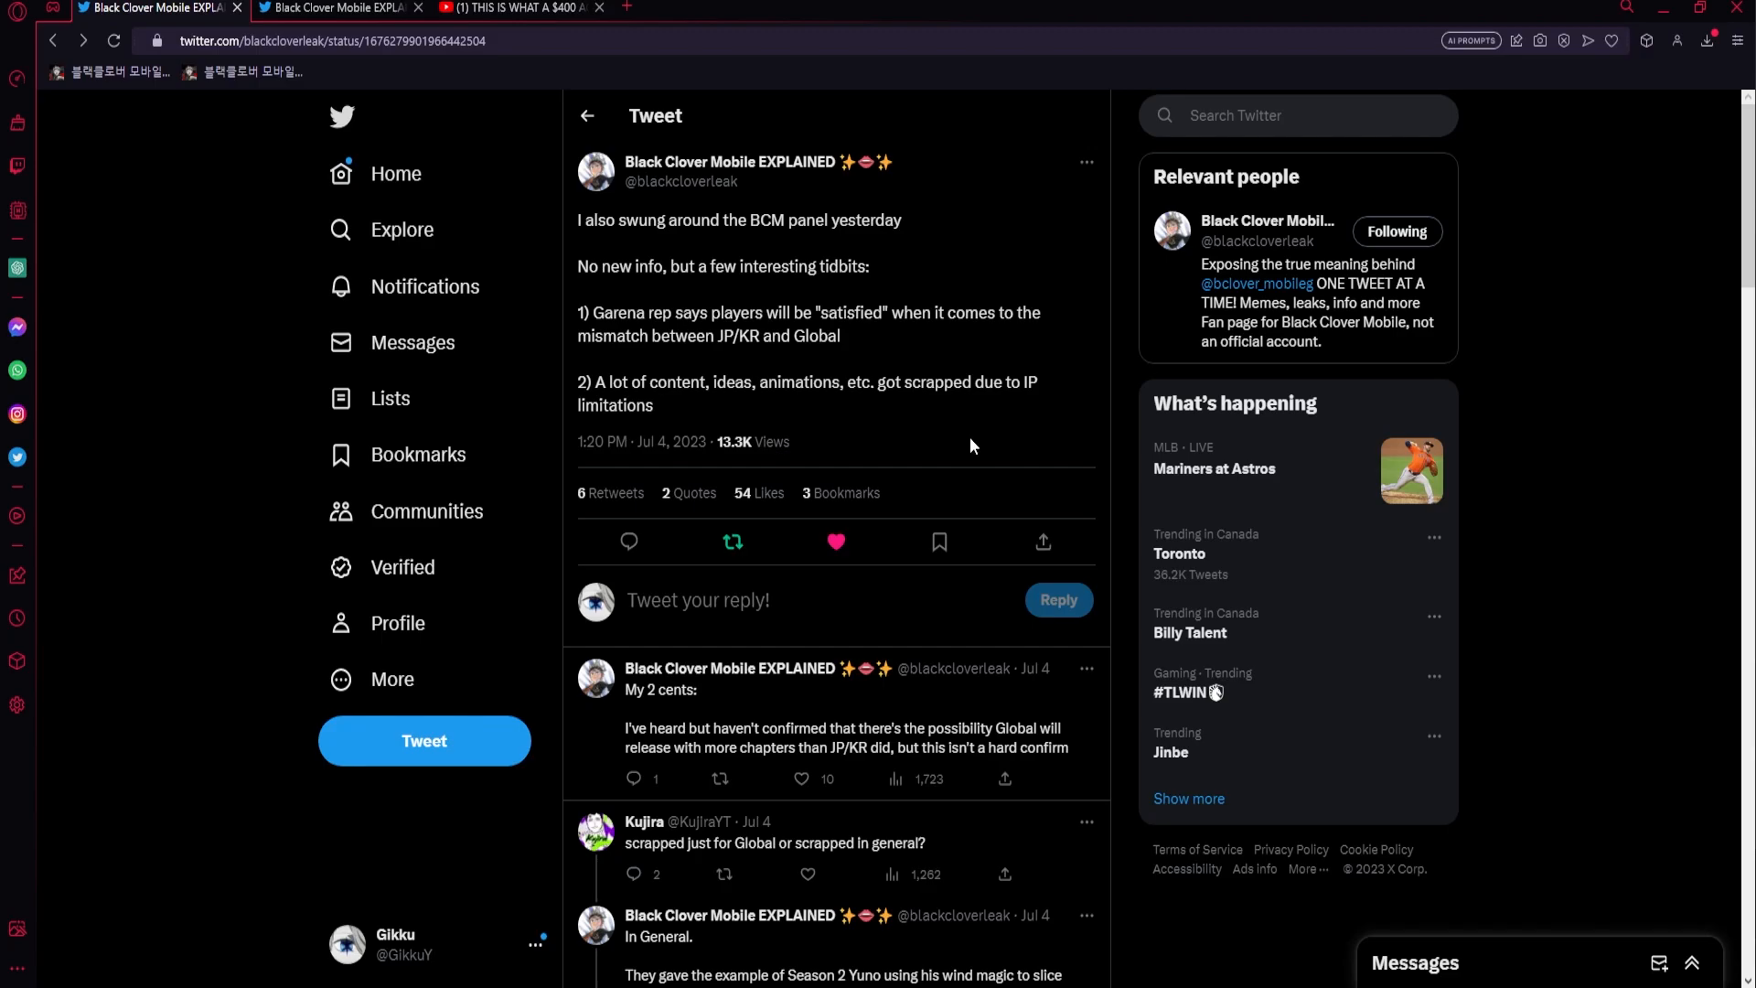
pyautogui.moveTo(858, 706)
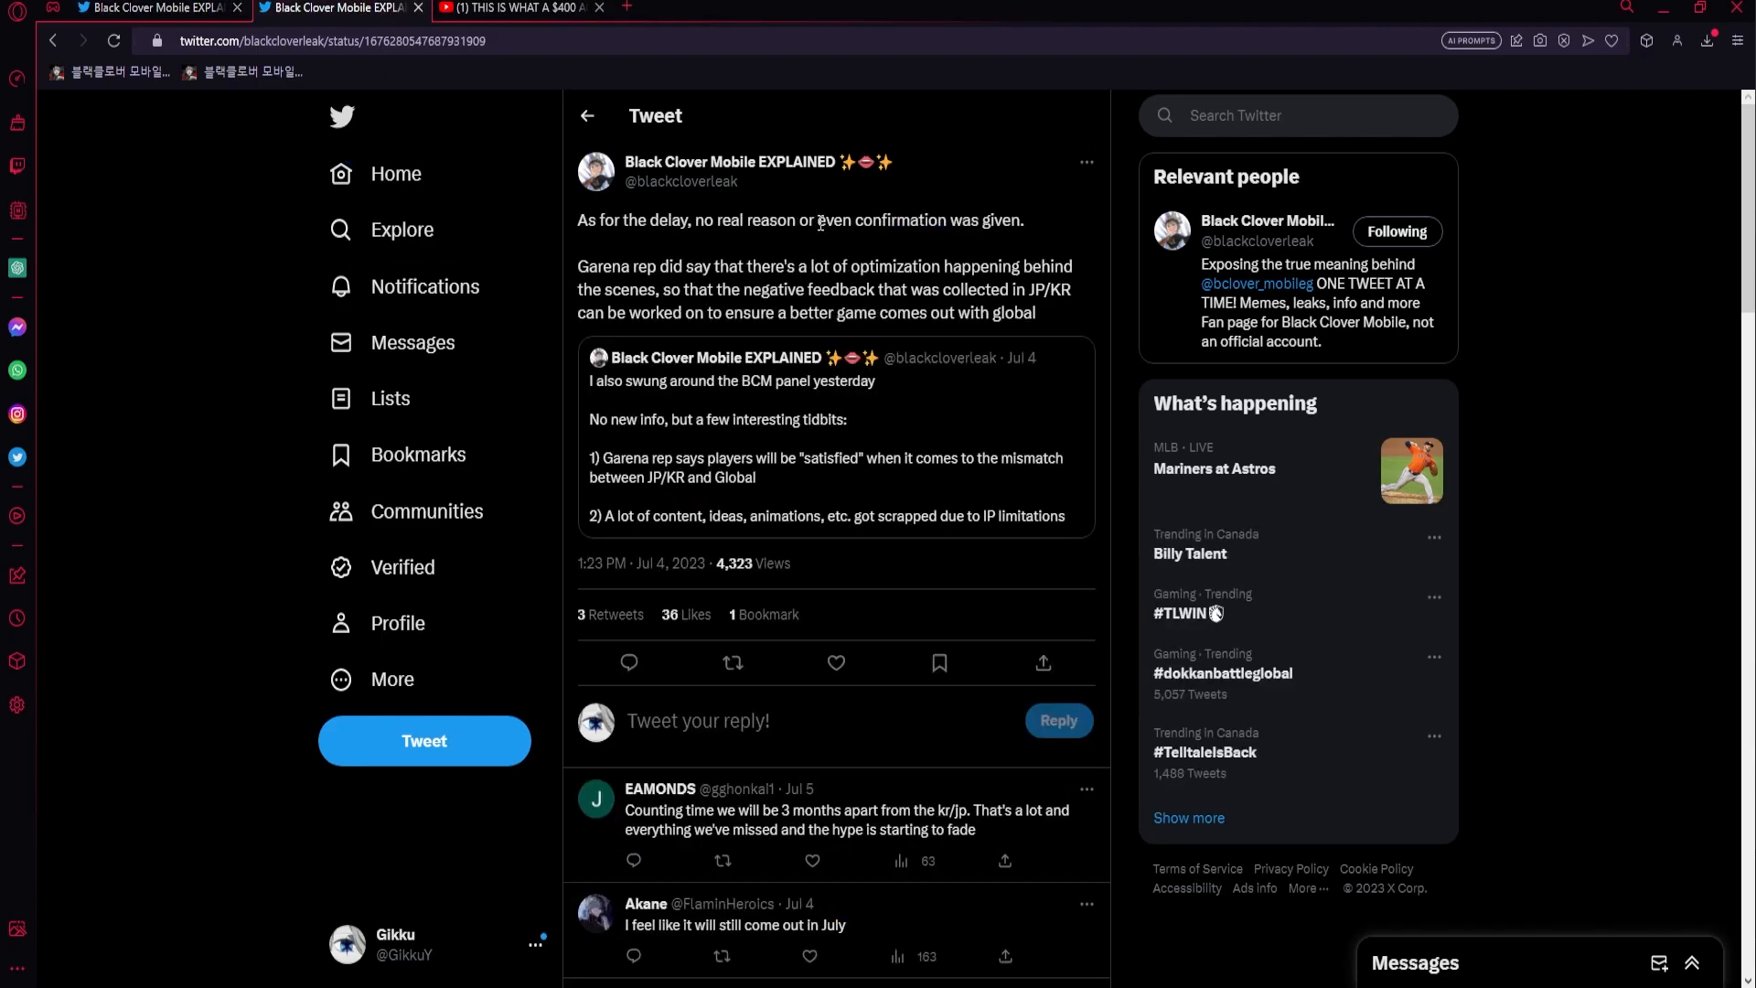
pyautogui.moveTo(773, 205)
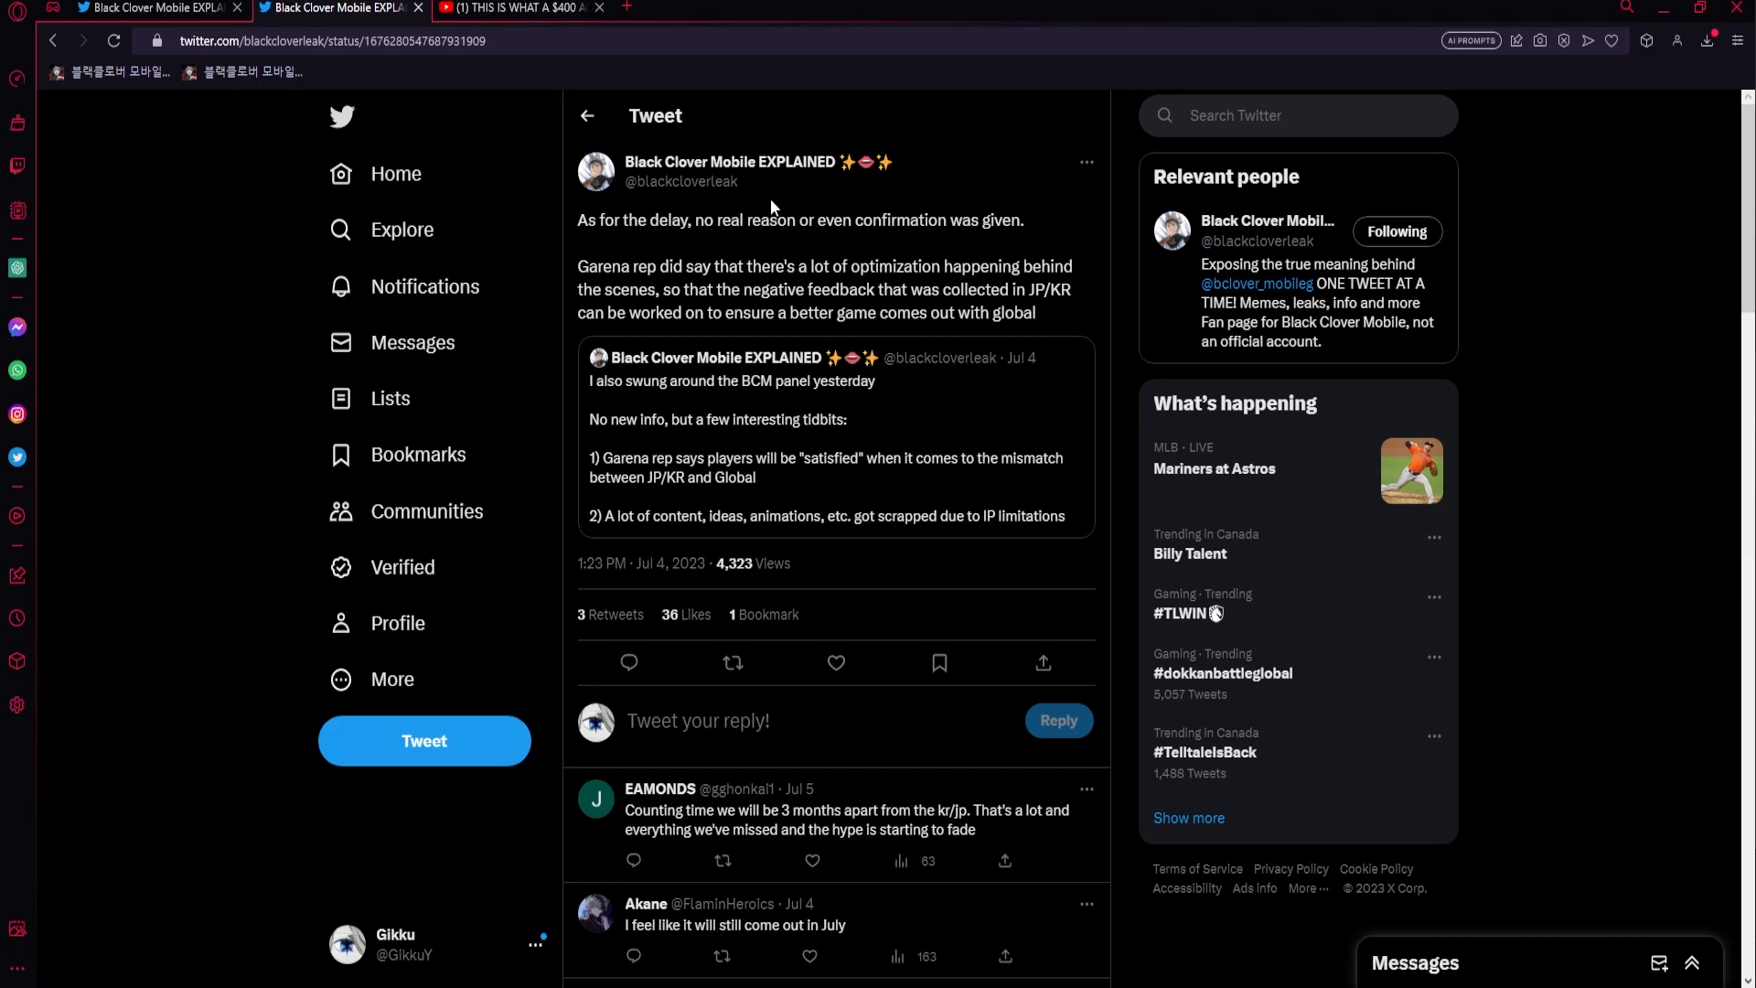
# - Highlight the lines on no delay reason being given and the Garena rep's optimization paragraph
pyautogui.moveTo(695, 220); pyautogui.dragTo(1019, 220)
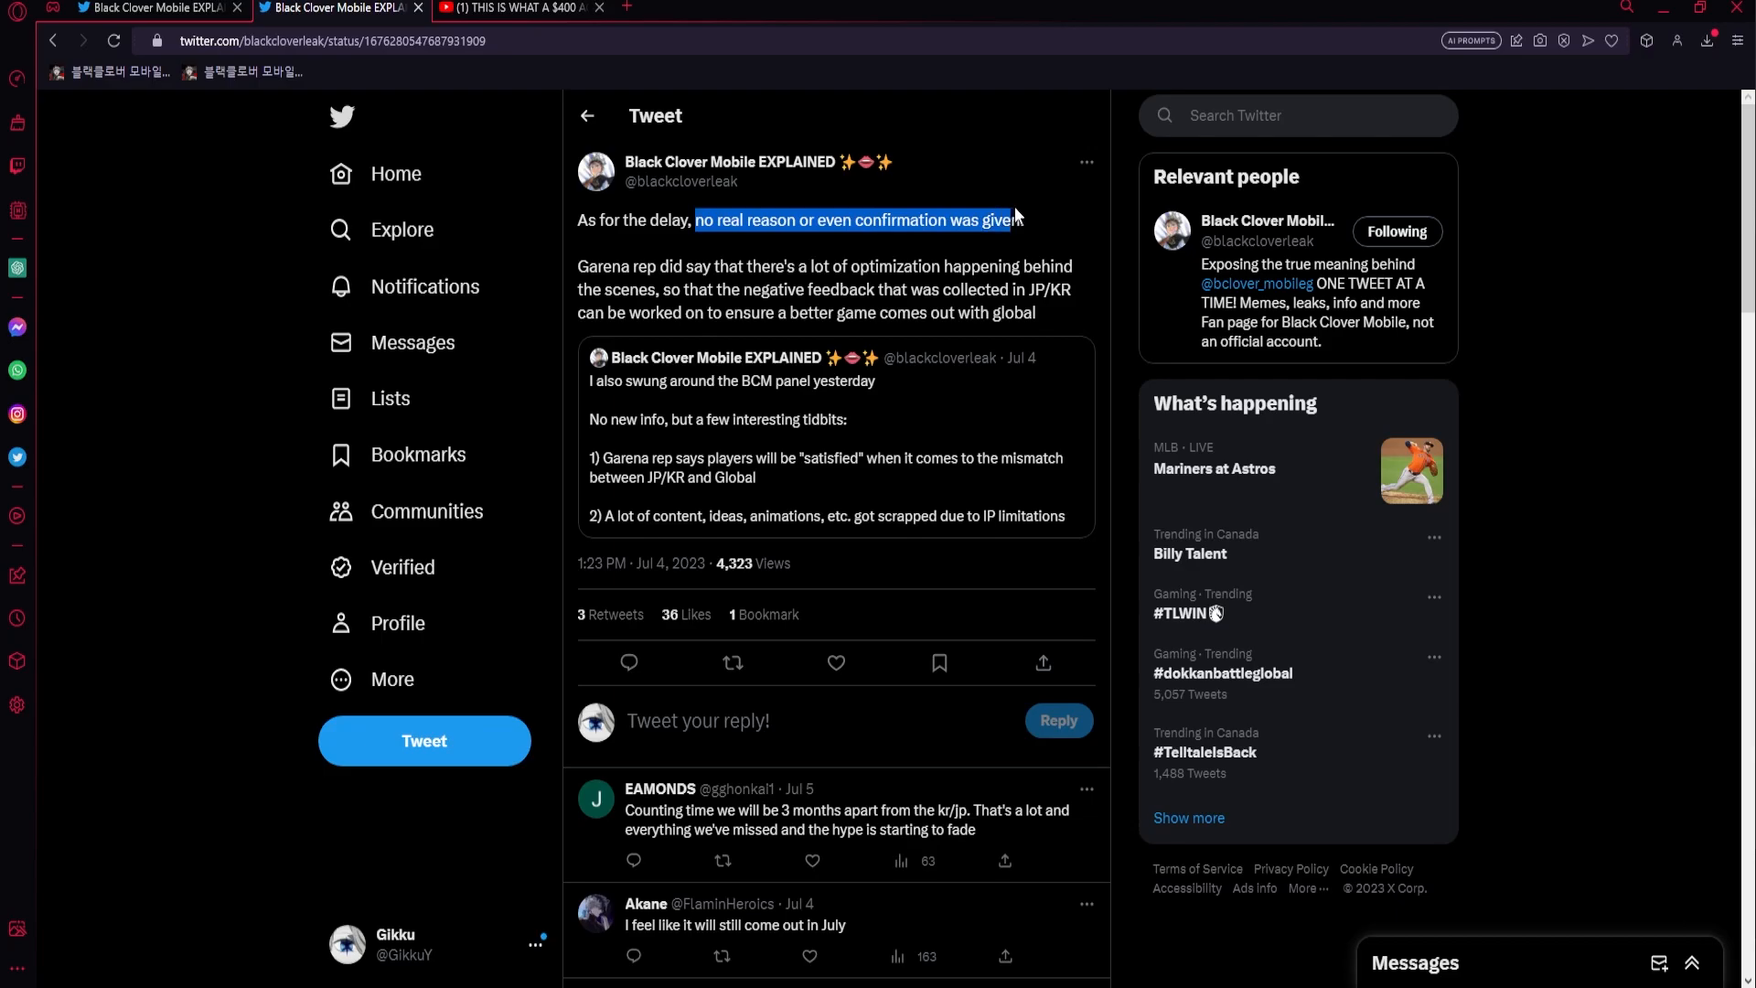
pyautogui.click(952, 249)
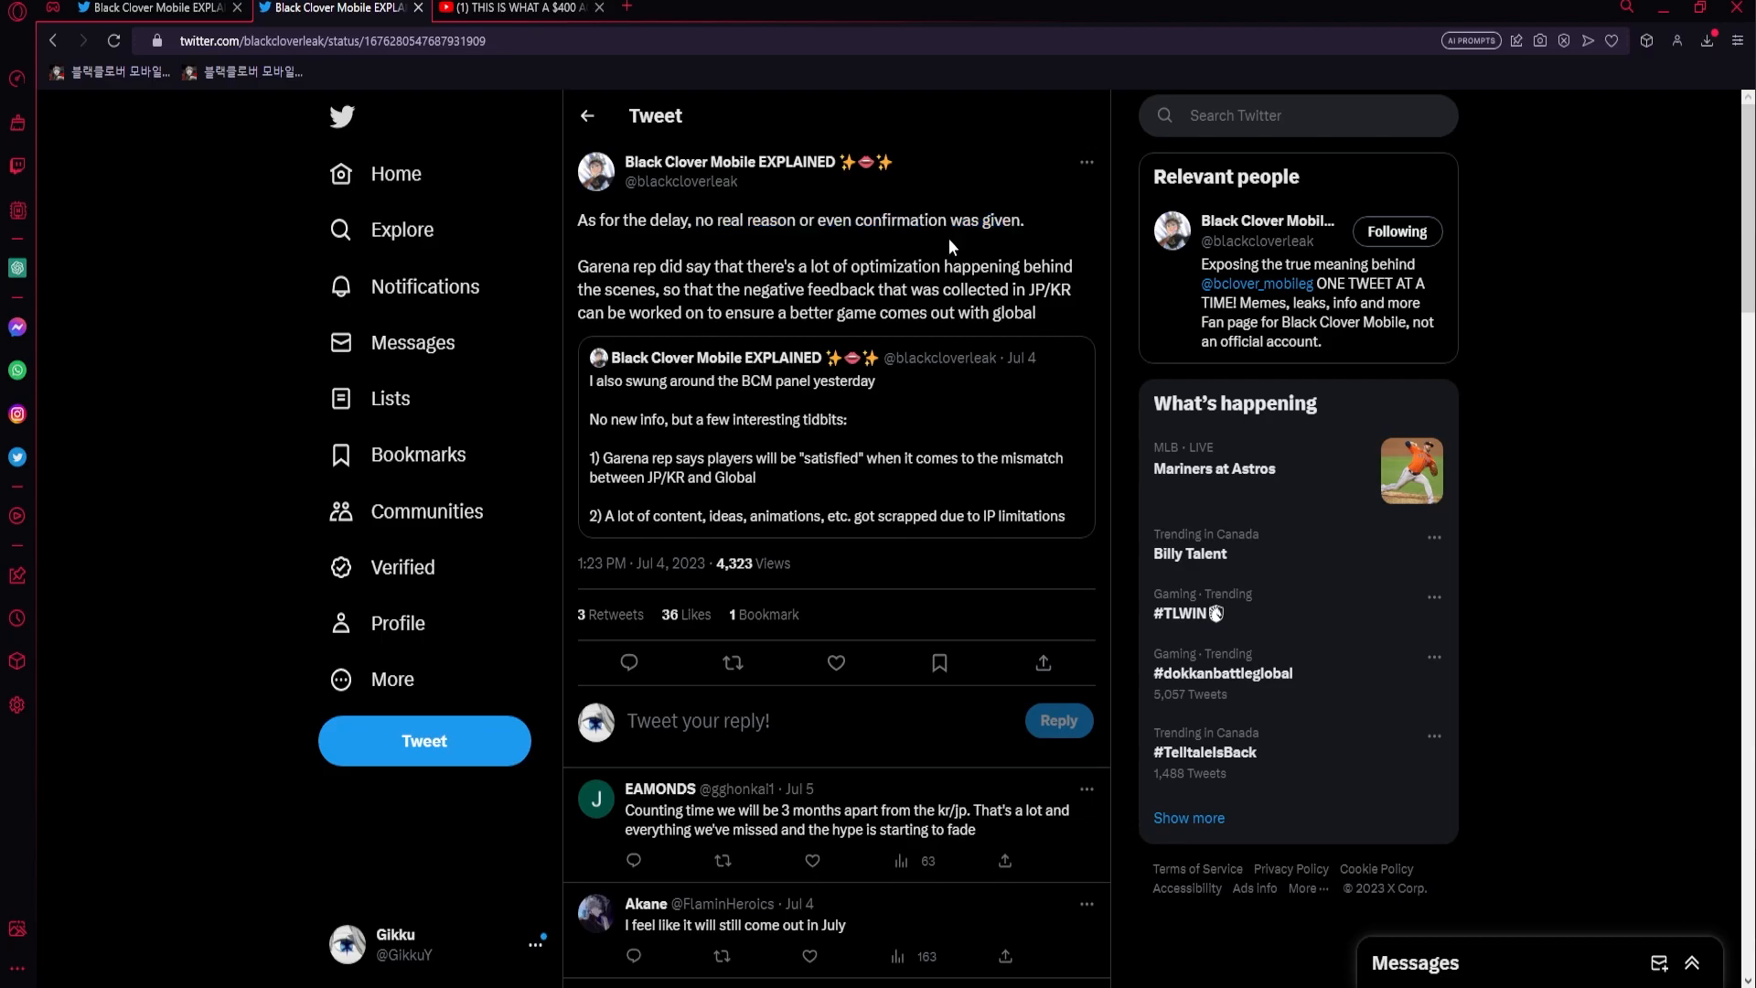
pyautogui.moveTo(578, 267); pyautogui.dragTo(712, 267)
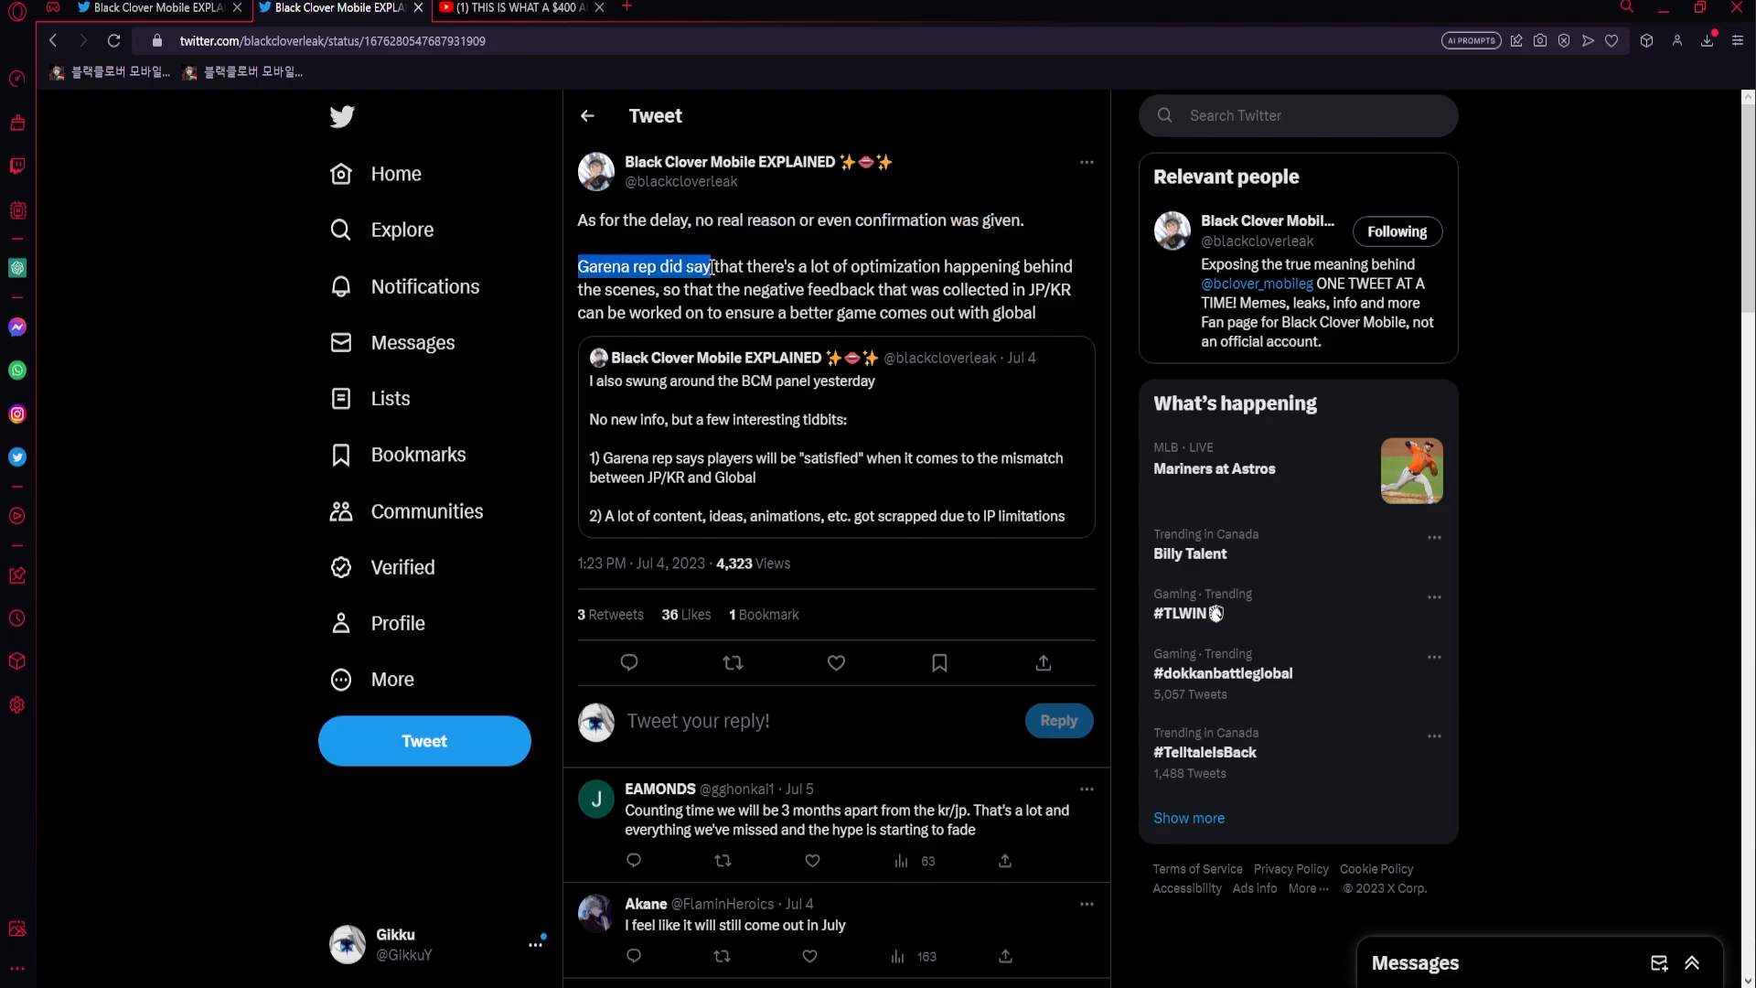
pyautogui.moveTo(710, 267); pyautogui.dragTo(743, 267)
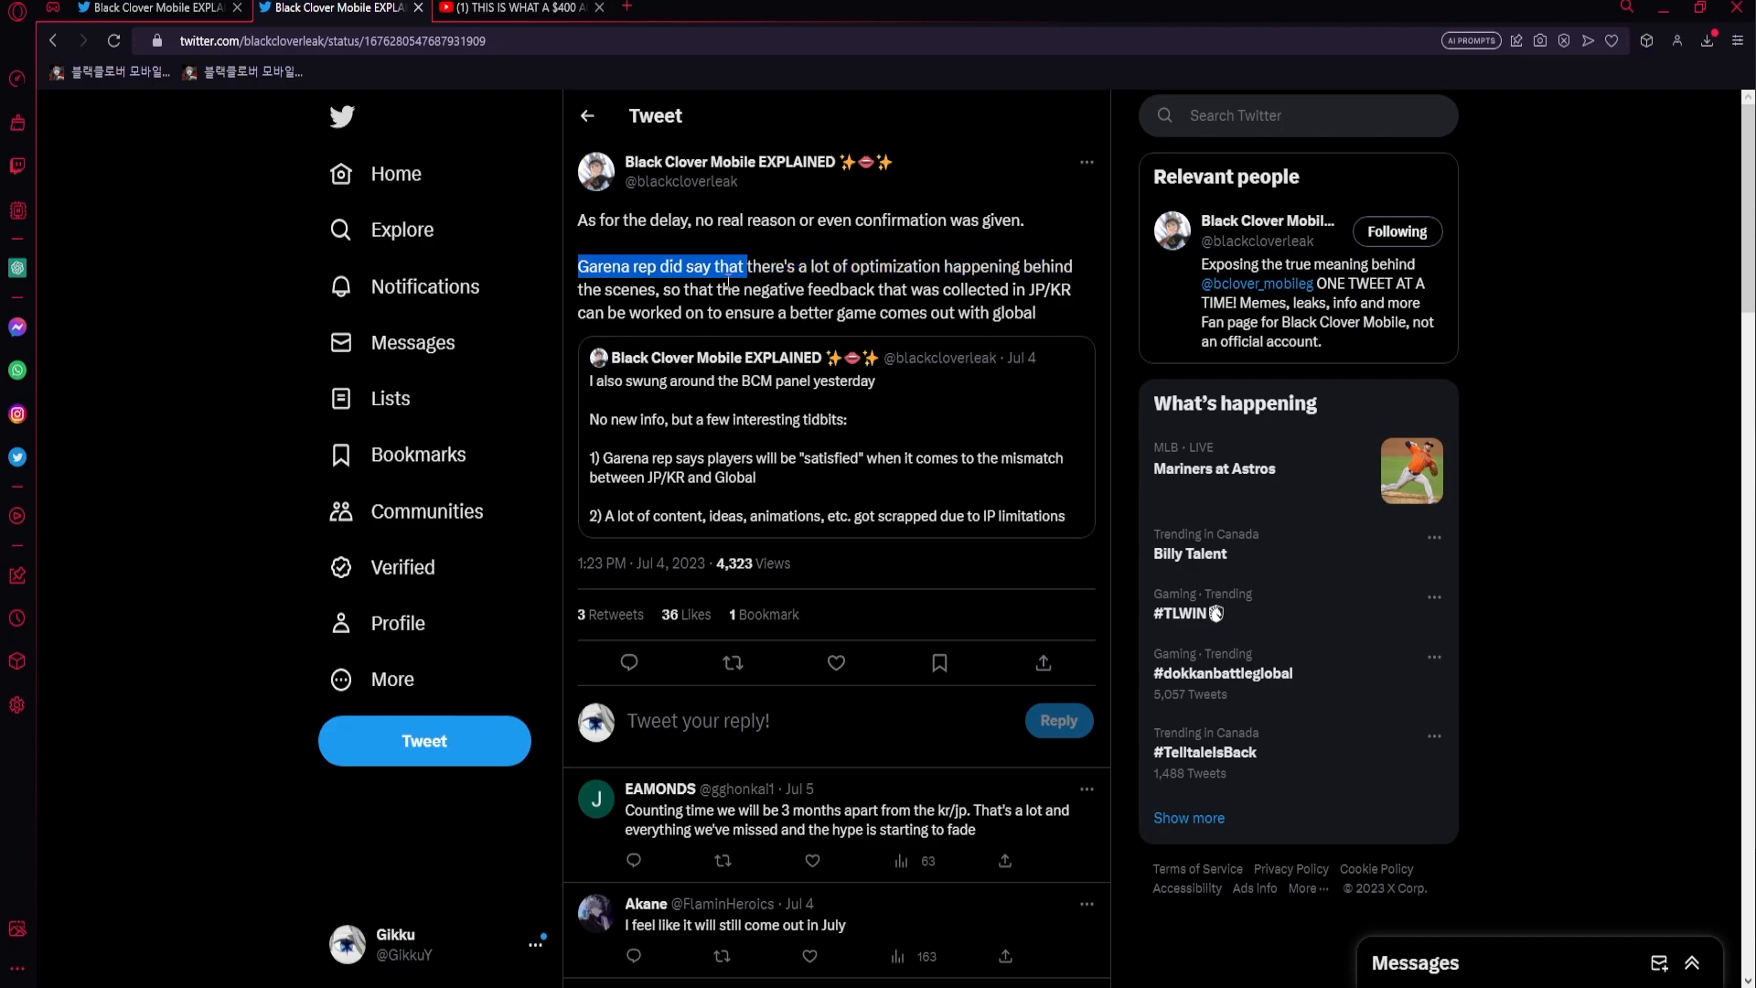
pyautogui.moveTo(744, 267); pyautogui.dragTo(1036, 312)
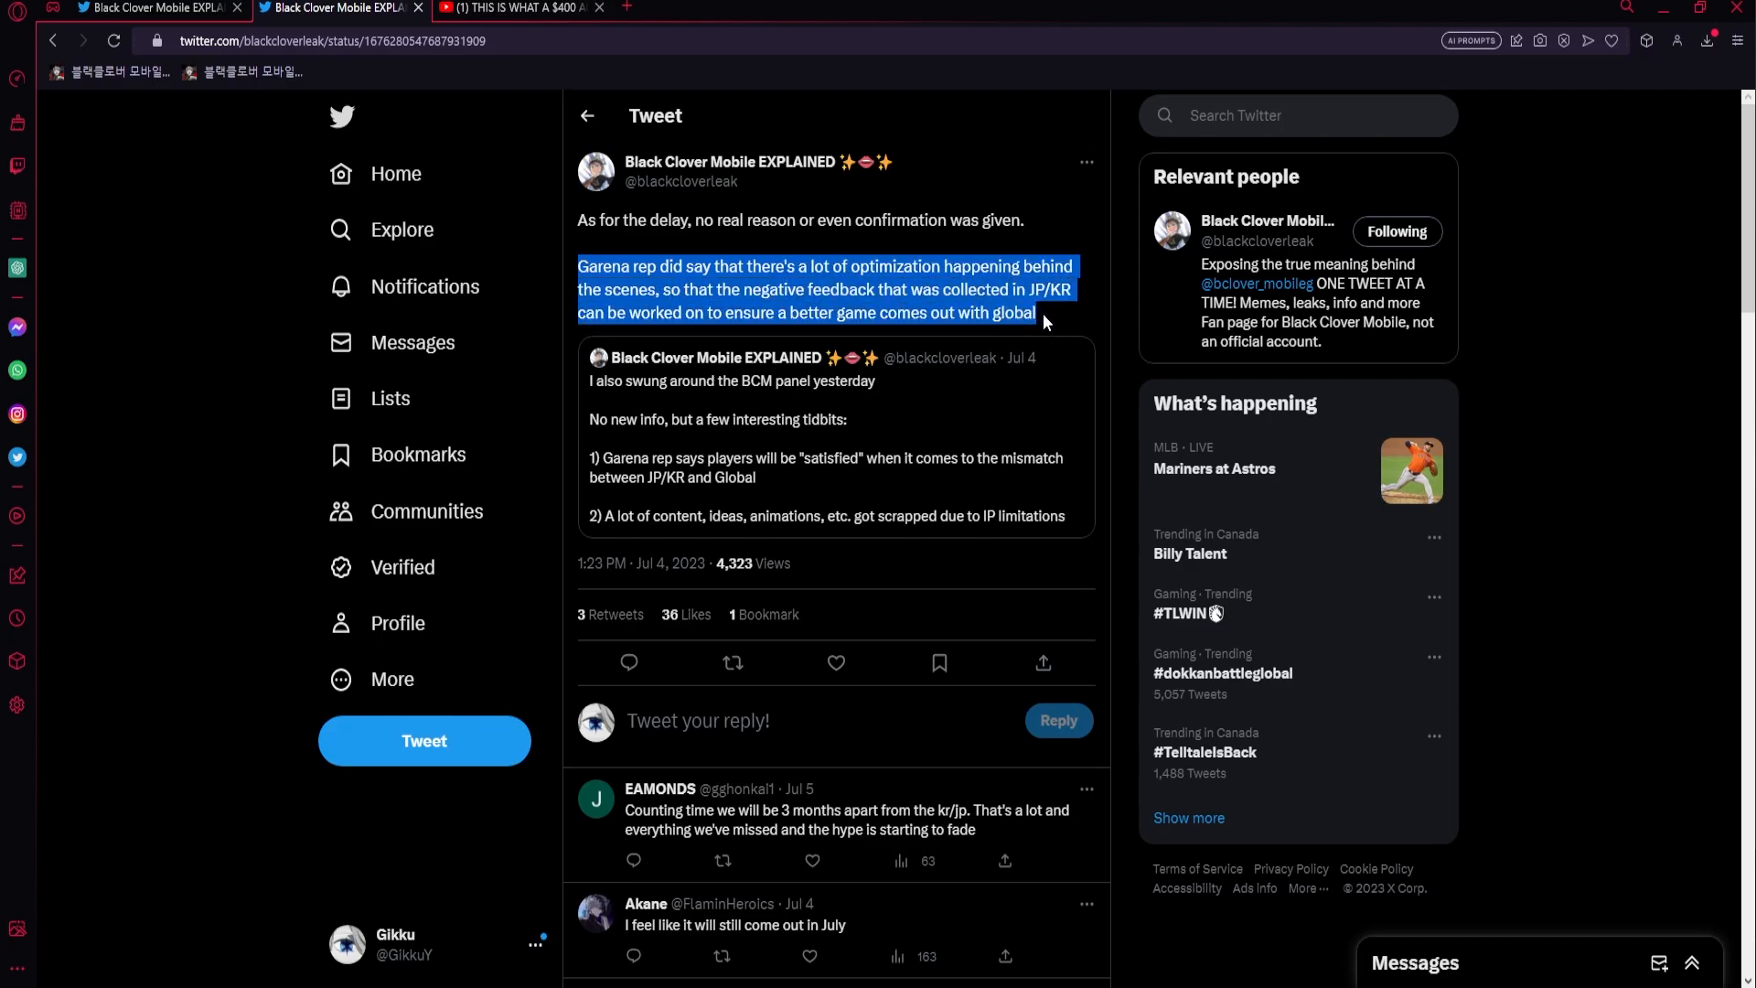
pyautogui.click(1043, 320)
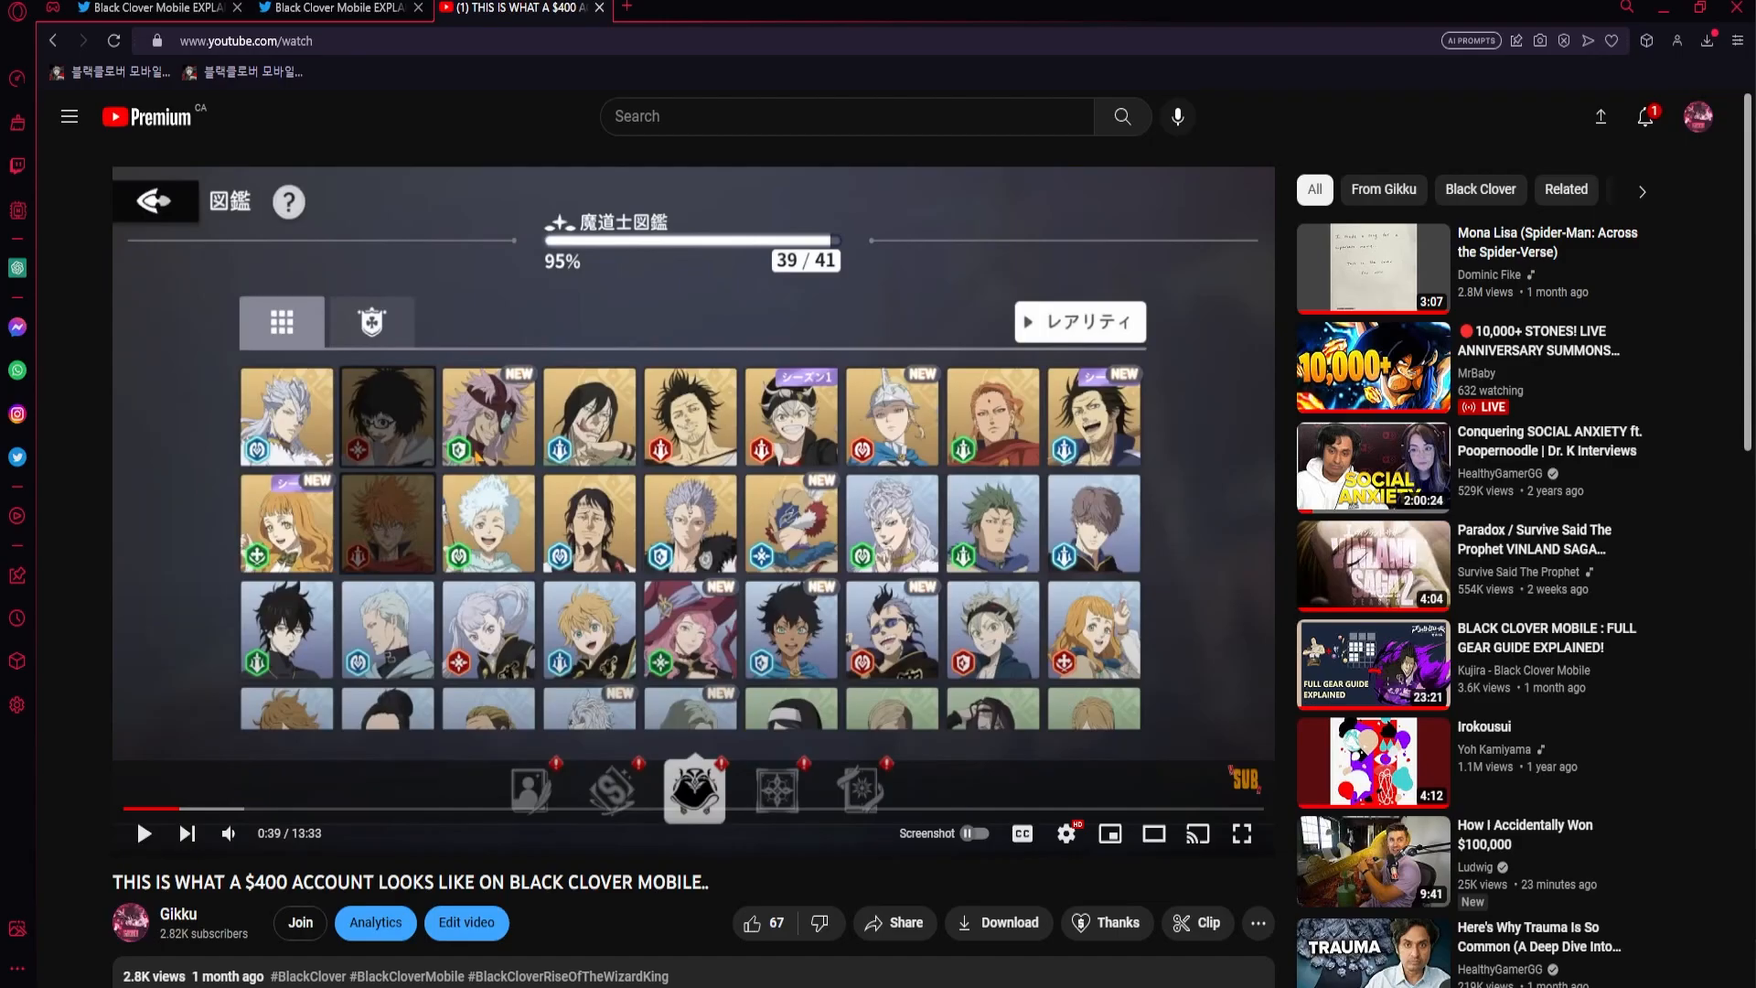
# - Resume the YouTube roster video so it advances to the game's collection menu
pyautogui.click(1243, 834)
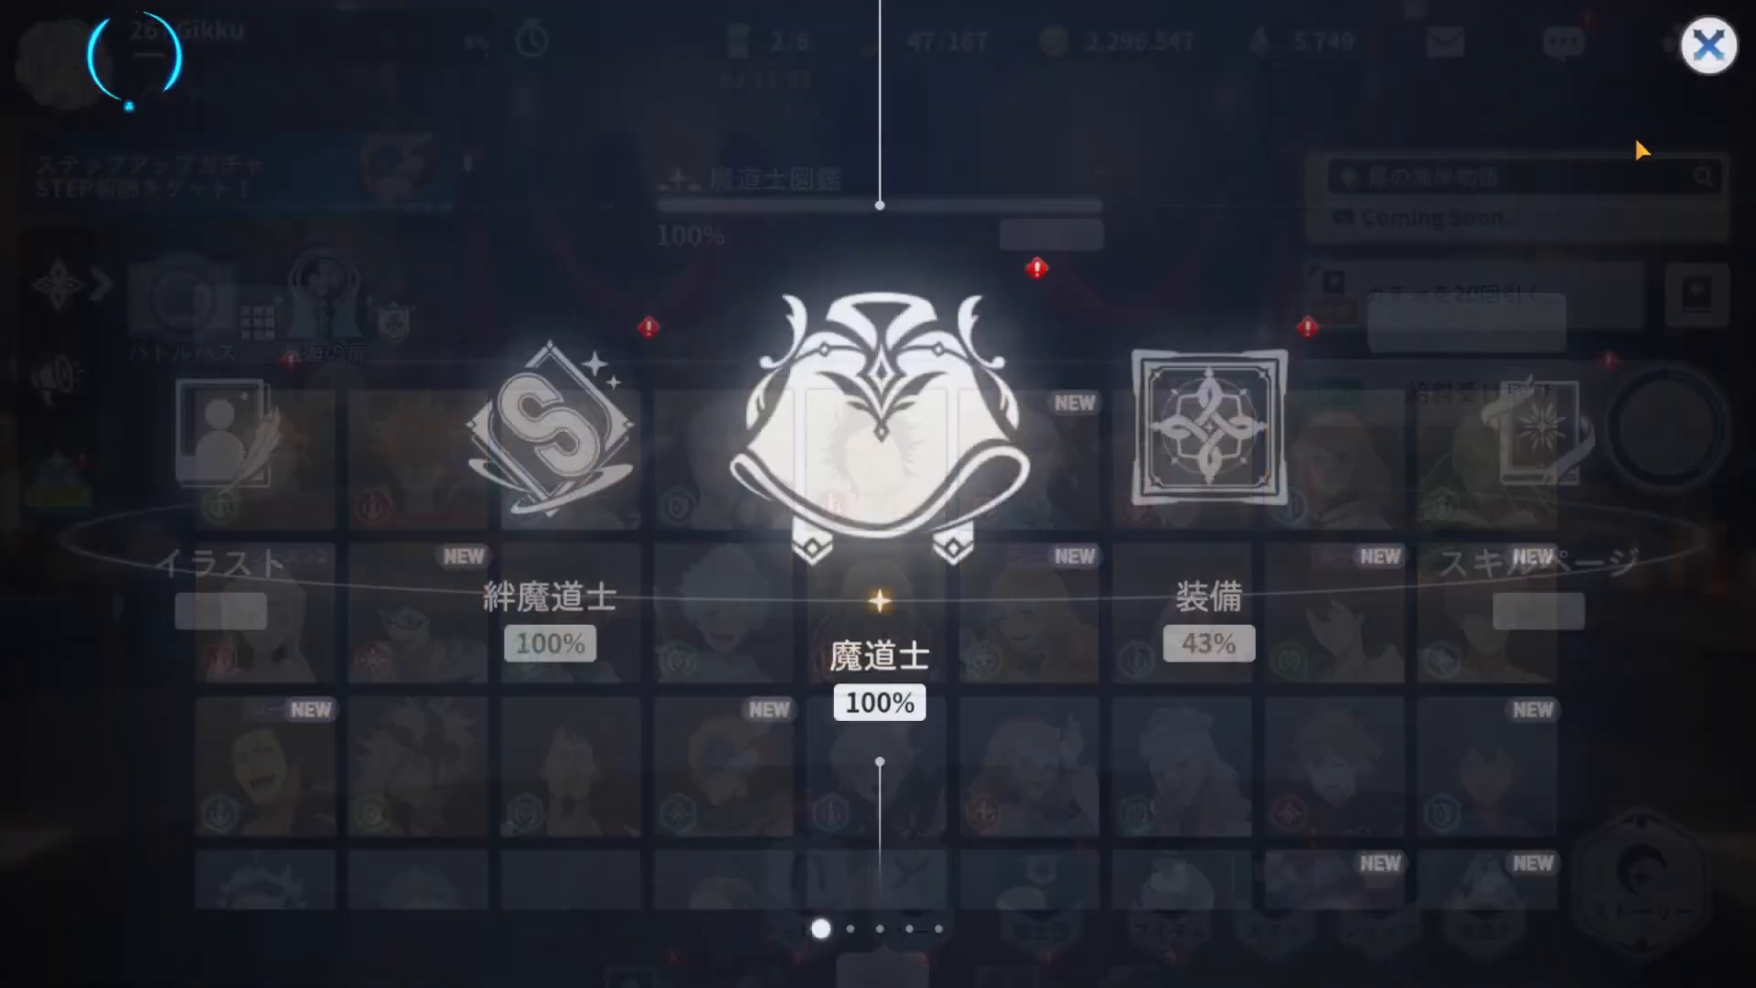
# - Close the 図鑑 collection menu to return to the hideout hub
pyautogui.click(1709, 44)
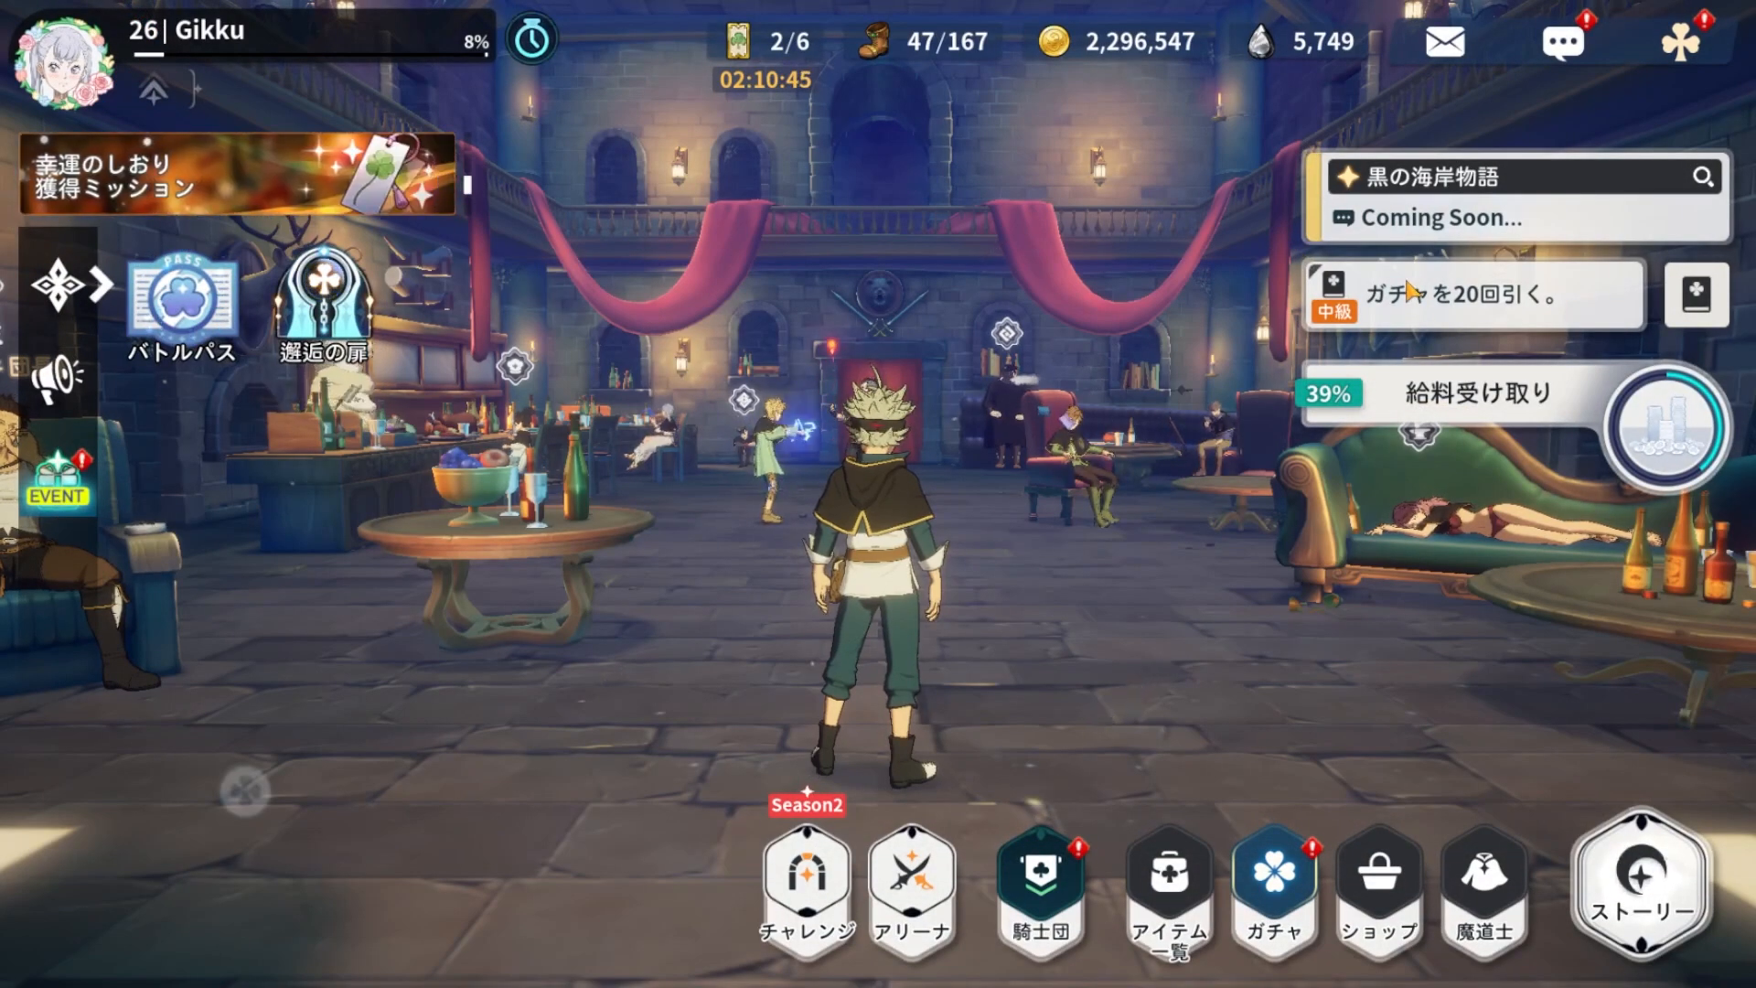
# - View the 黒の海岸物語 Chapter 05 Coming Soon preview and close it
pyautogui.click(1515, 188)
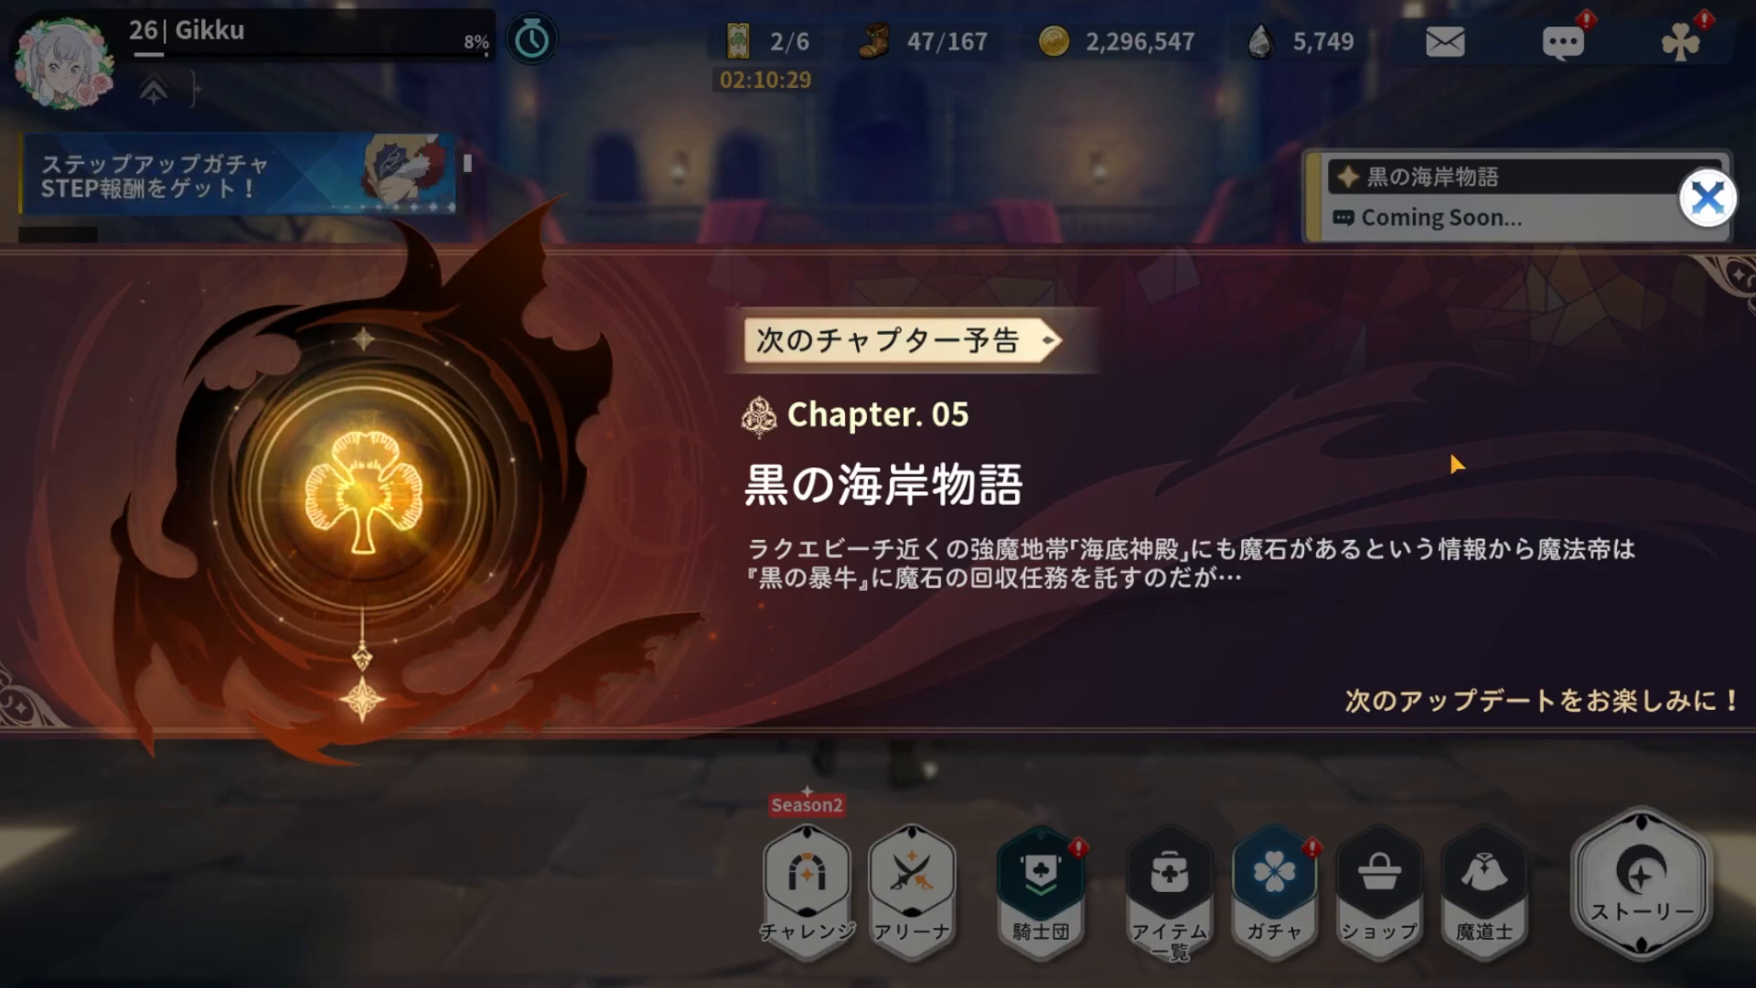
pyautogui.click(1707, 198)
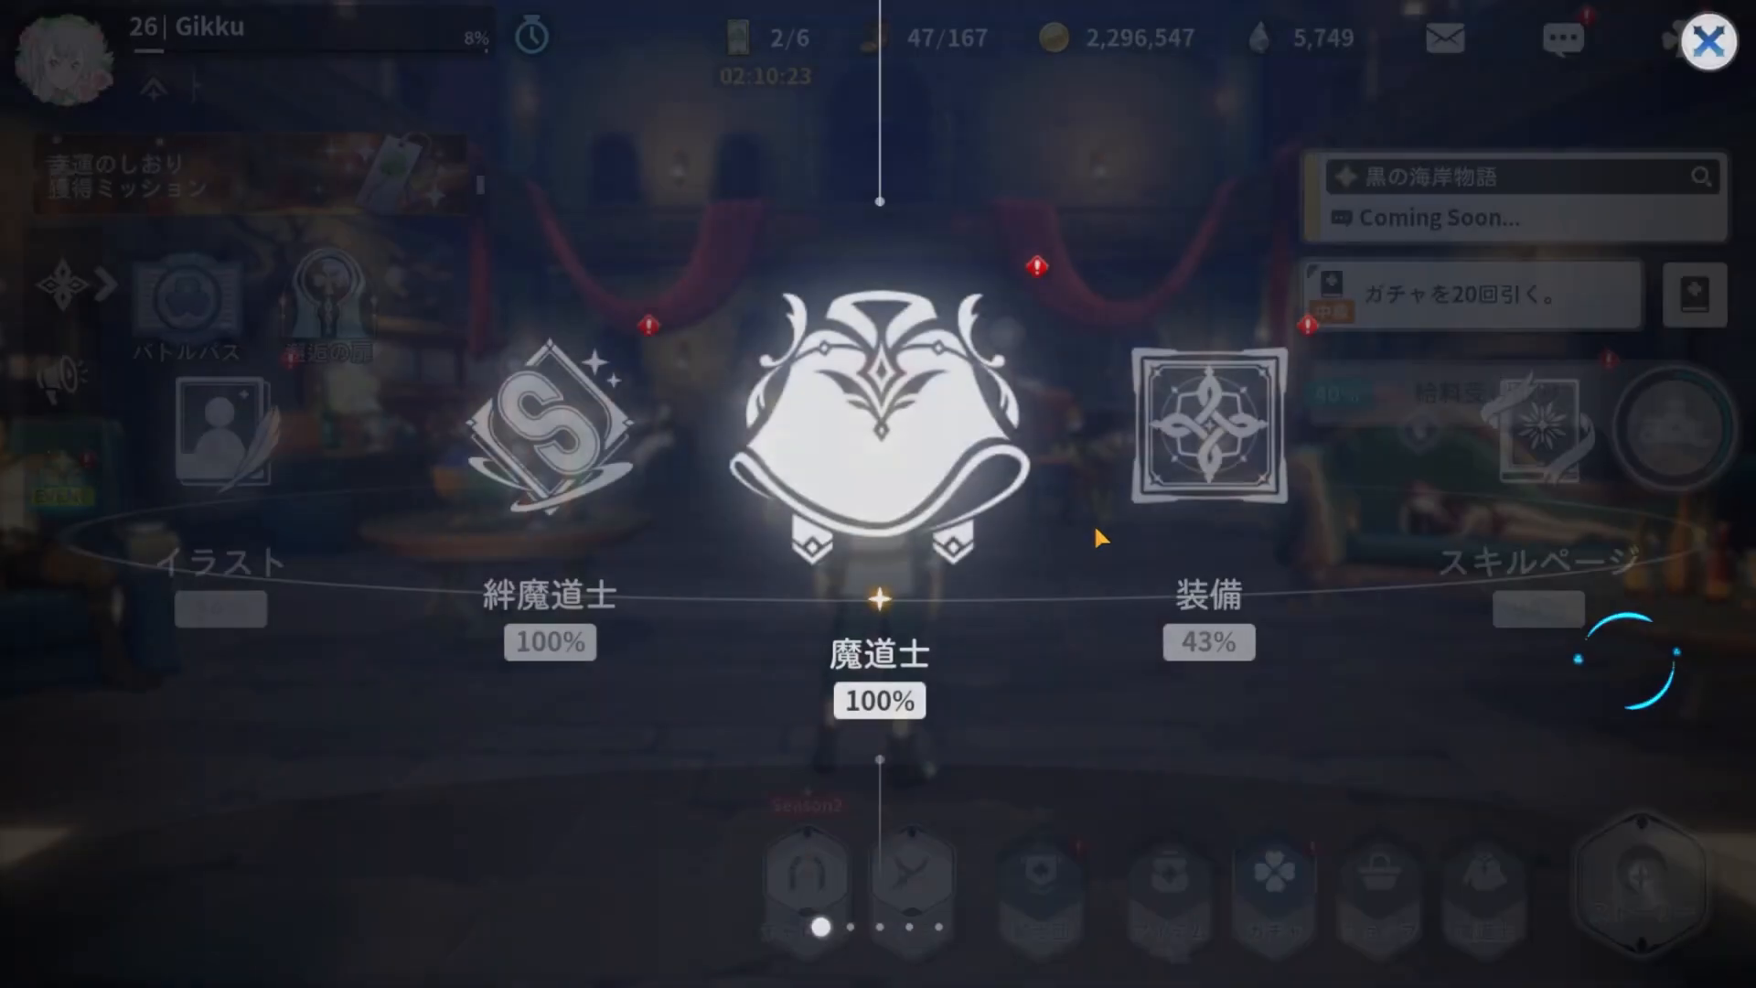
# - Open the 魔道士図鑑 mage encyclopedia and sort the 51-of-51 roster by class
pyautogui.click(875, 432)
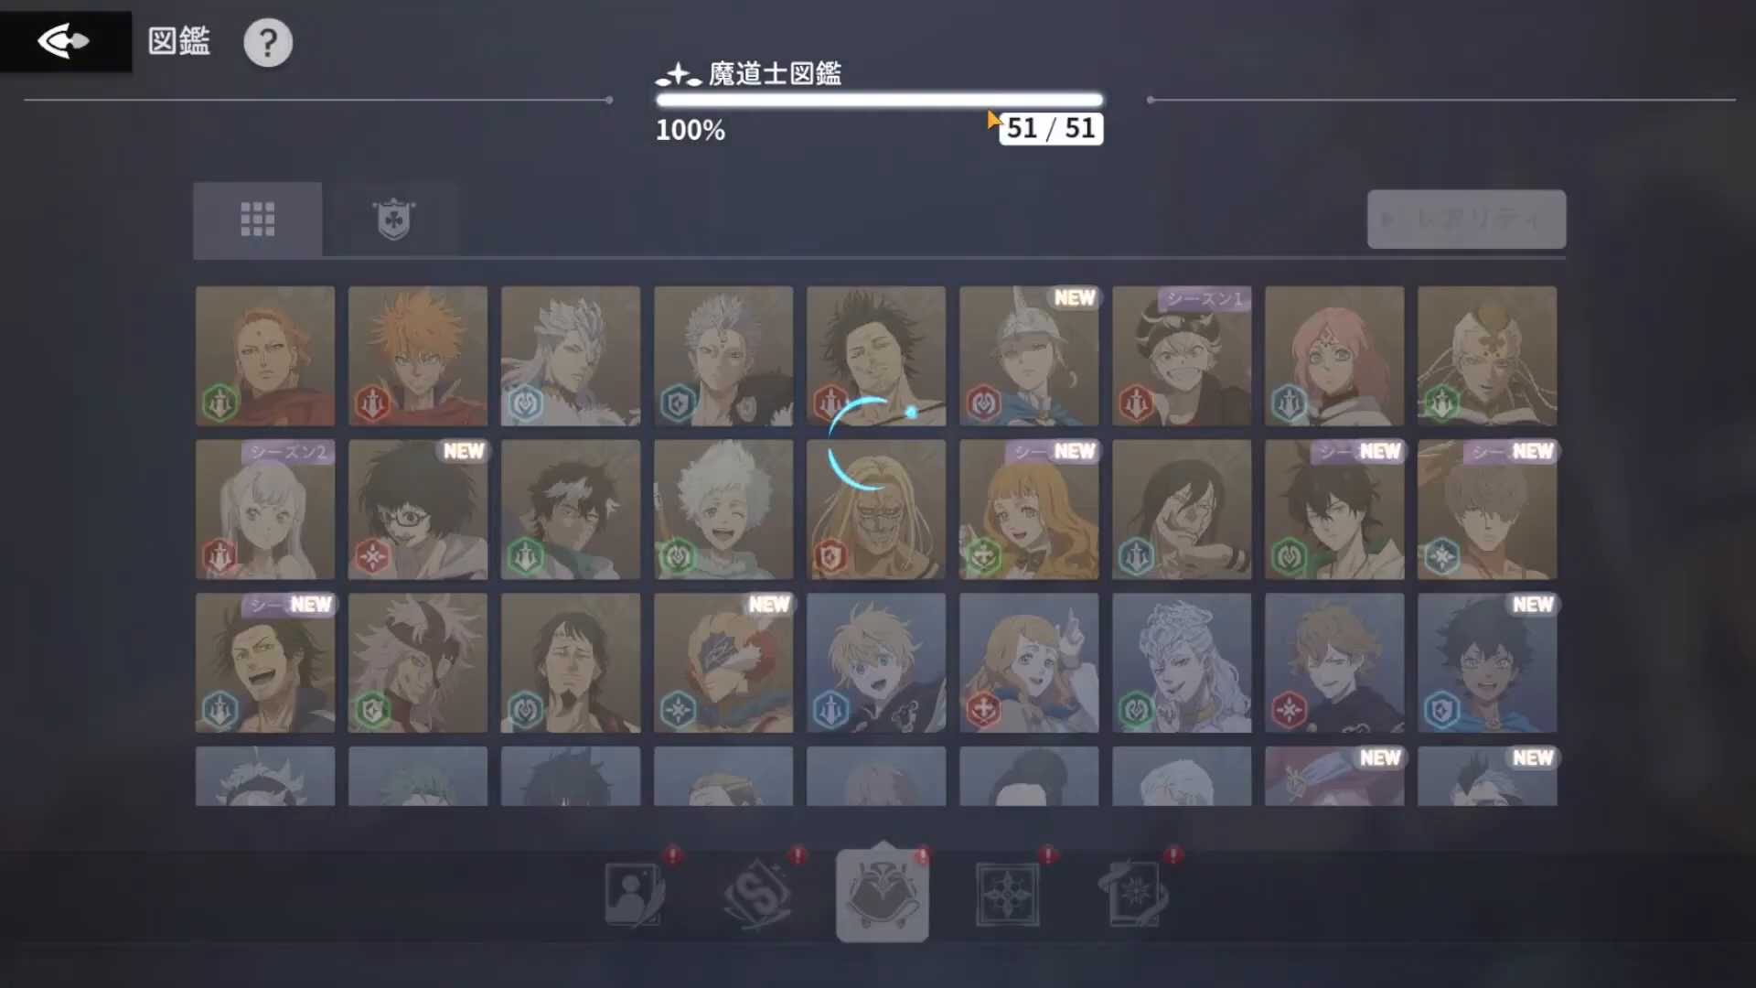
pyautogui.click(395, 218)
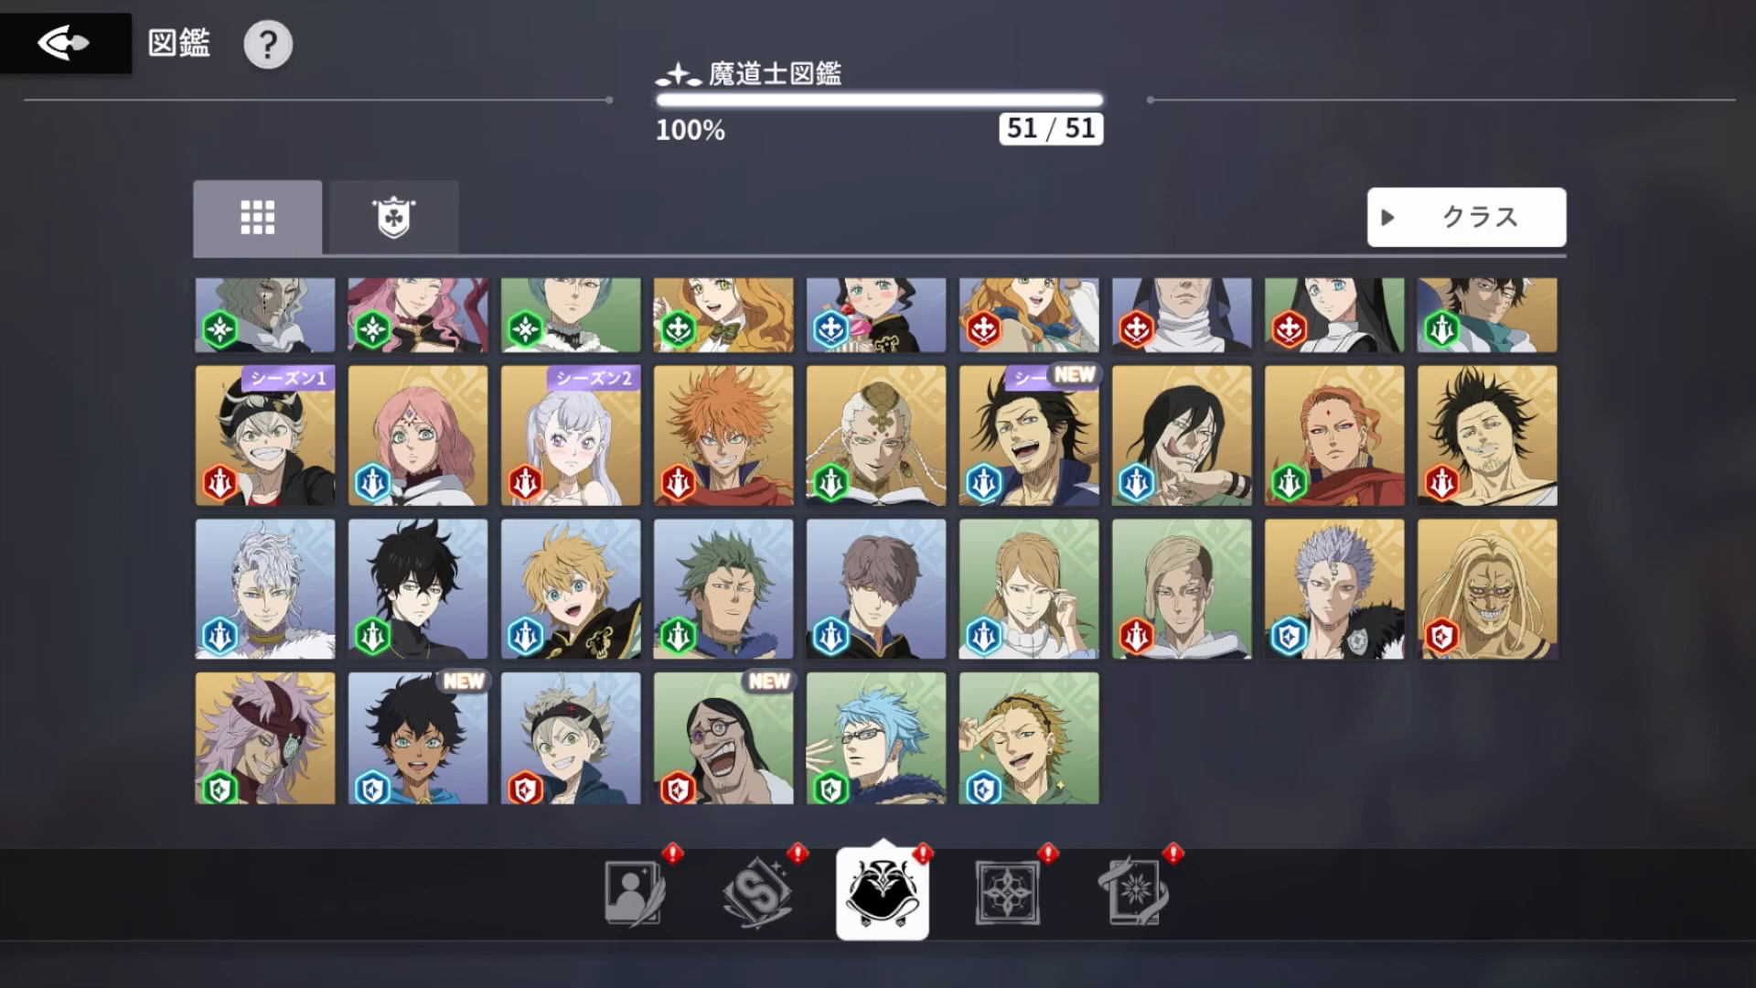
pyautogui.moveTo(1215, 490)
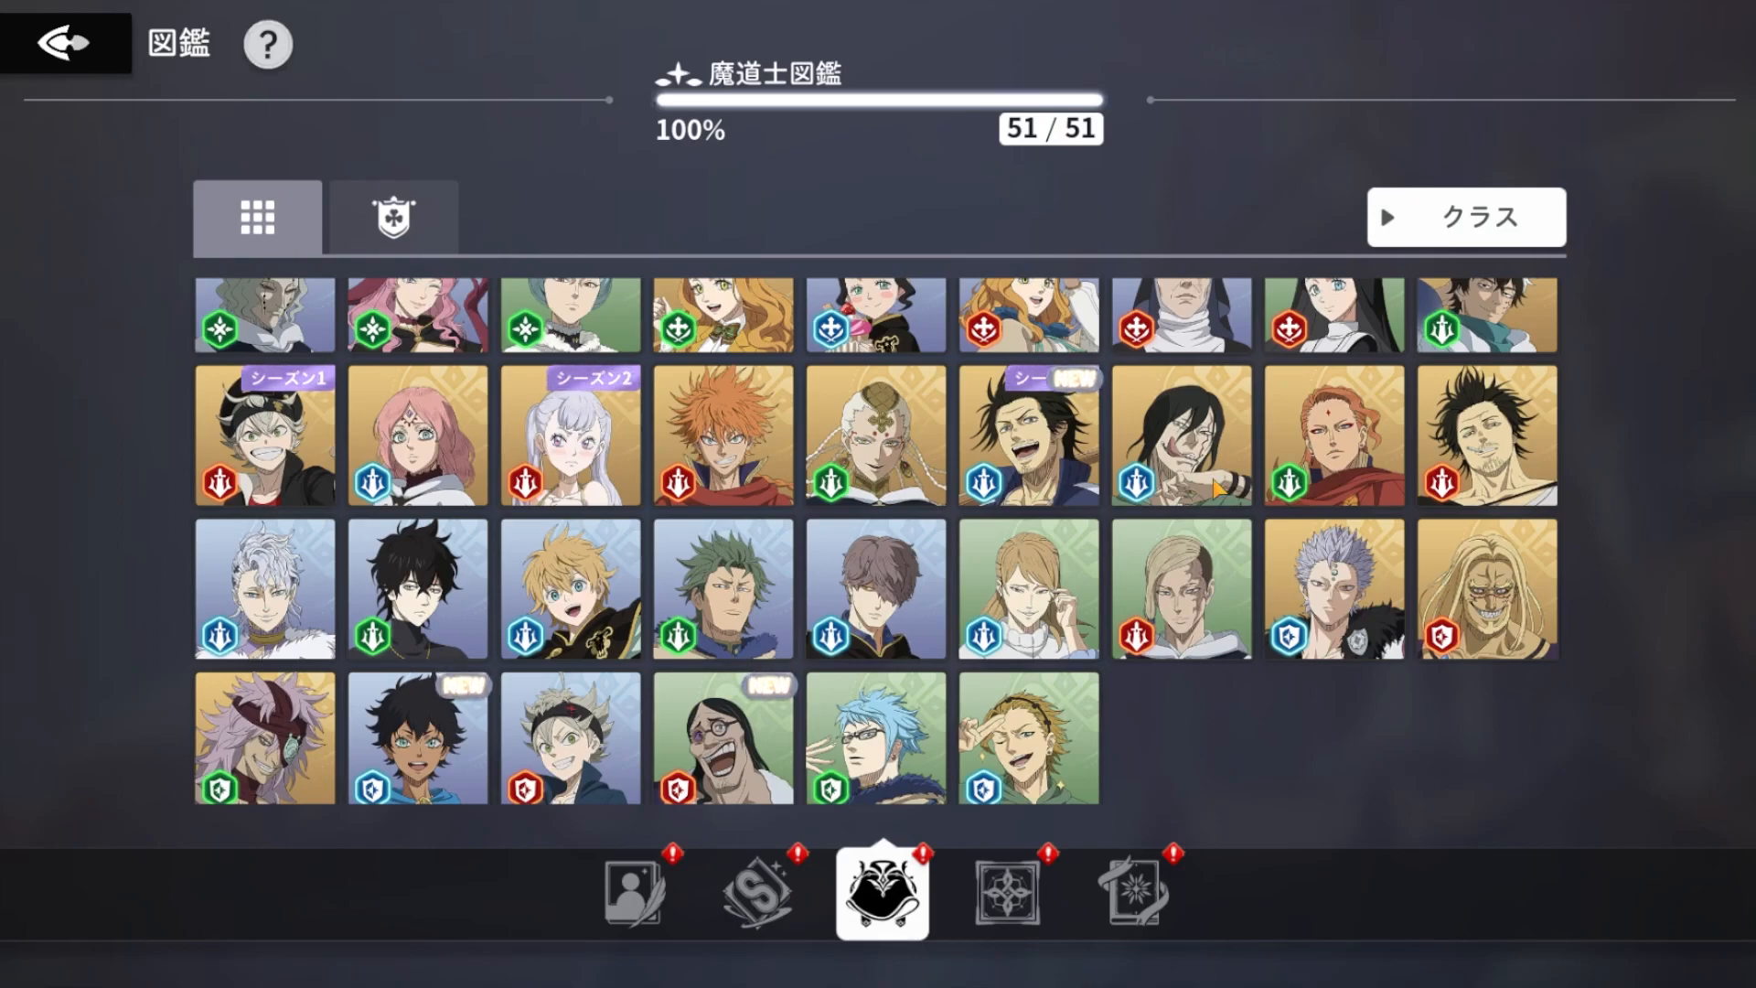
pyautogui.moveTo(1204, 754)
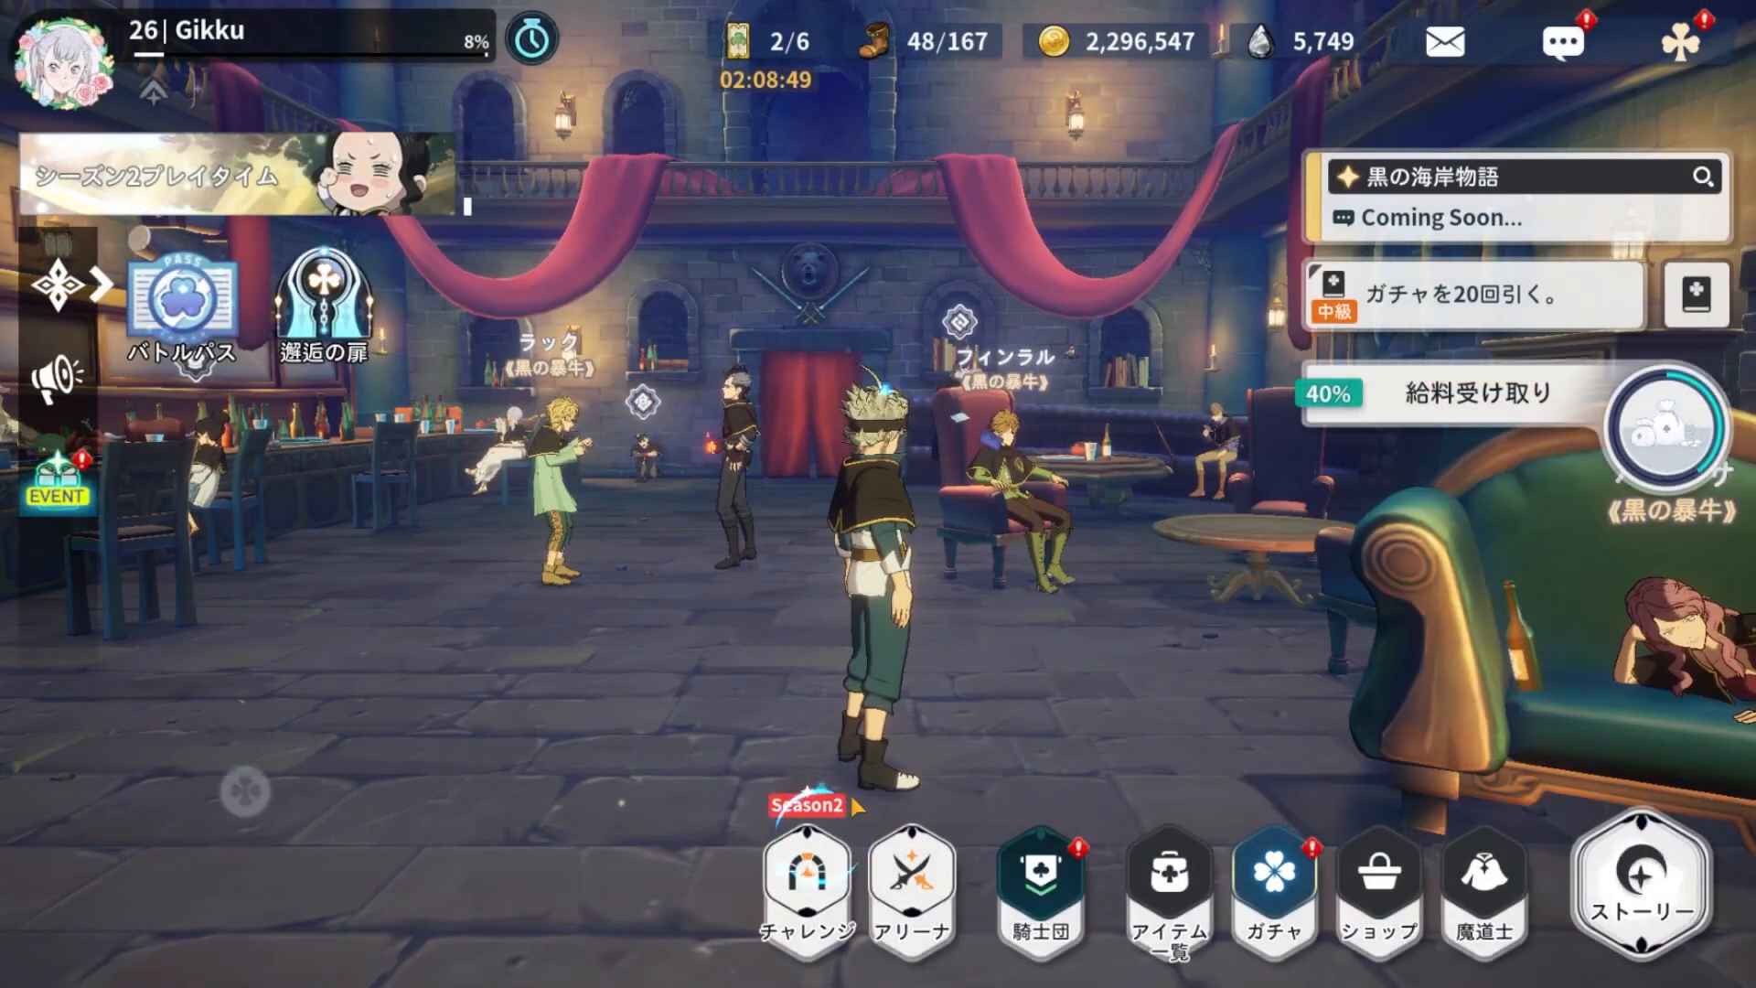
# - View the Season 2 limited-time challenge cards, dismissing the schedule popup, then back out
pyautogui.click(808, 885)
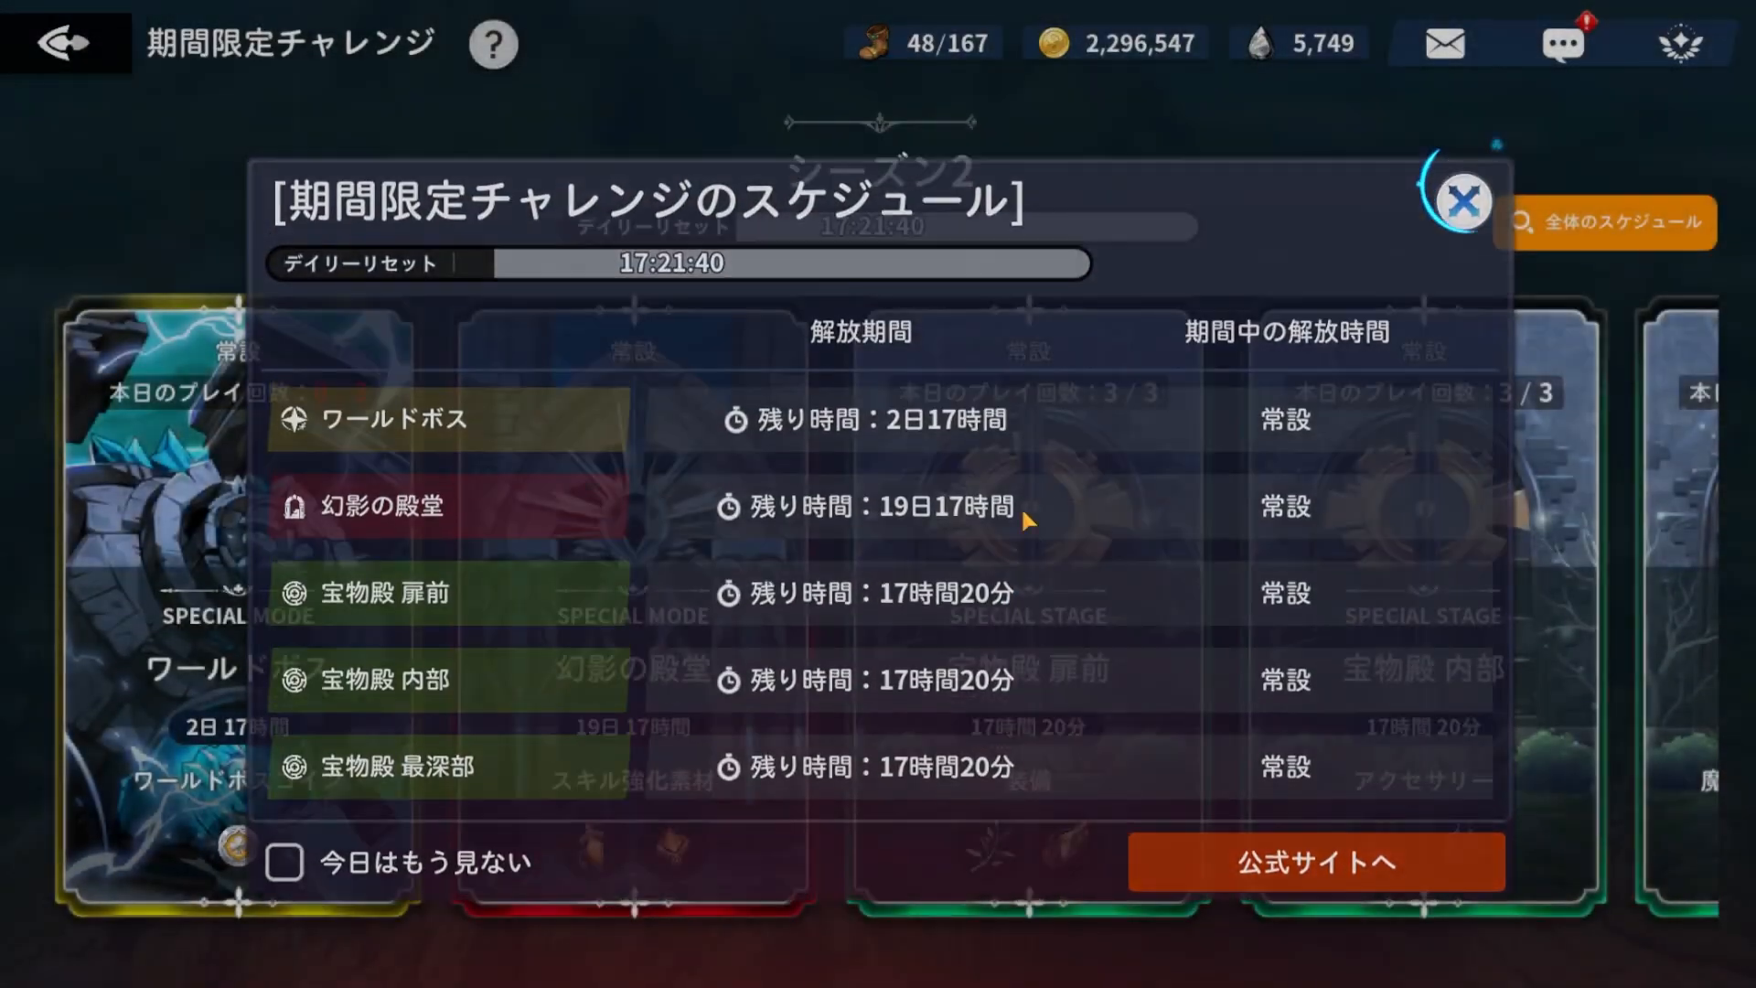
pyautogui.click(1460, 201)
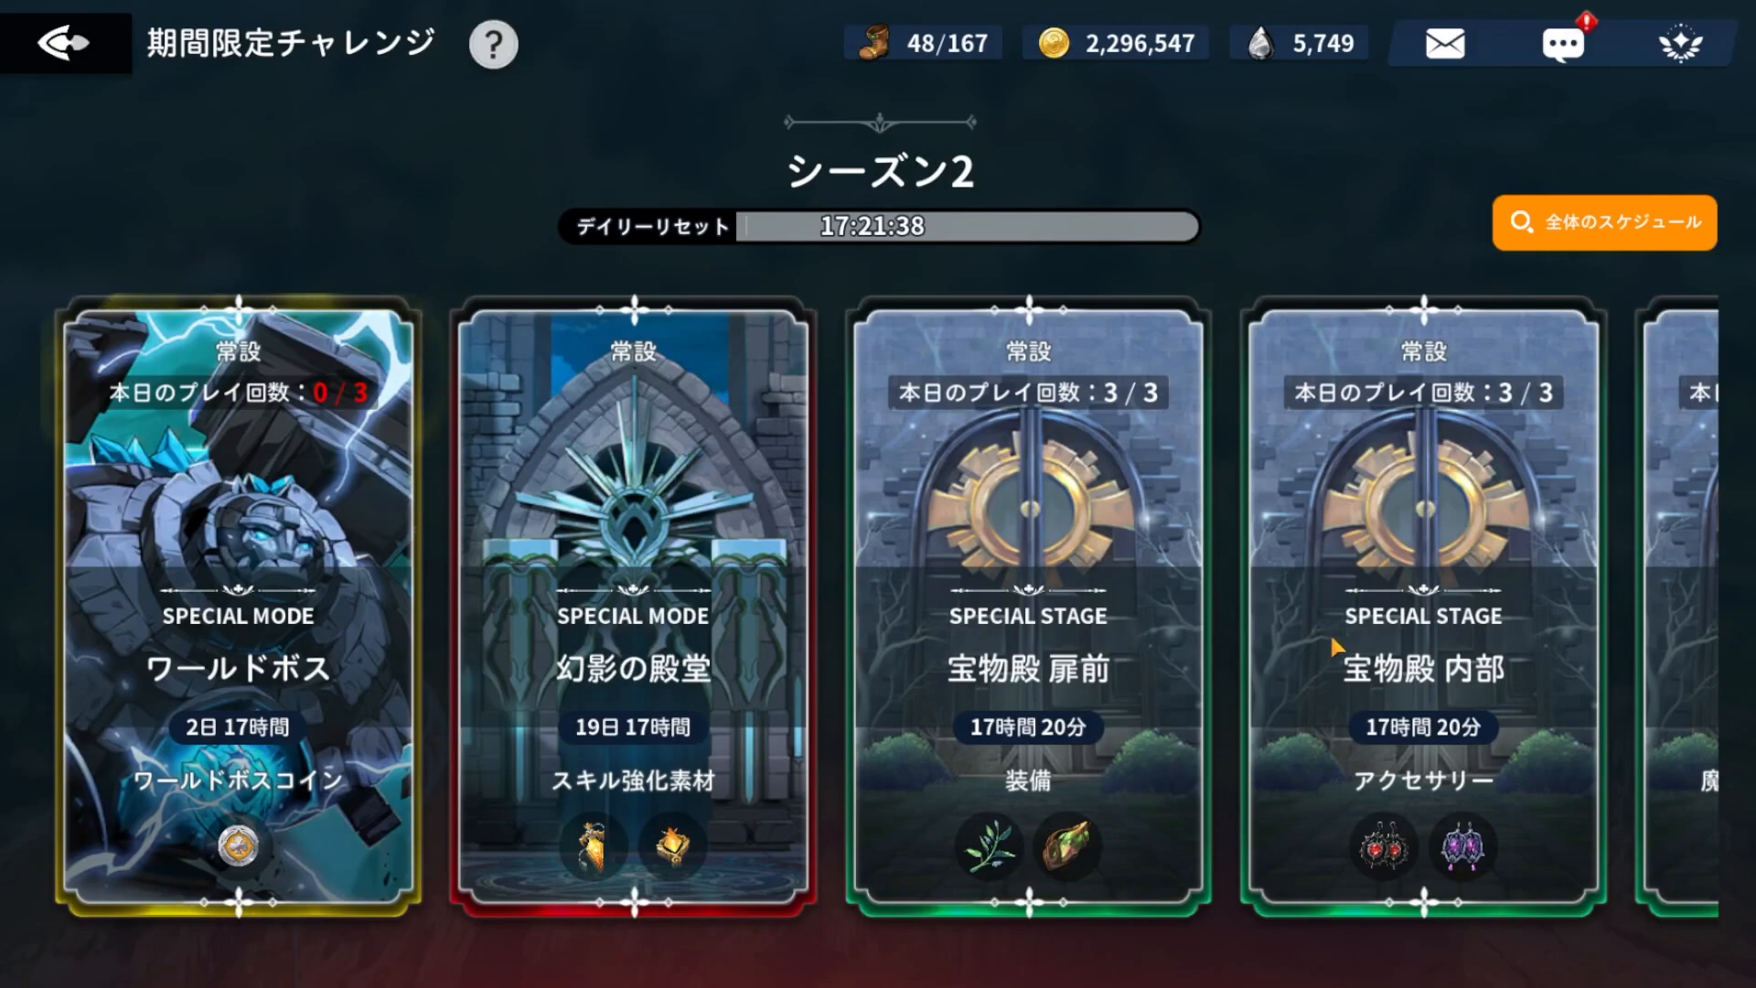
pyautogui.hscroll(3)
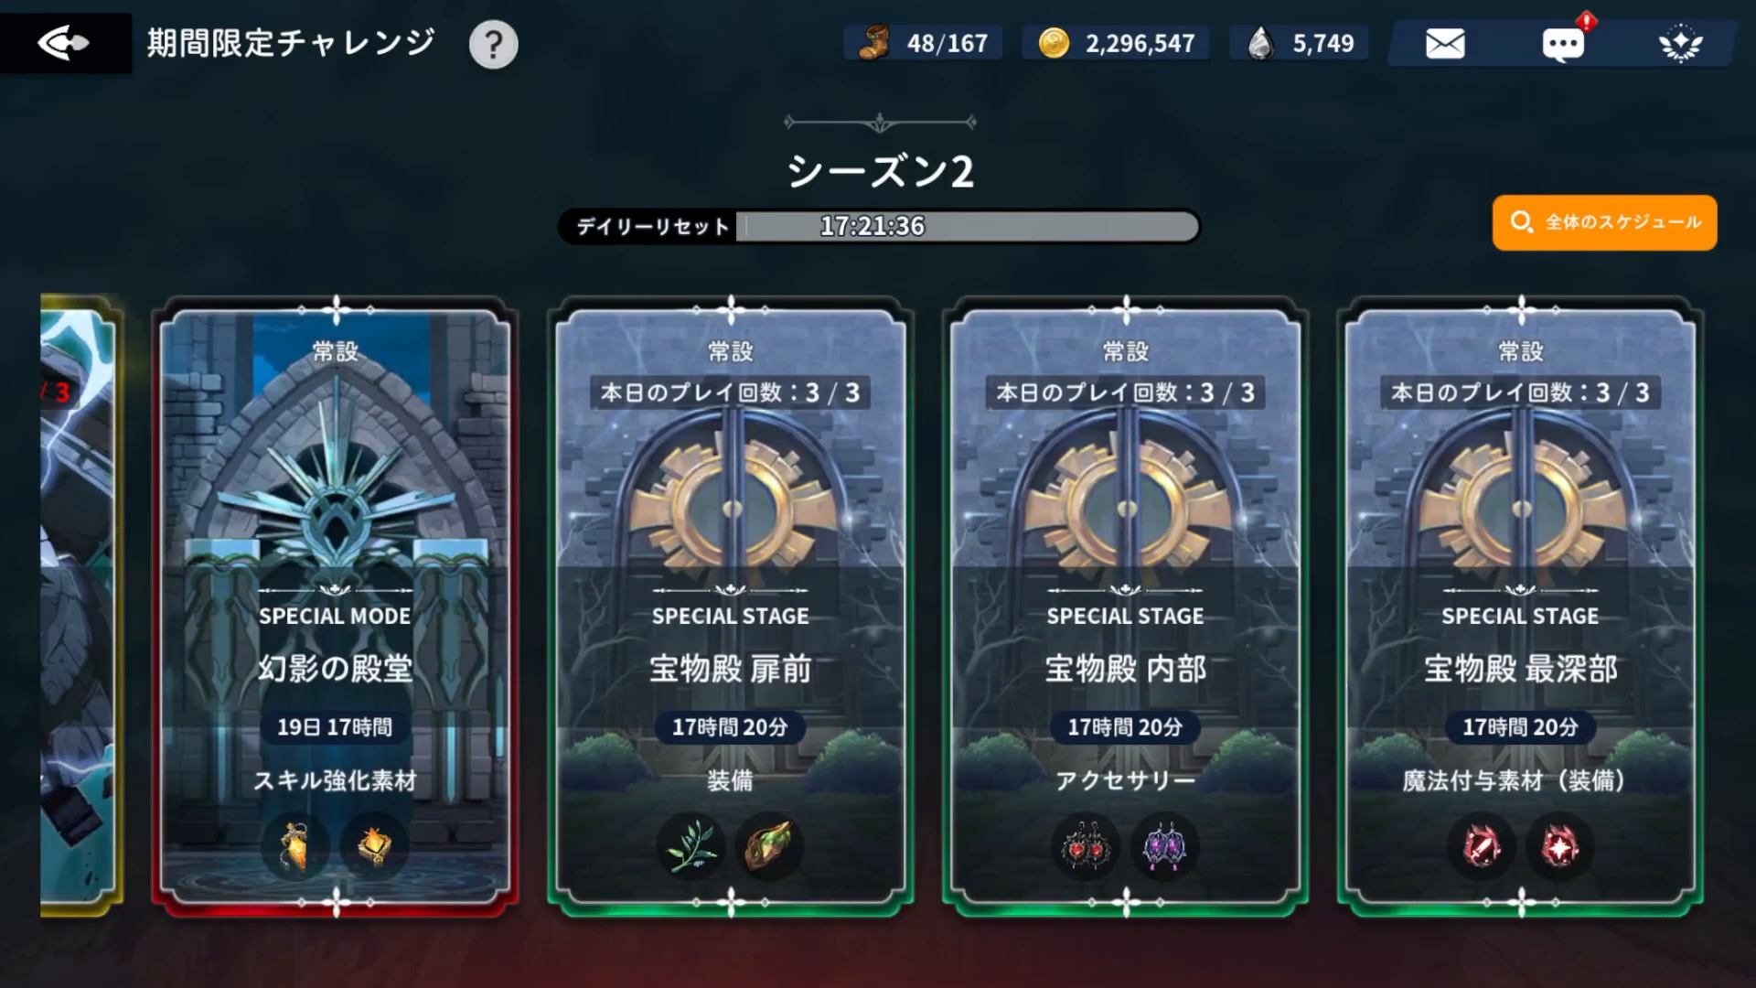
pyautogui.click(60, 44)
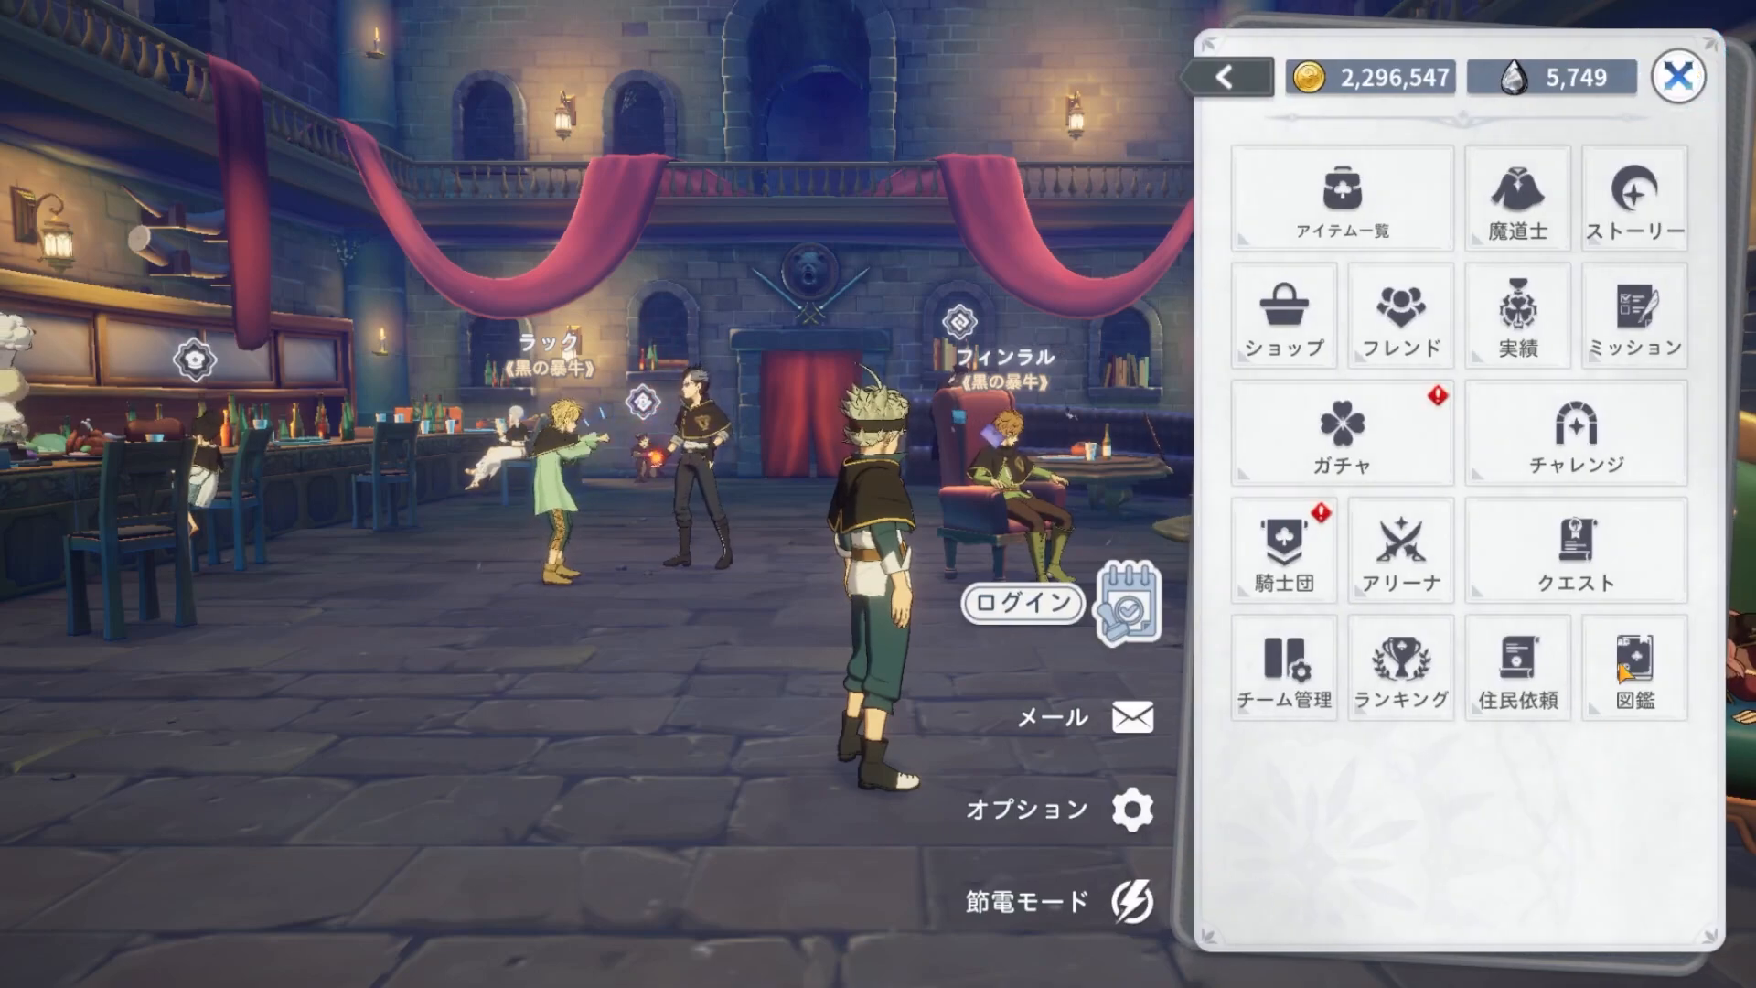
# - Open the 魔道士 screen and view several roster characters' stats, ending on a max-level LR attacker
pyautogui.click(1516, 198)
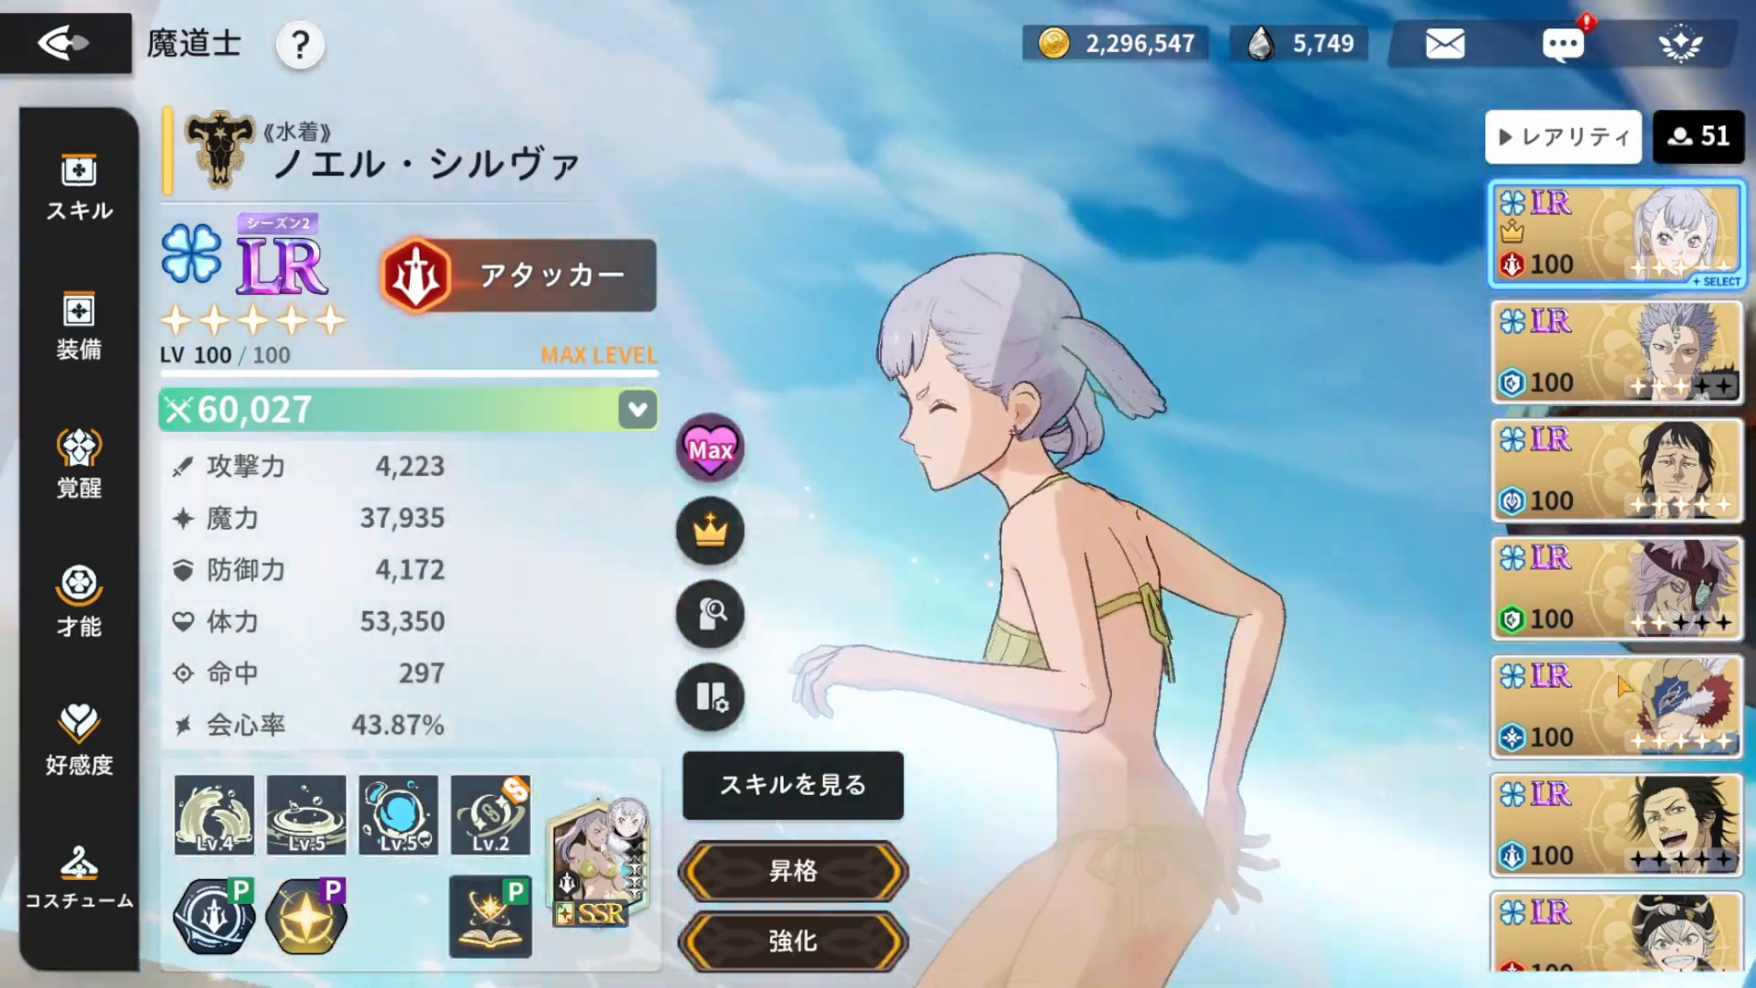
pyautogui.click(1614, 333)
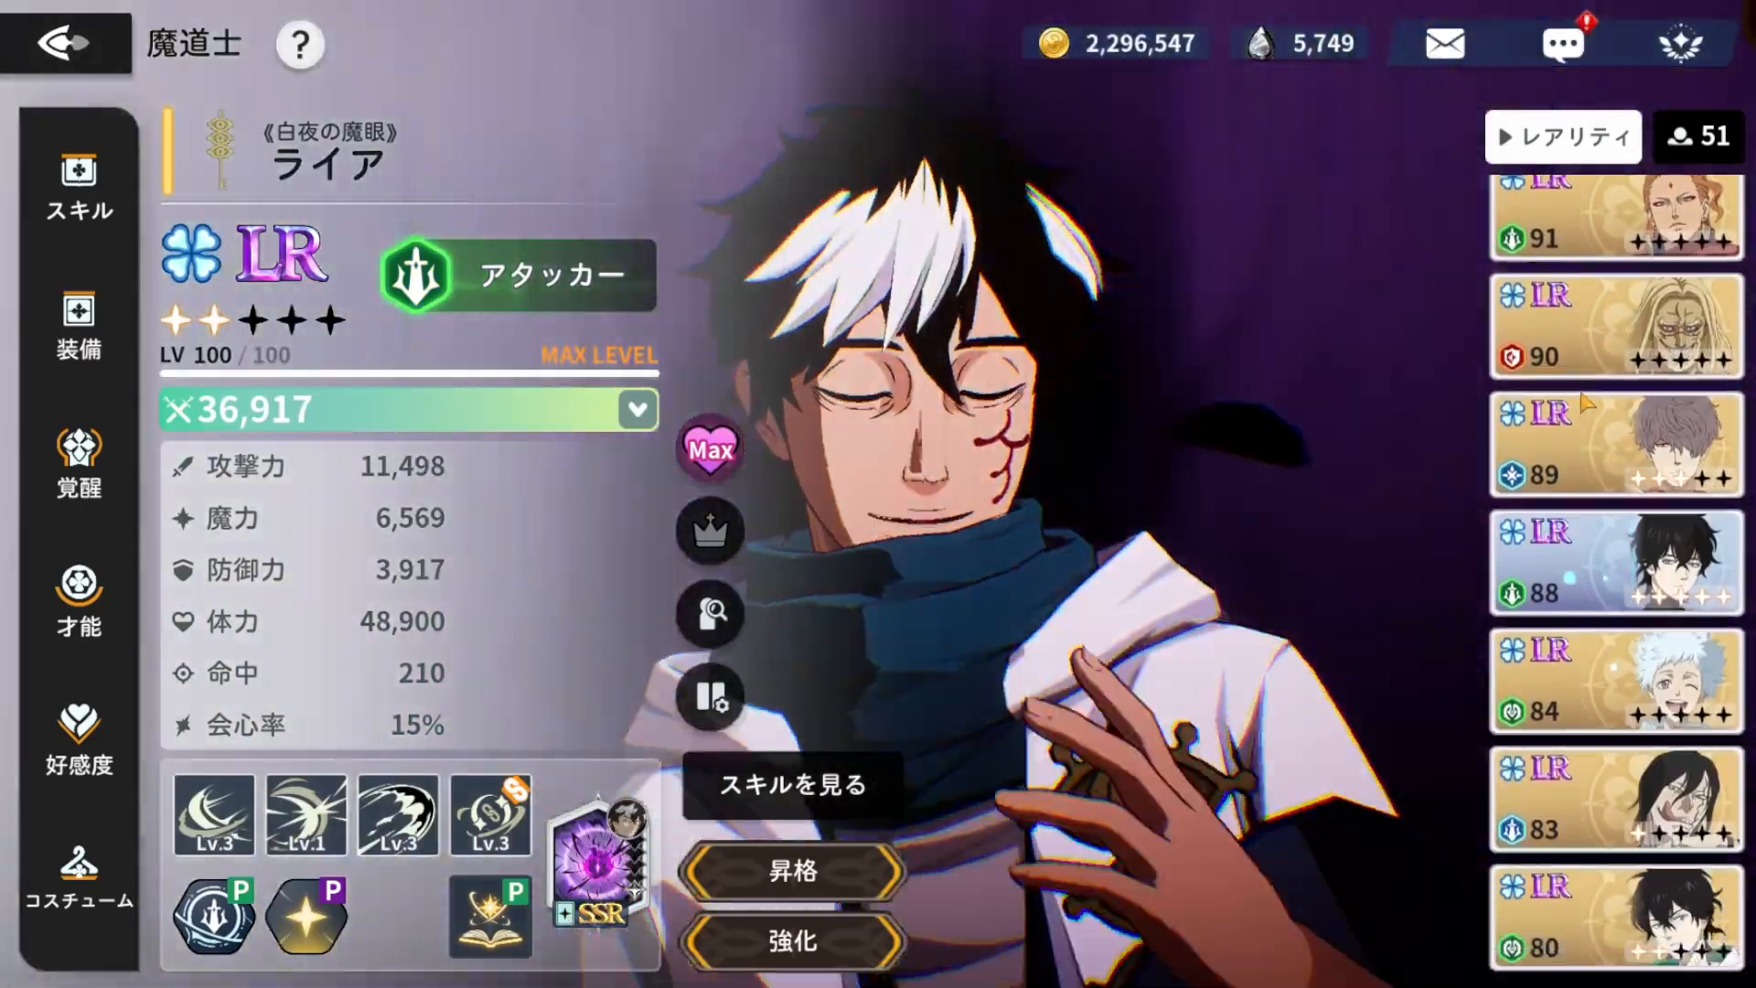
pyautogui.click(1613, 326)
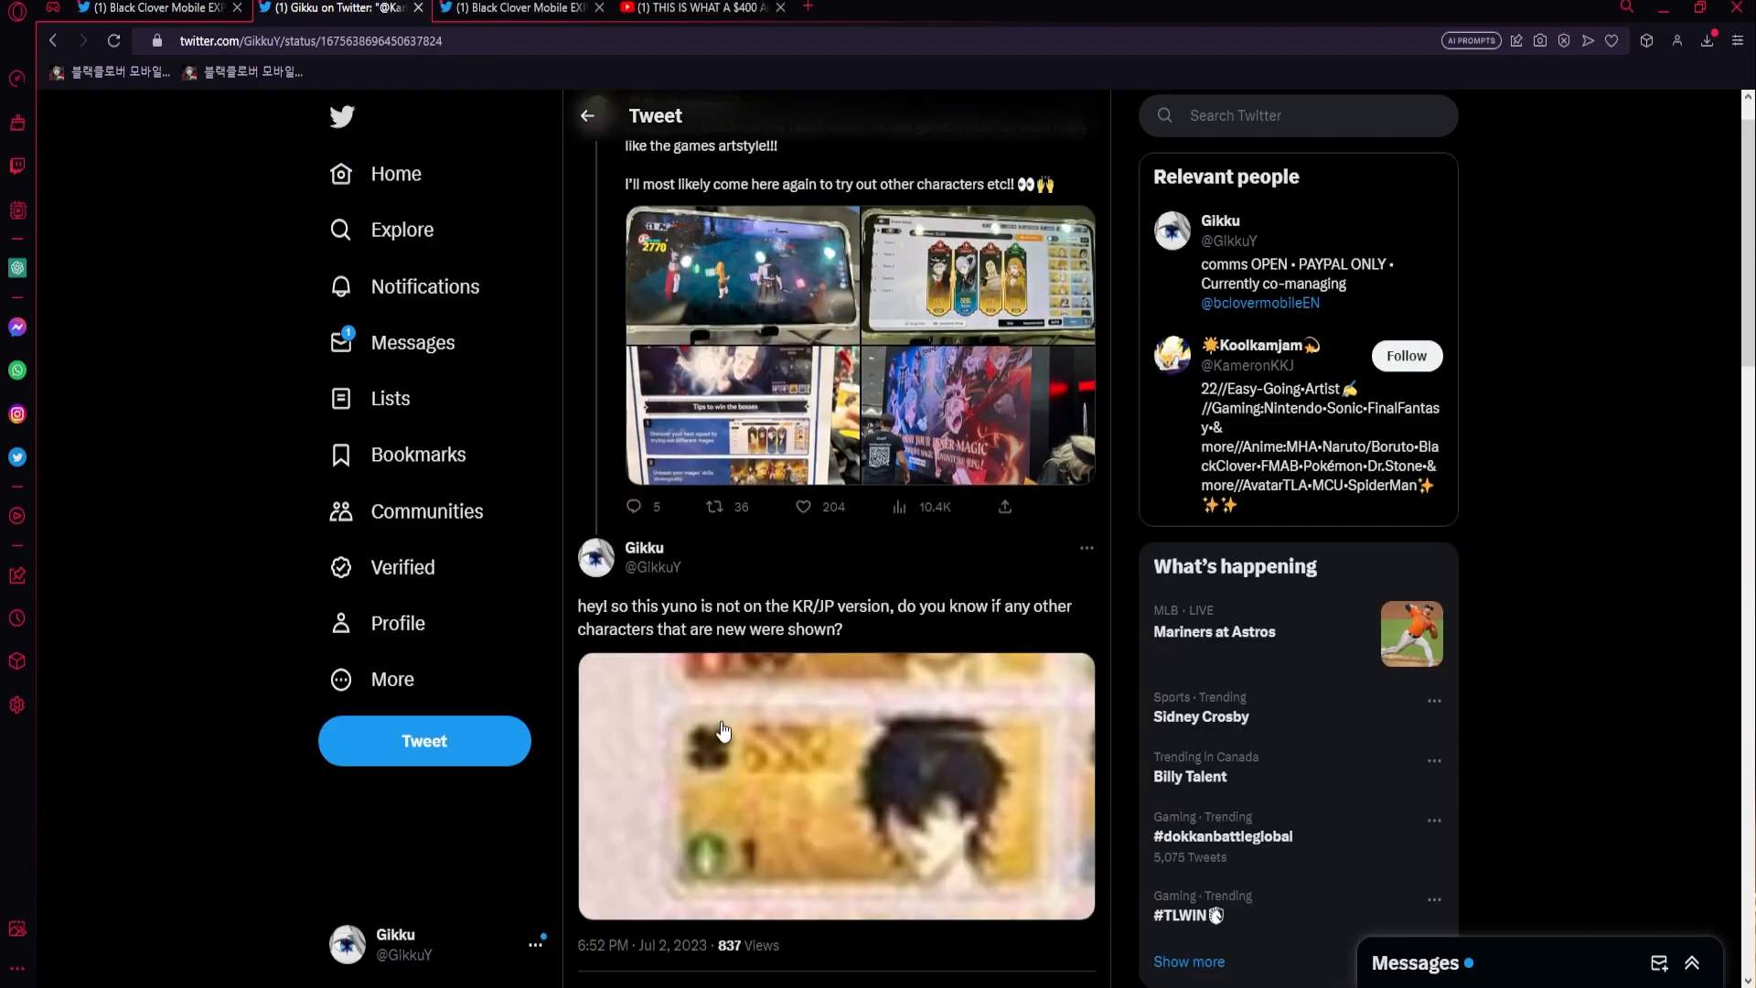
pyautogui.moveTo(728, 717)
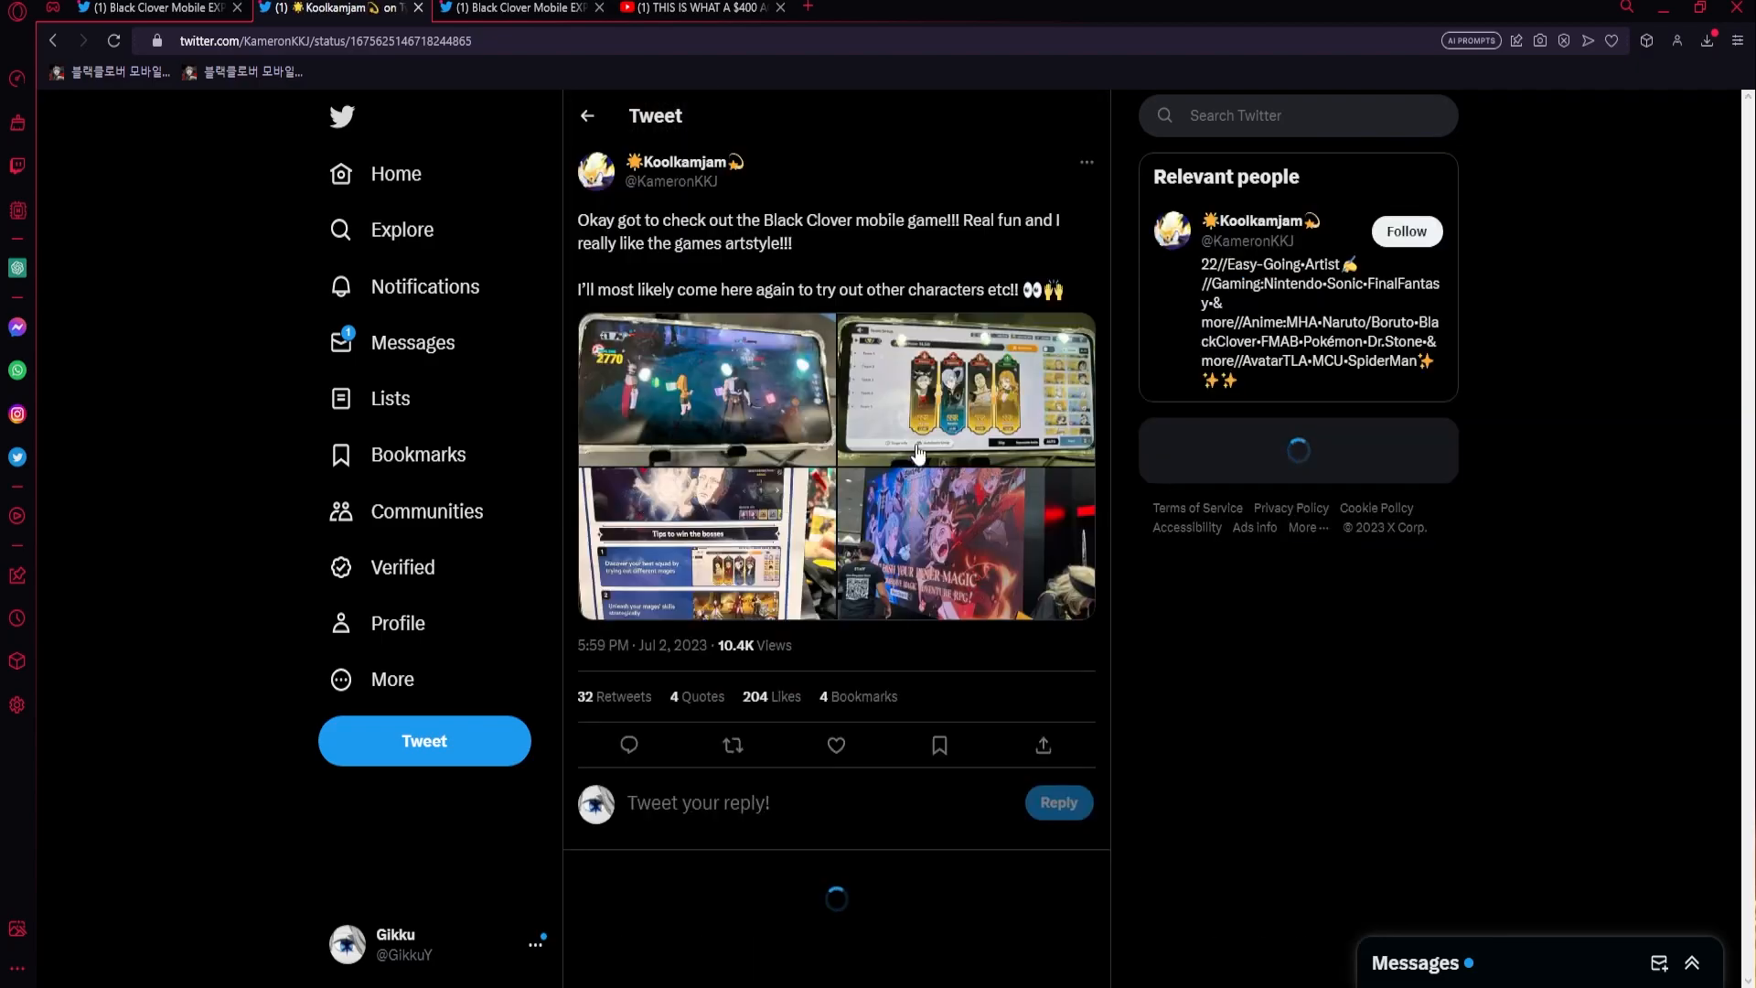
# - View both character-list photos in the viewer, then switch to the BCM panel tweet tab
pyautogui.click(966, 386)
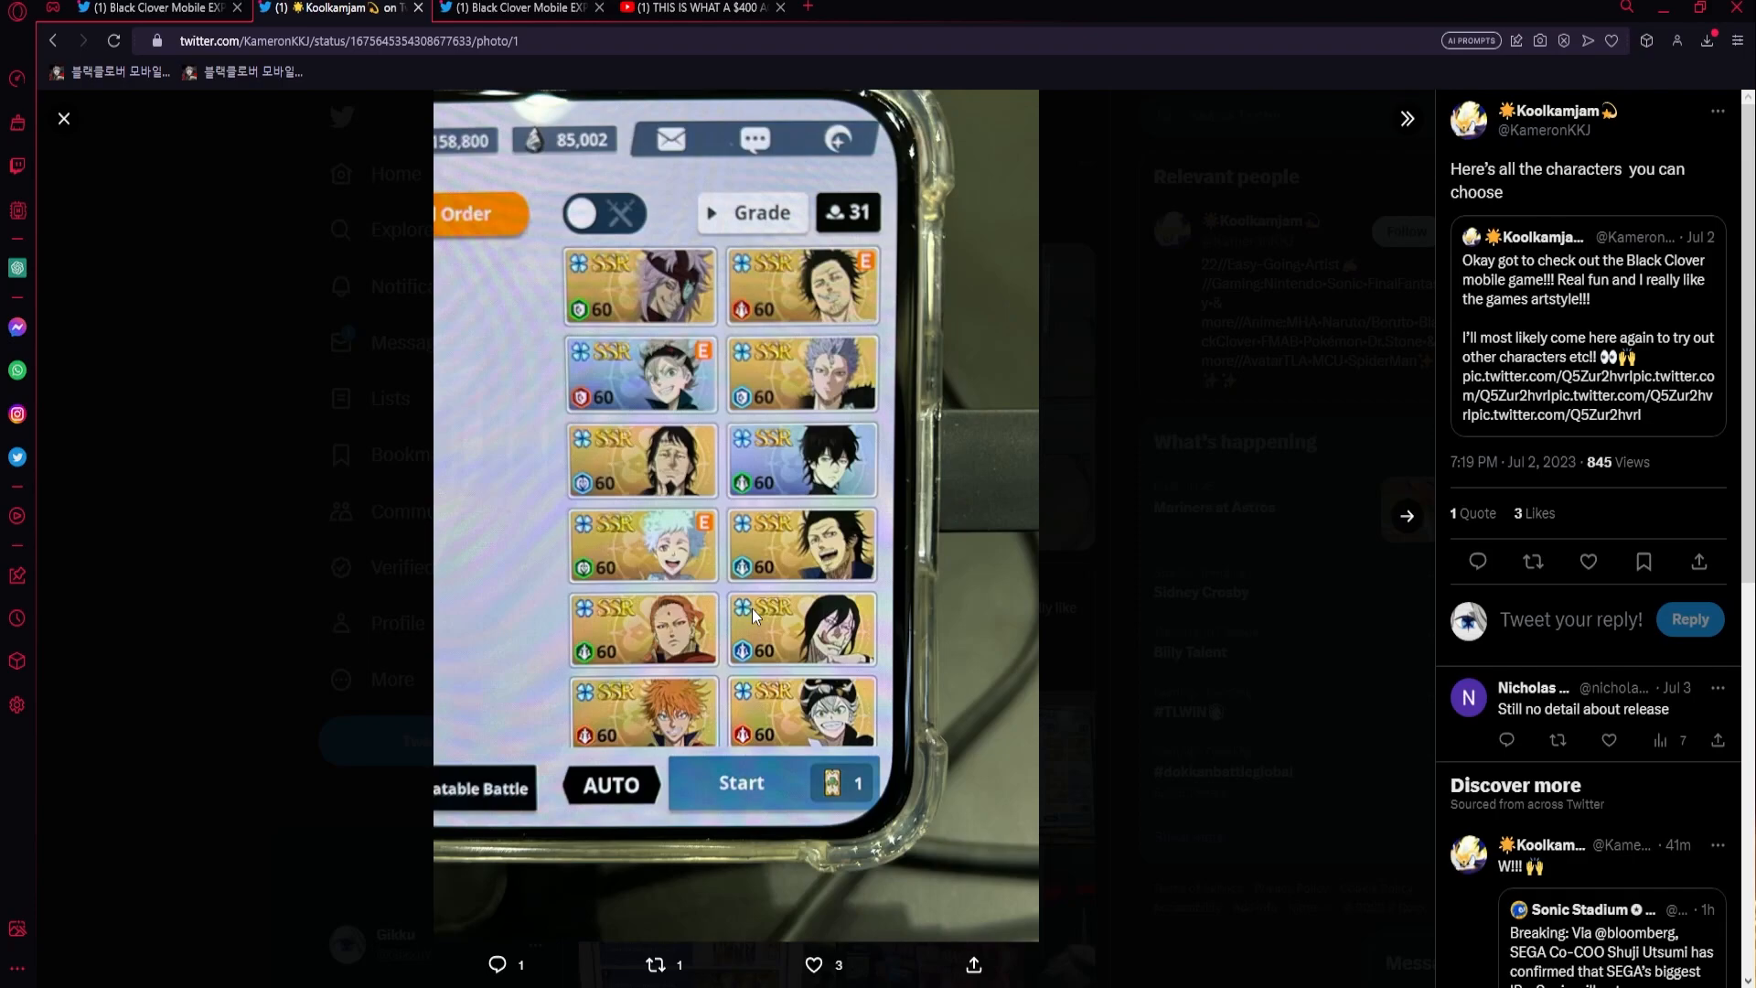
pyautogui.moveTo(855, 552)
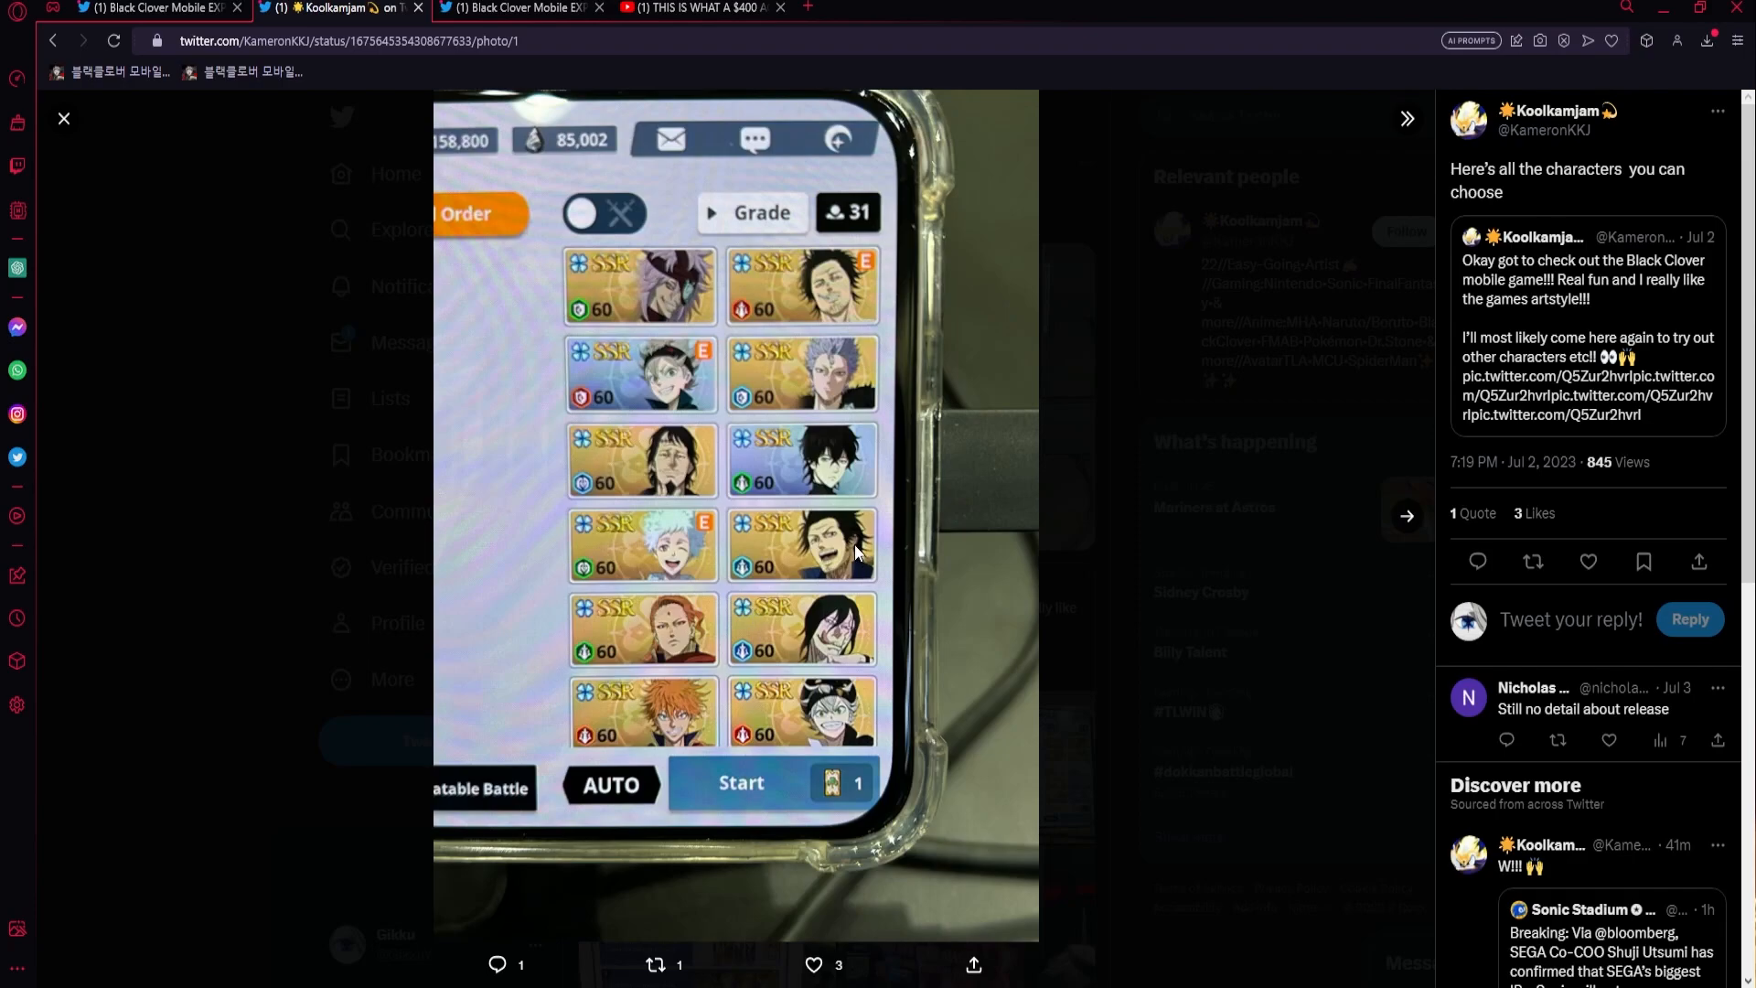
pyautogui.click(1409, 516)
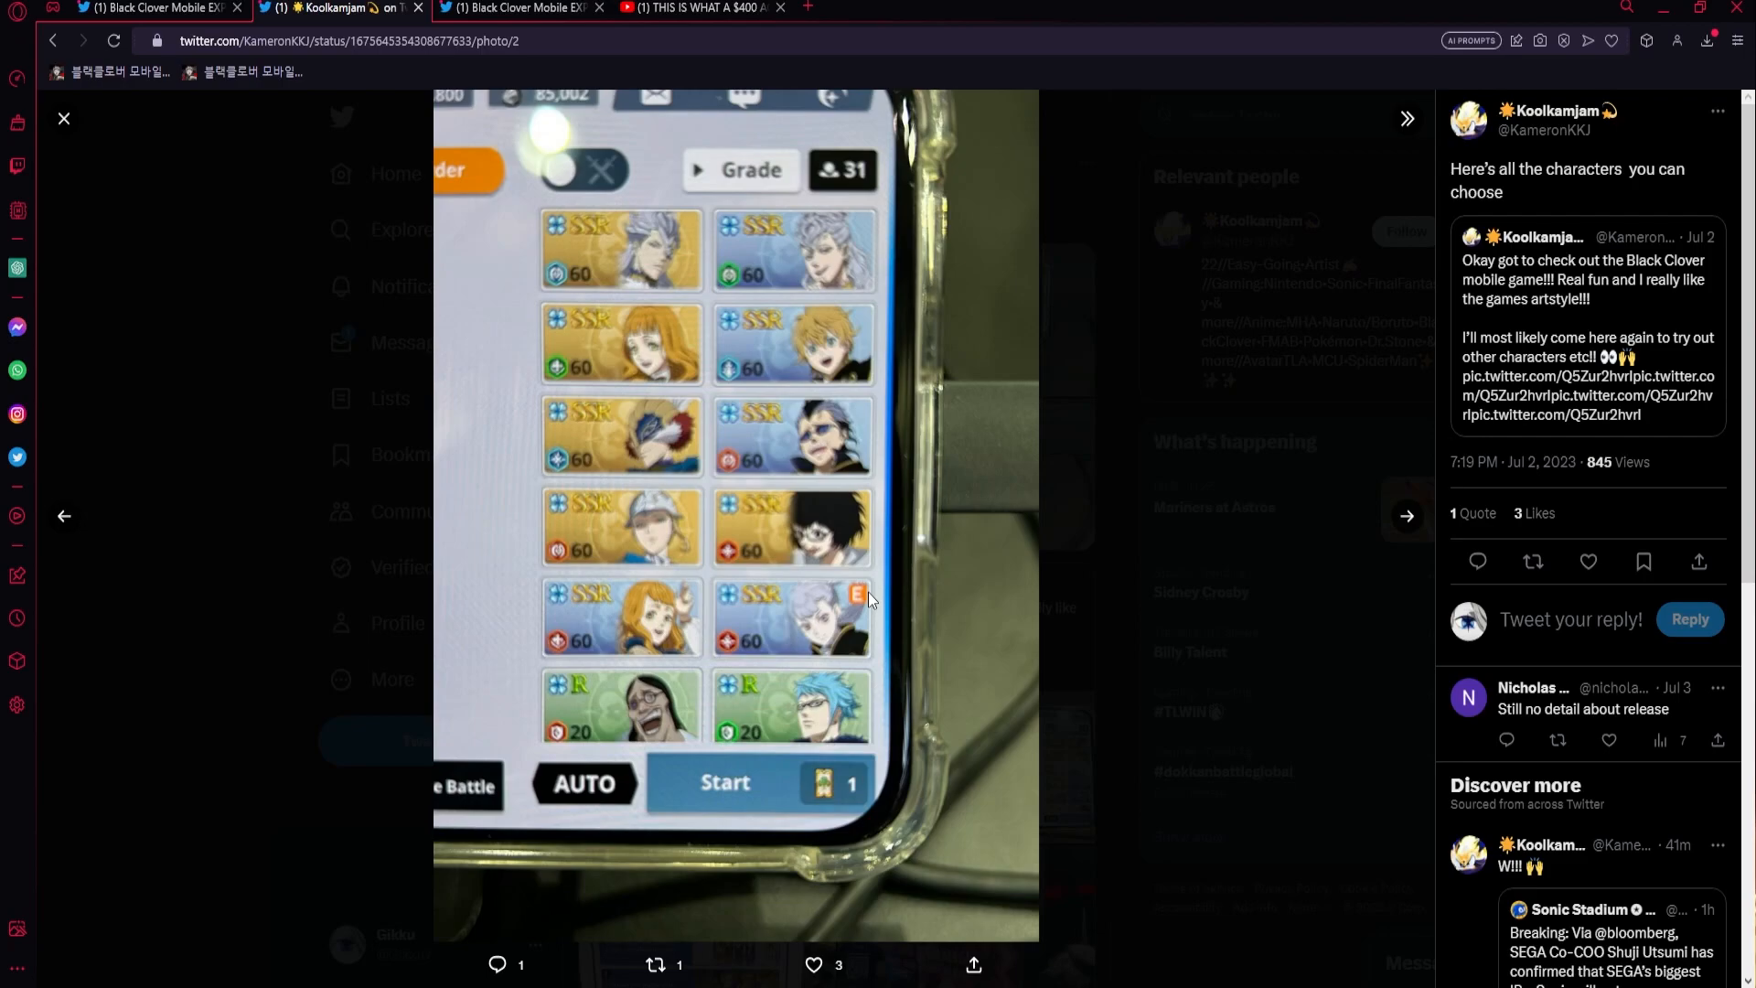
pyautogui.moveTo(707, 487)
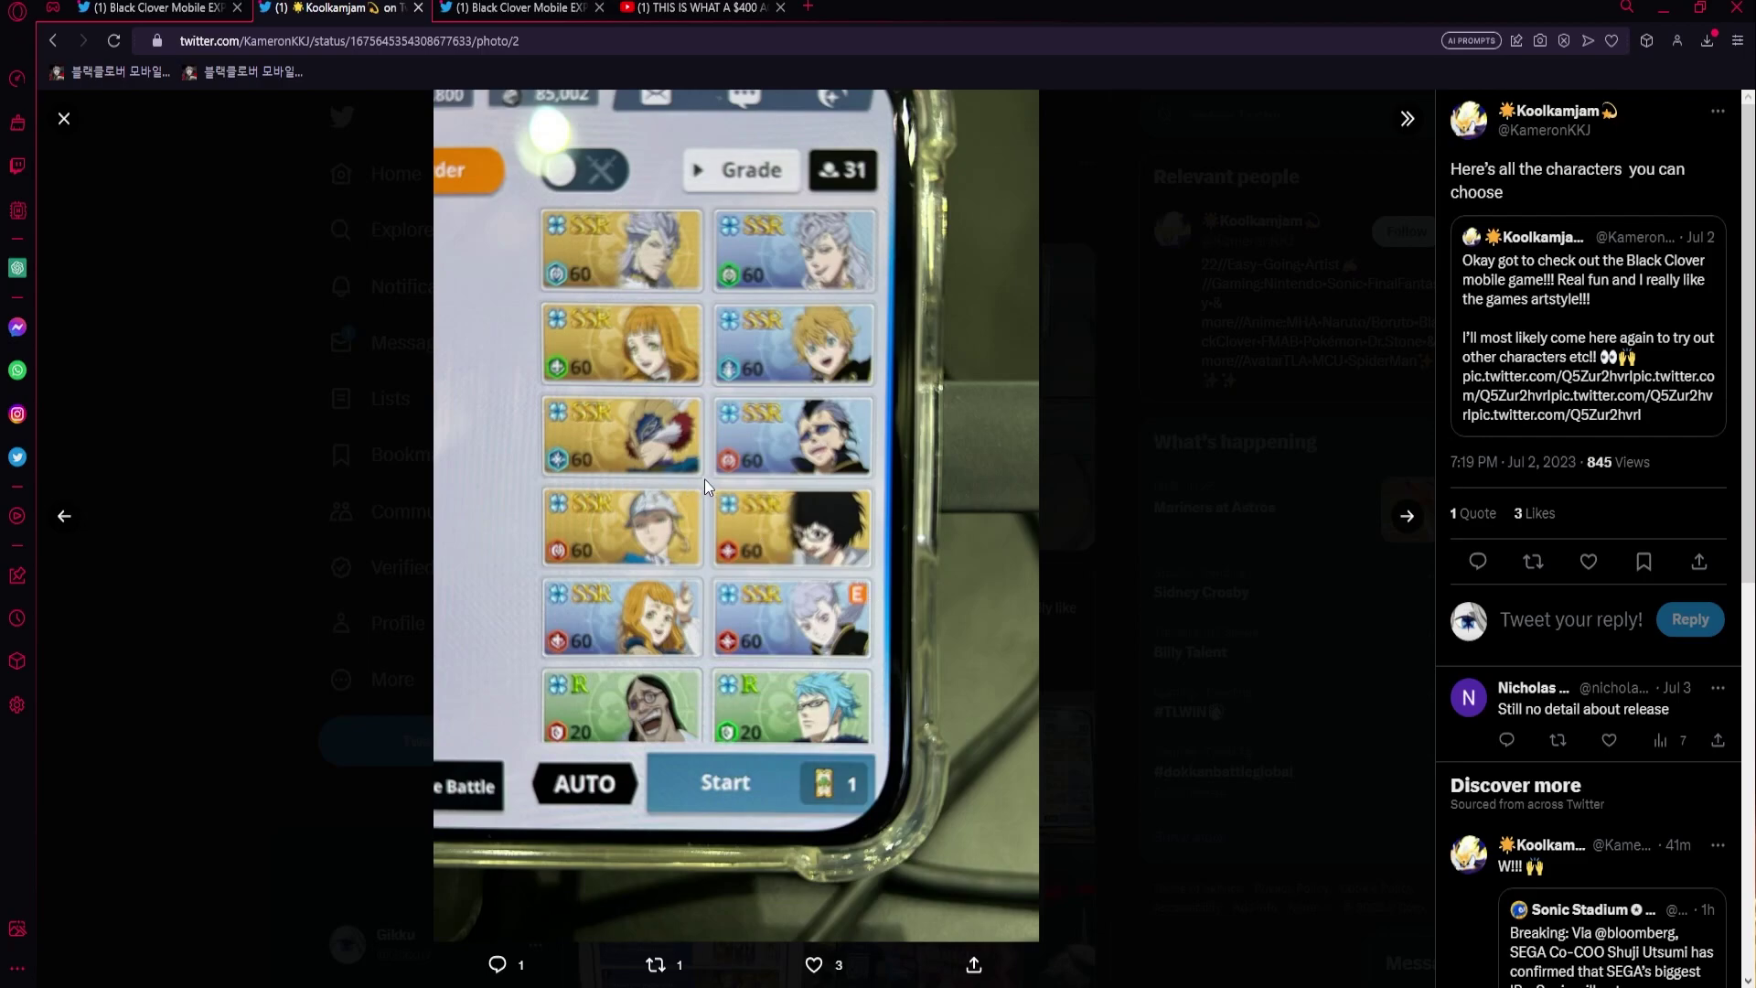
pyautogui.moveTo(893, 436)
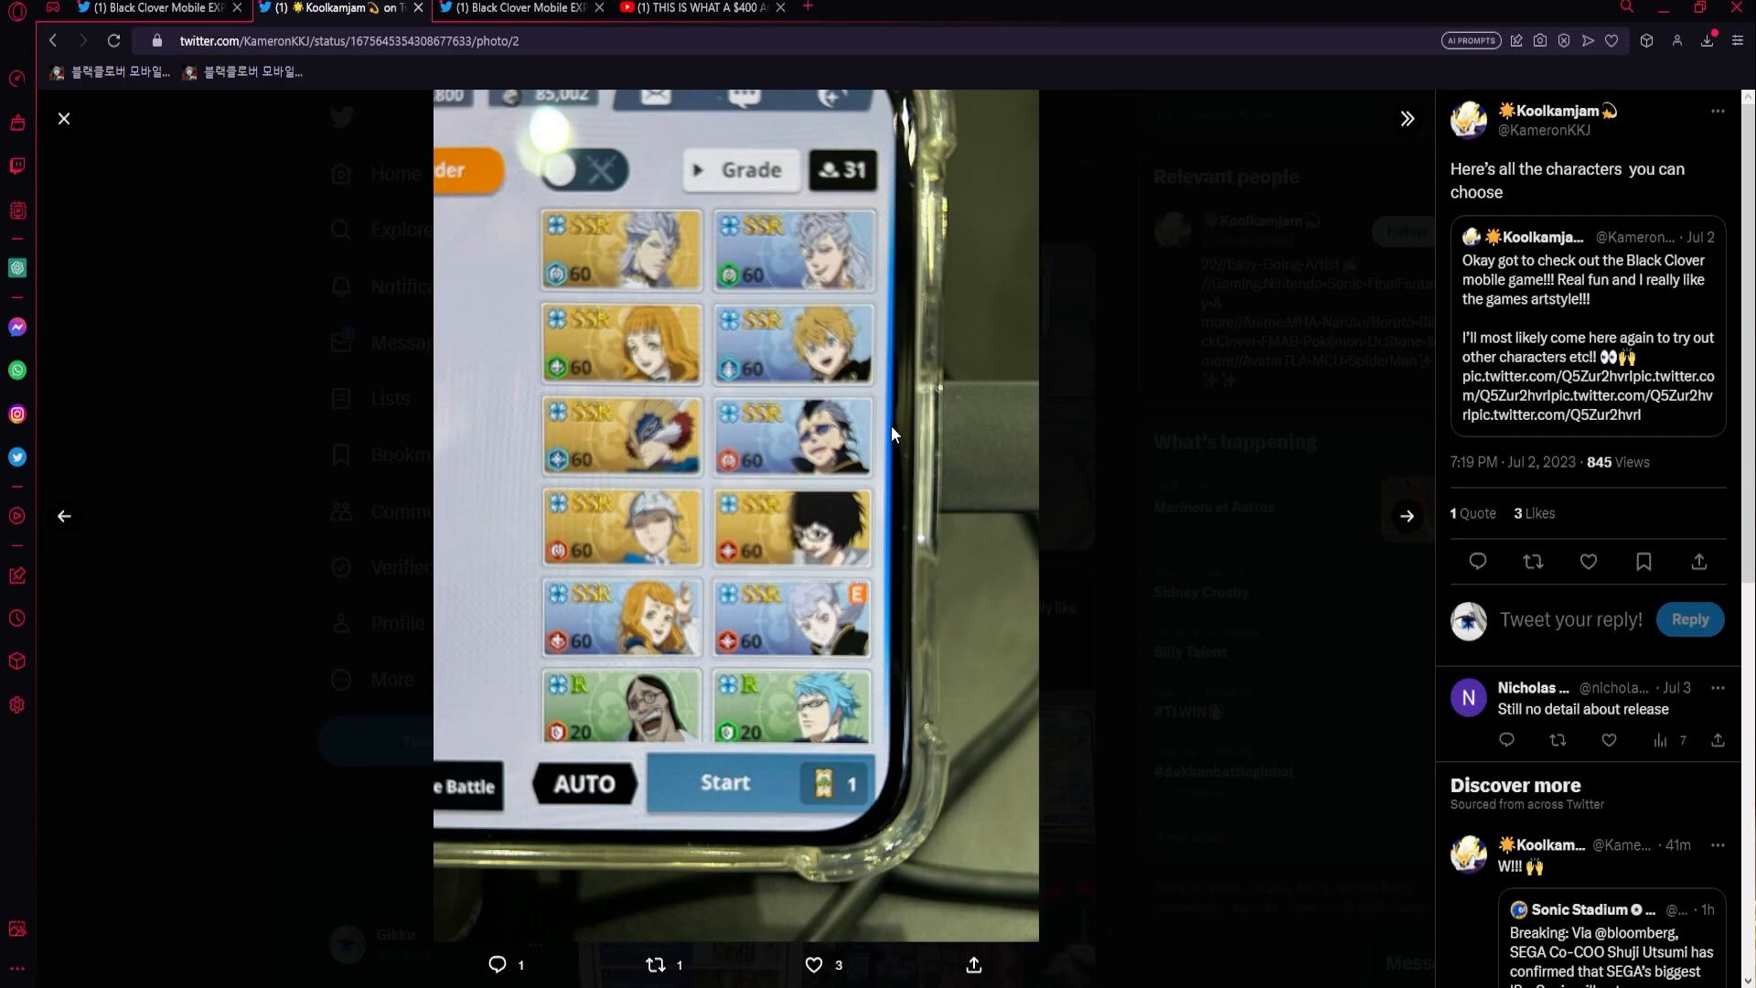
pyautogui.click(147, 11)
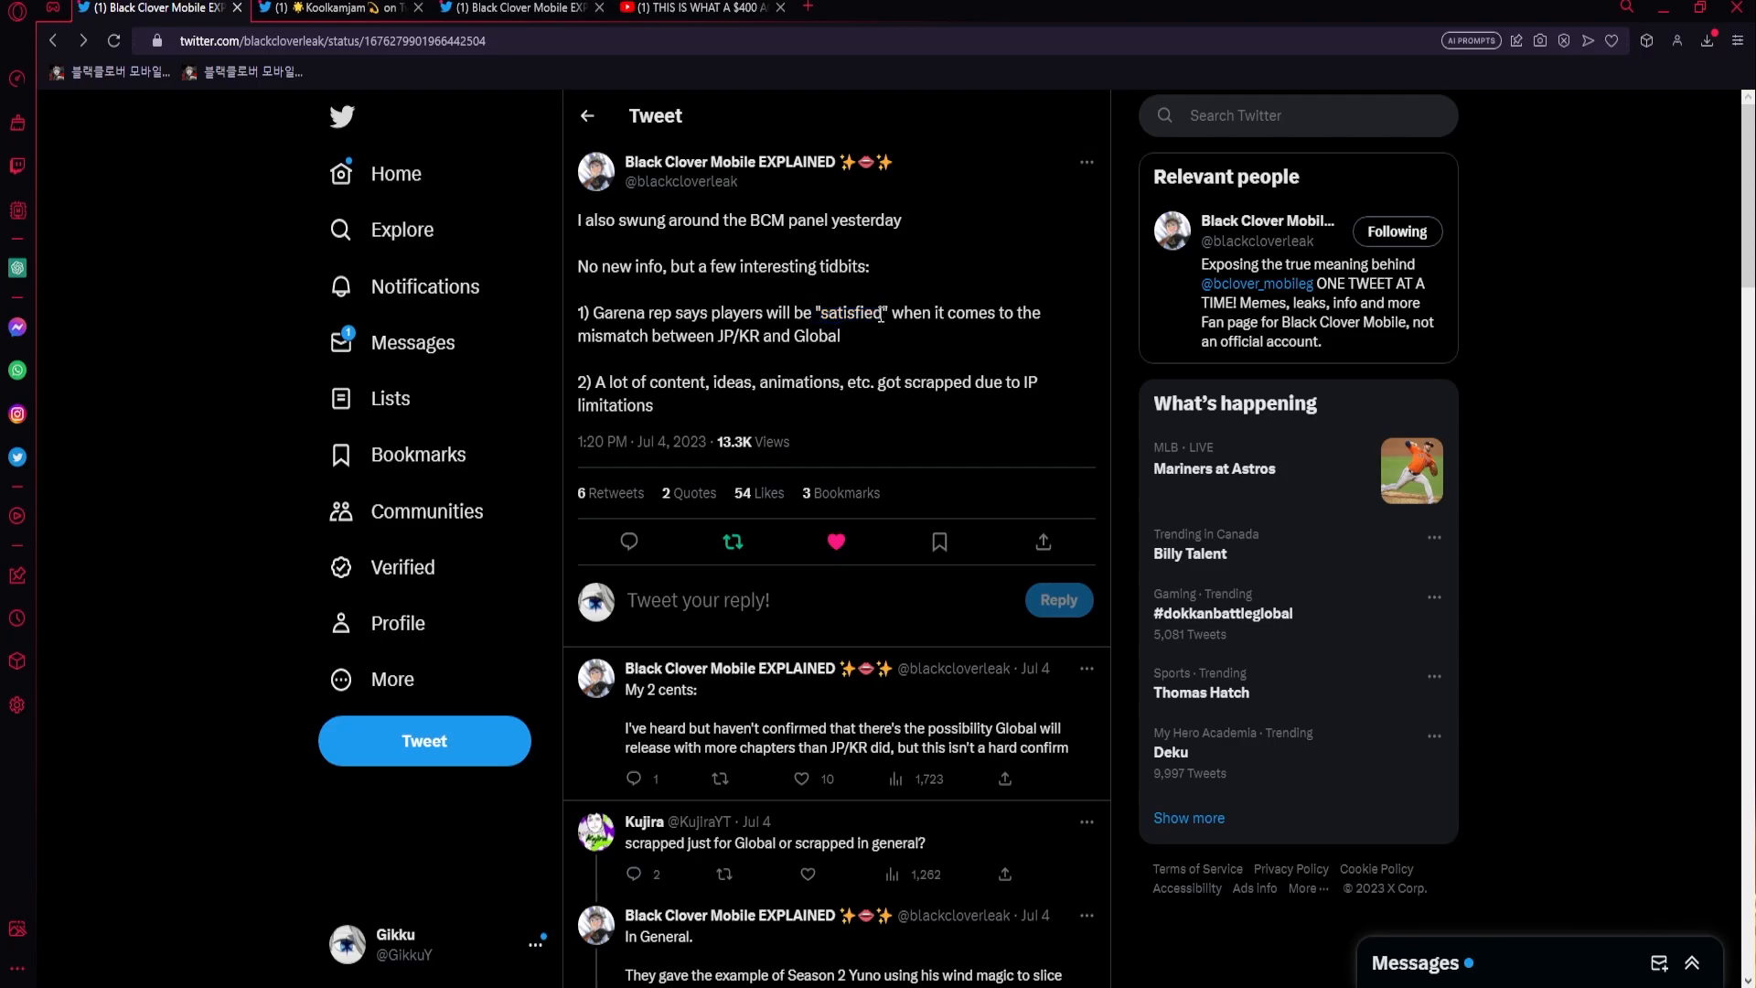
# - Open the follow-up reply tweet explaining the delay and Global optimization
pyautogui.click(688, 494)
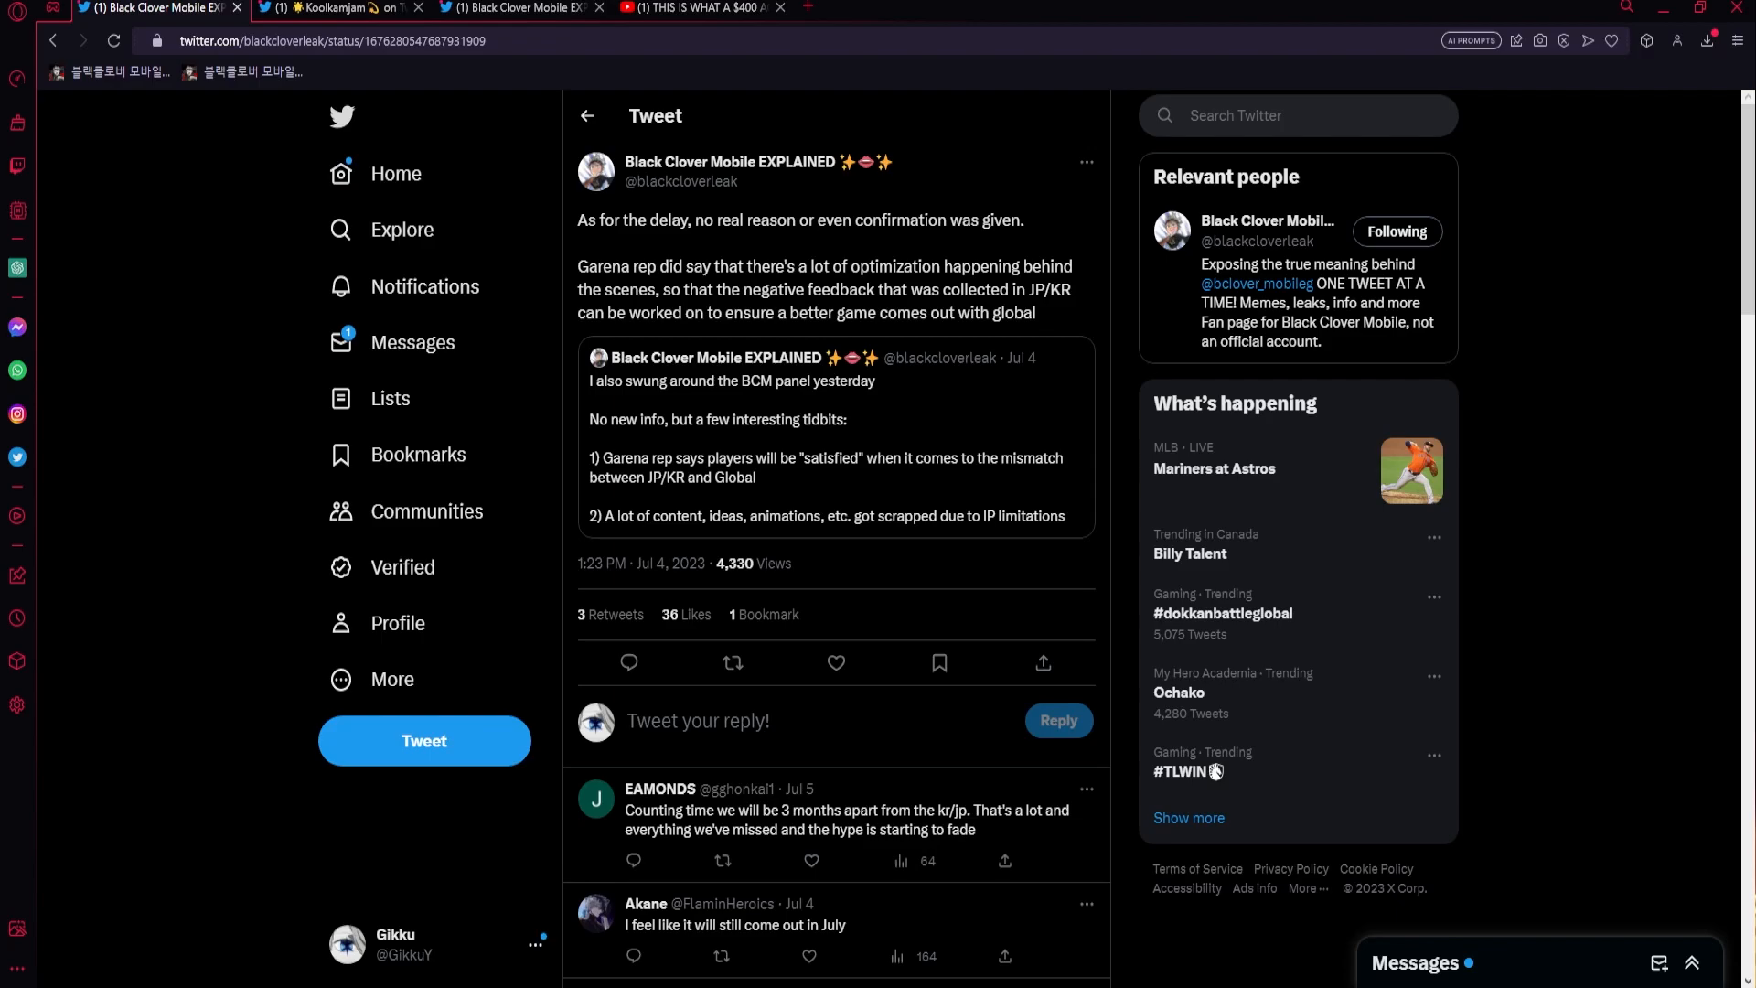
pyautogui.moveTo(1295, 726)
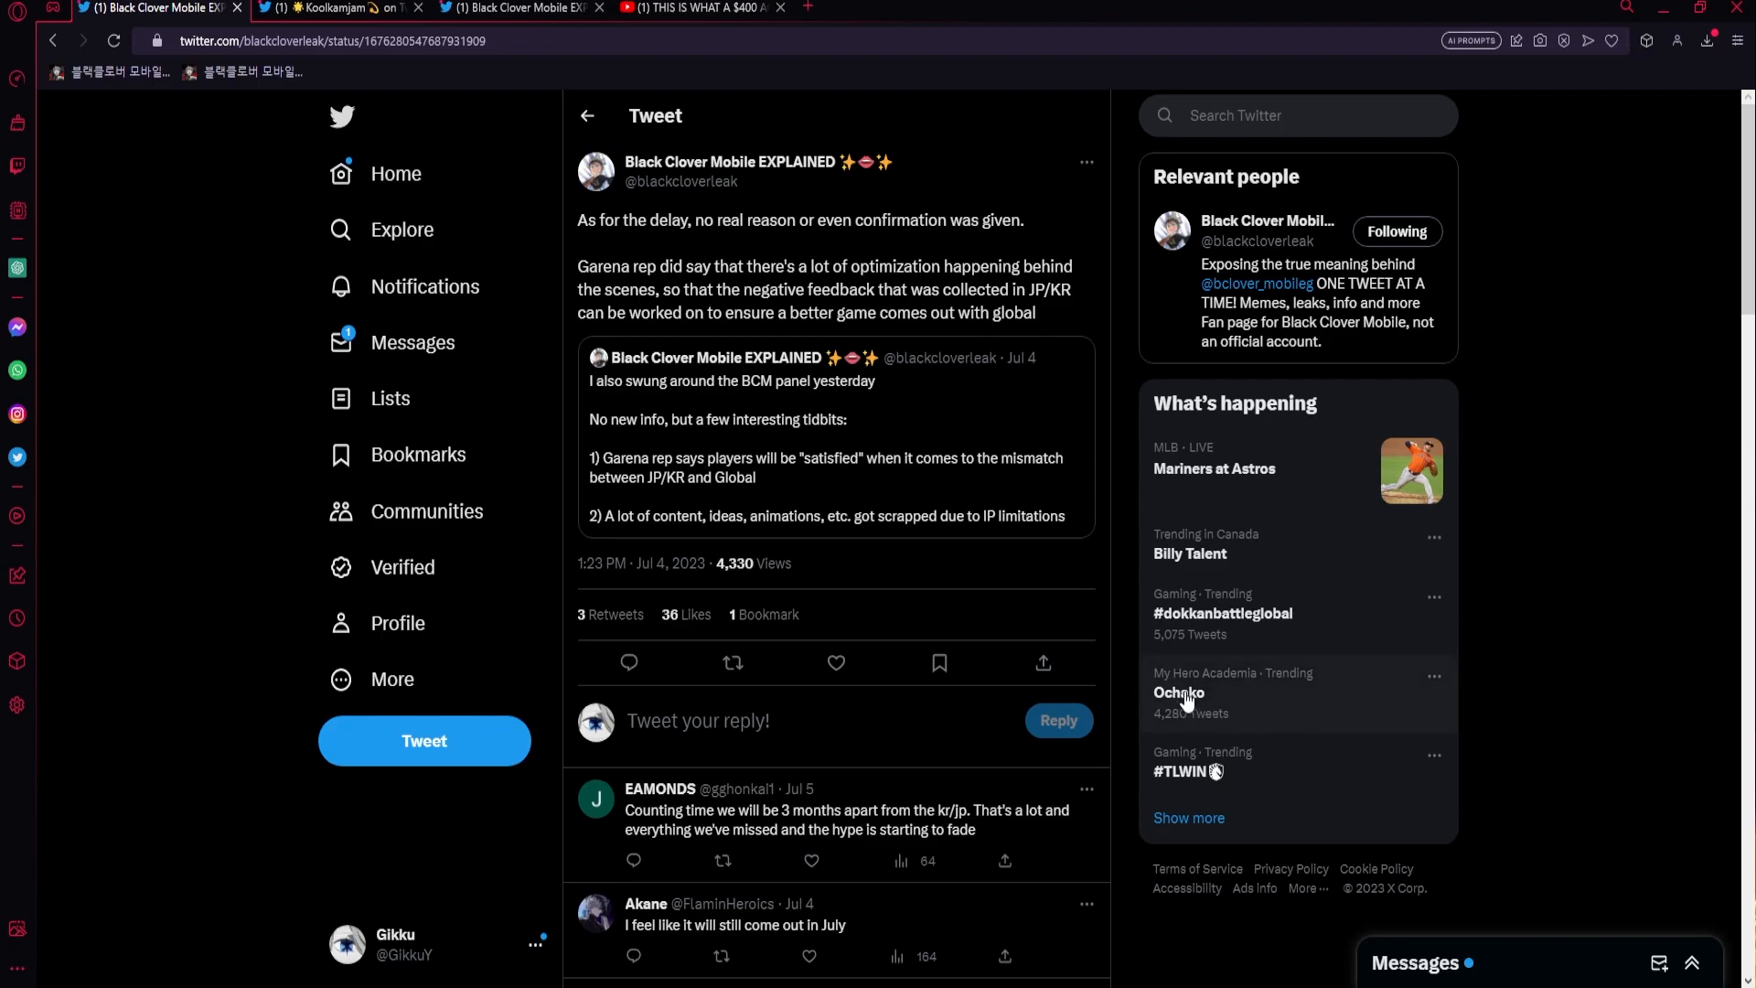
pyautogui.moveTo(1178, 661)
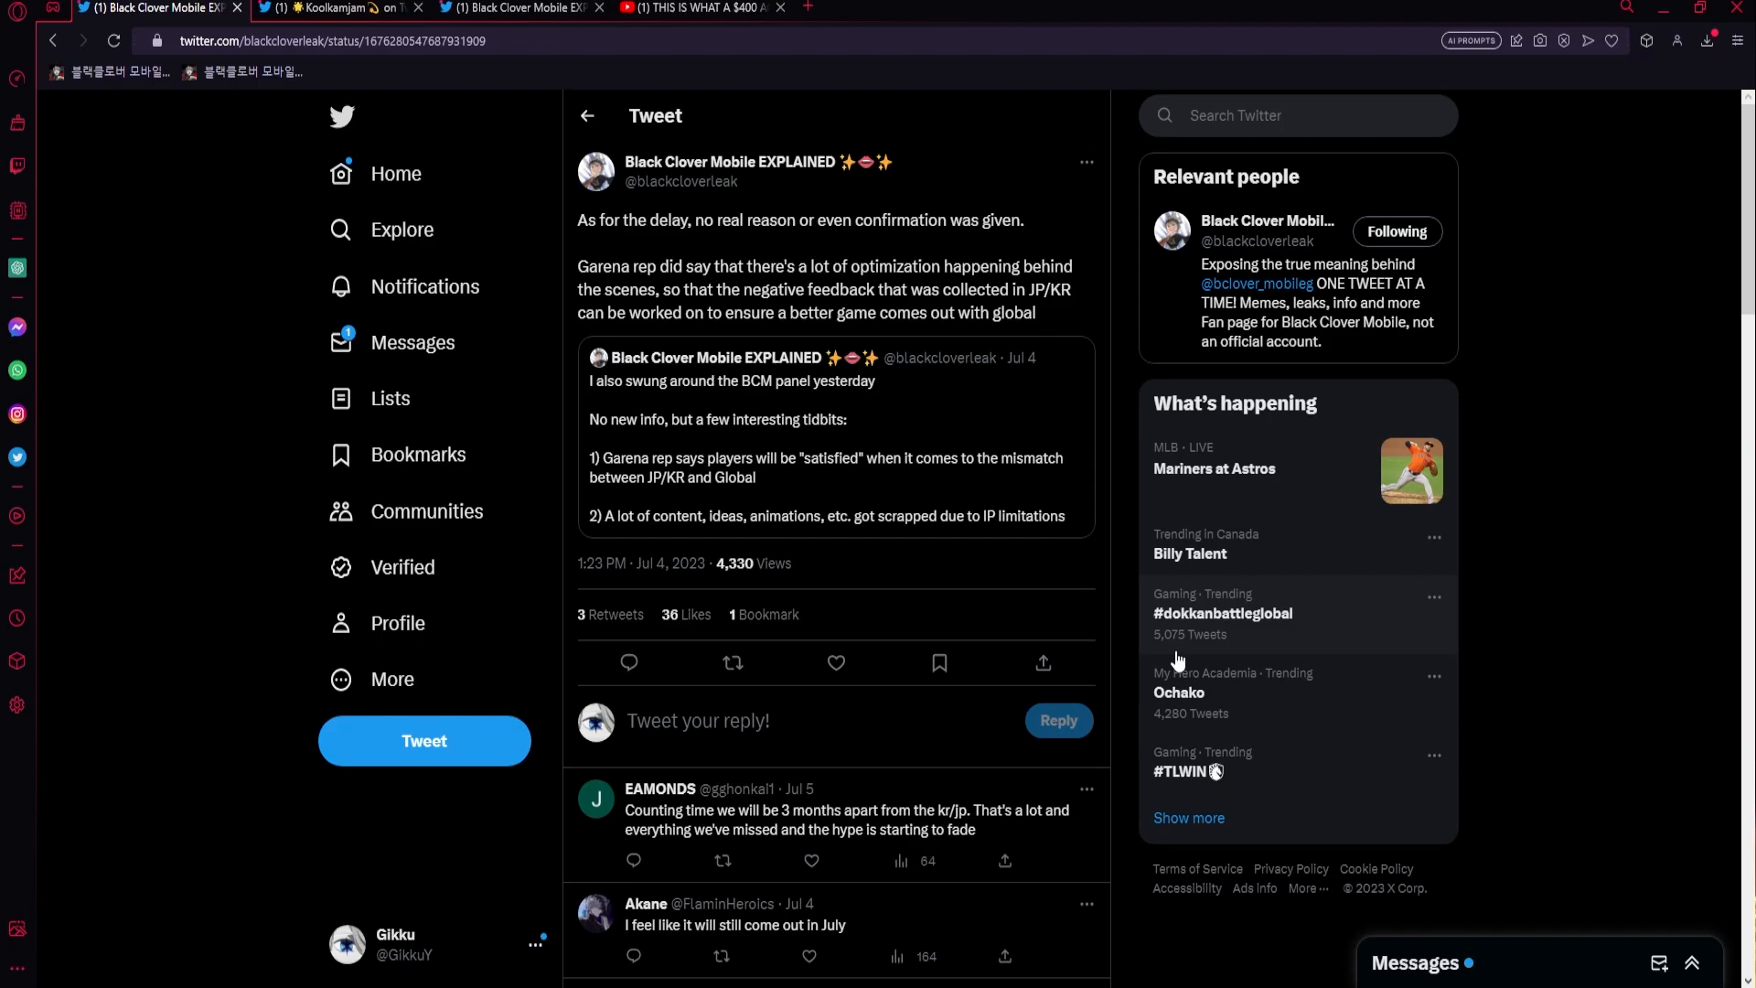
pyautogui.moveTo(666, 547)
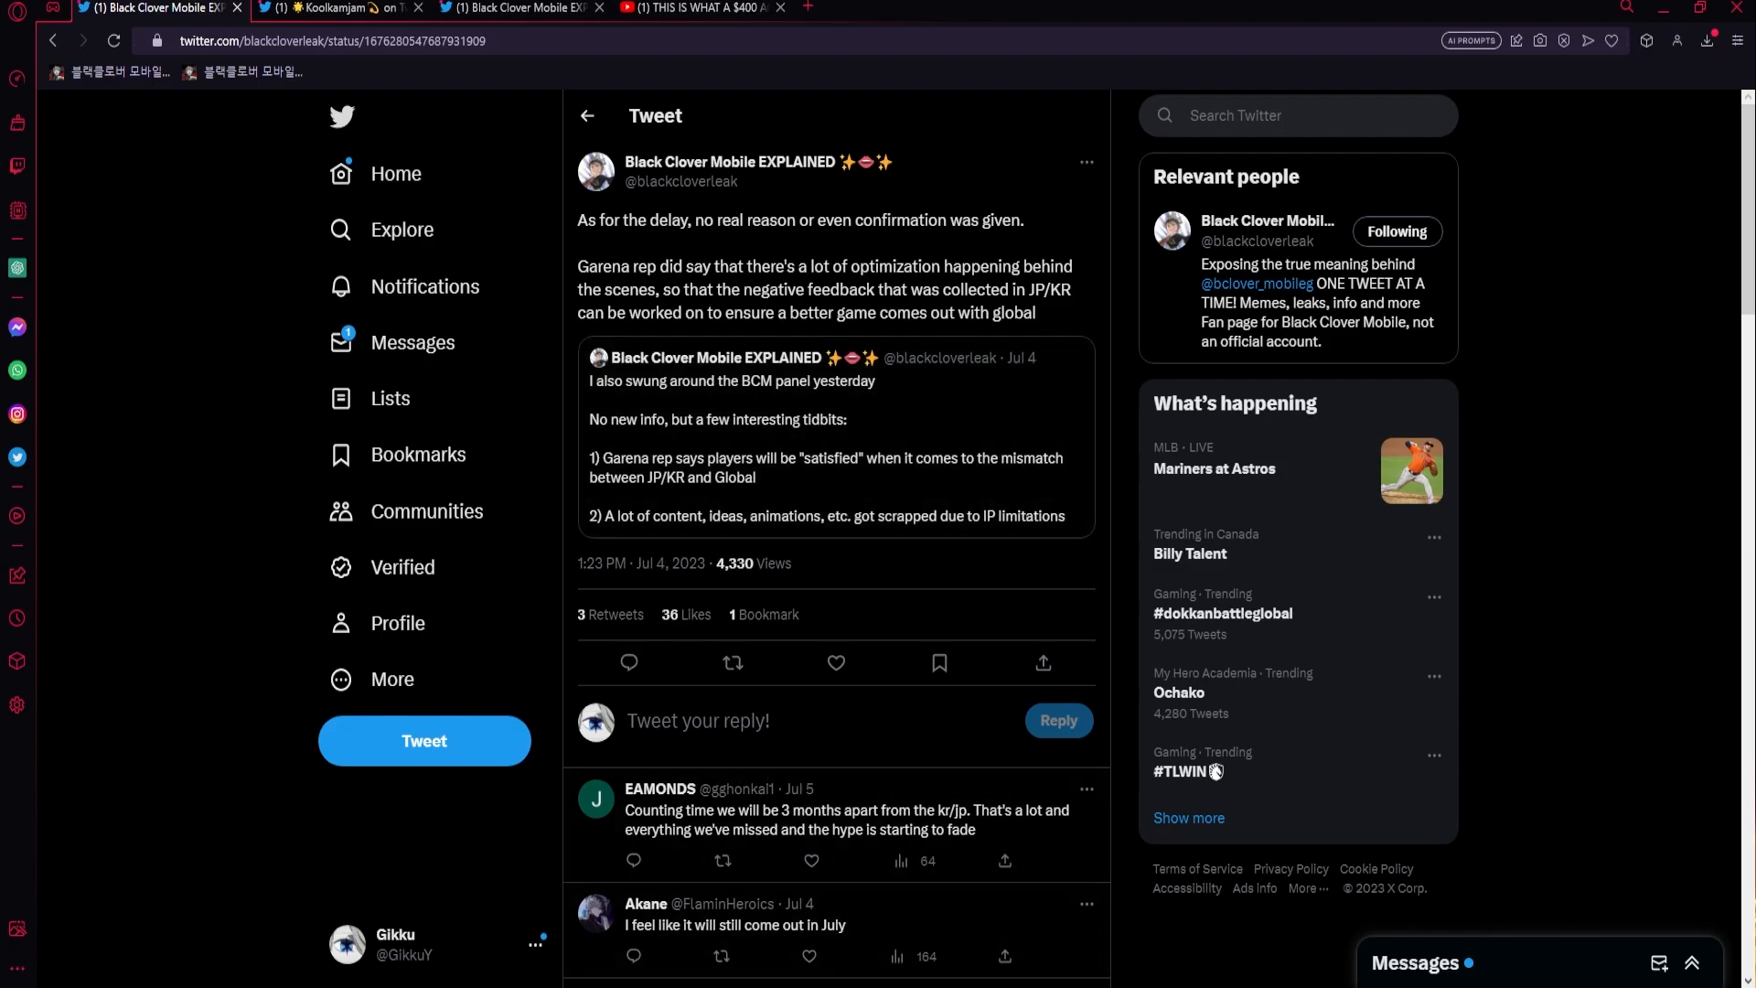
pyautogui.moveTo(1649, 585)
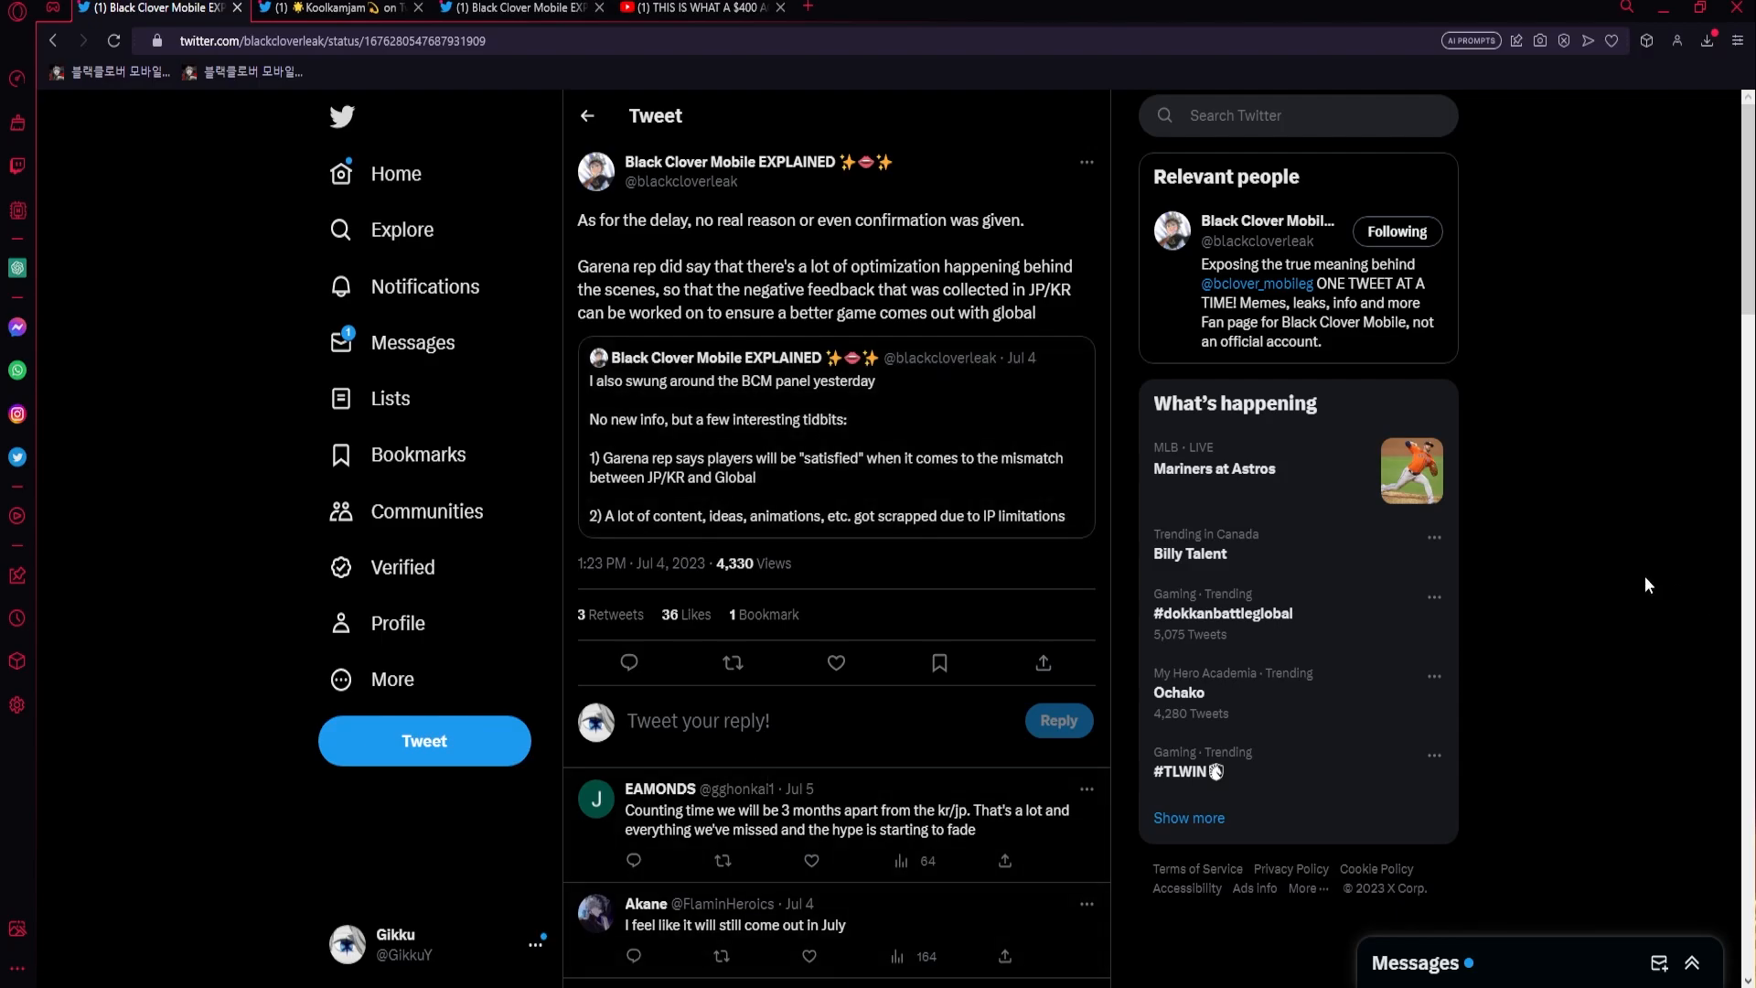